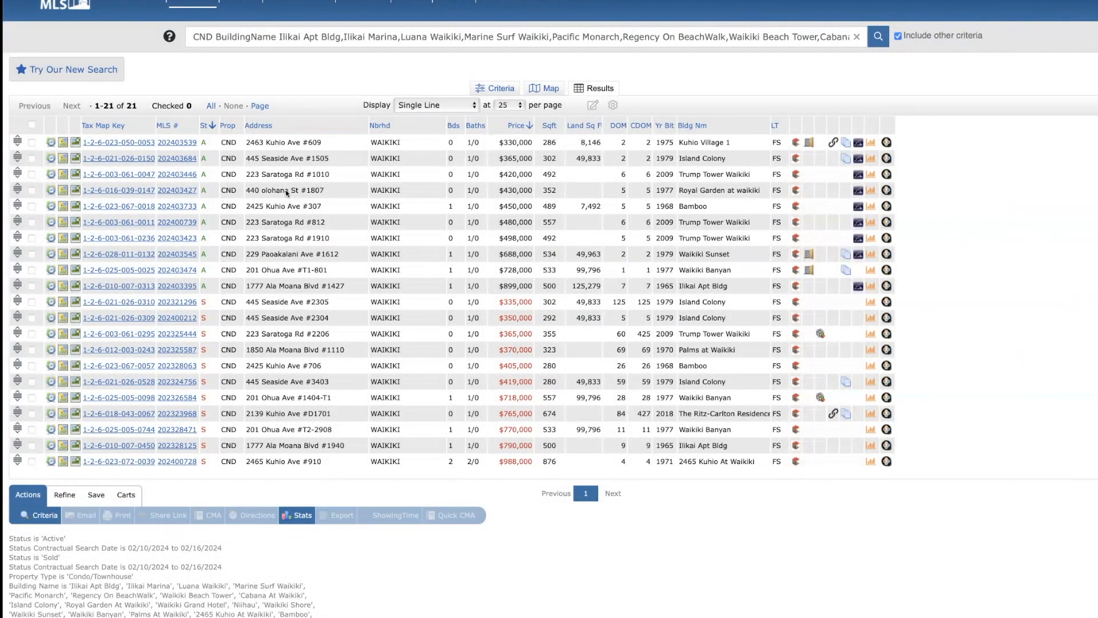
{"action": "mouse_move", "coordinate": [240, 313]}
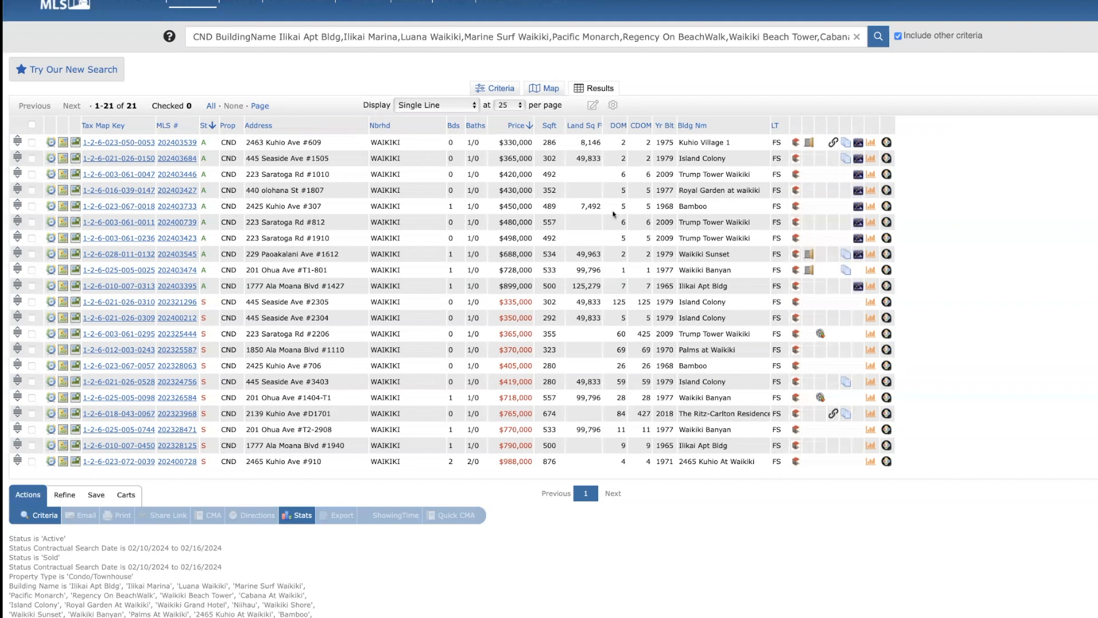
{"action": "mouse_move", "coordinate": [688, 158]}
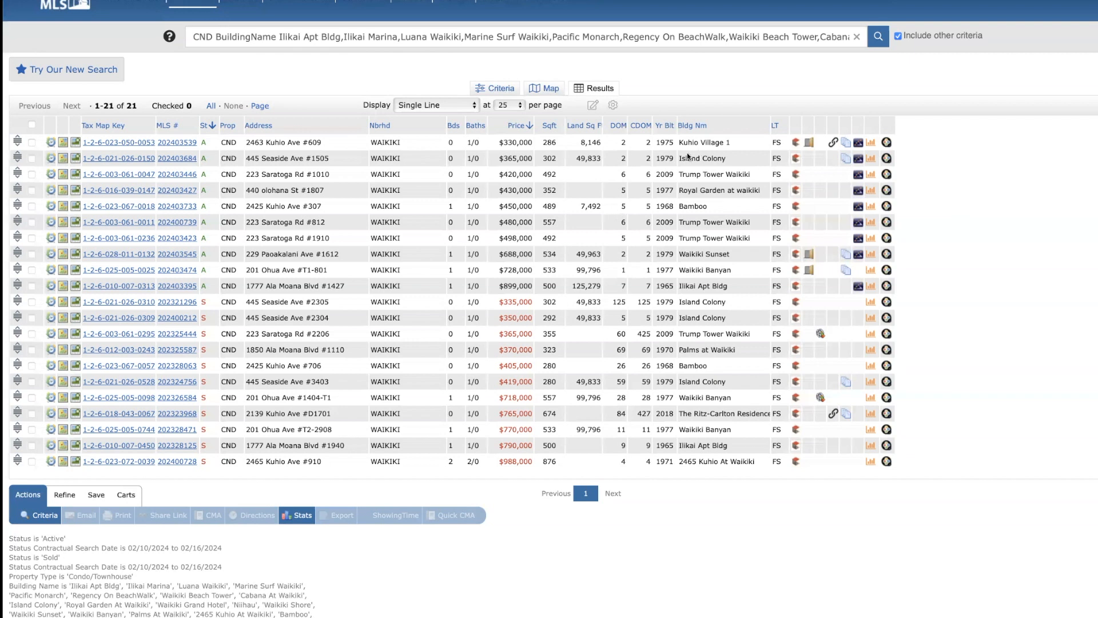
{"action": "mouse_move", "coordinate": [692, 155]}
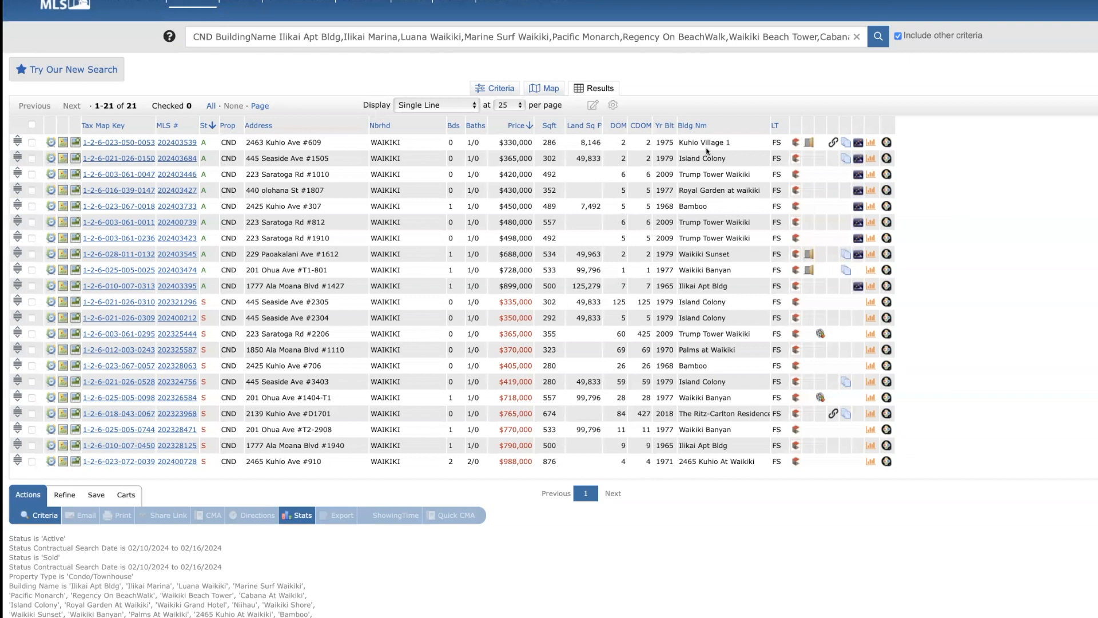
{"action": "mouse_move", "coordinate": [700, 157]}
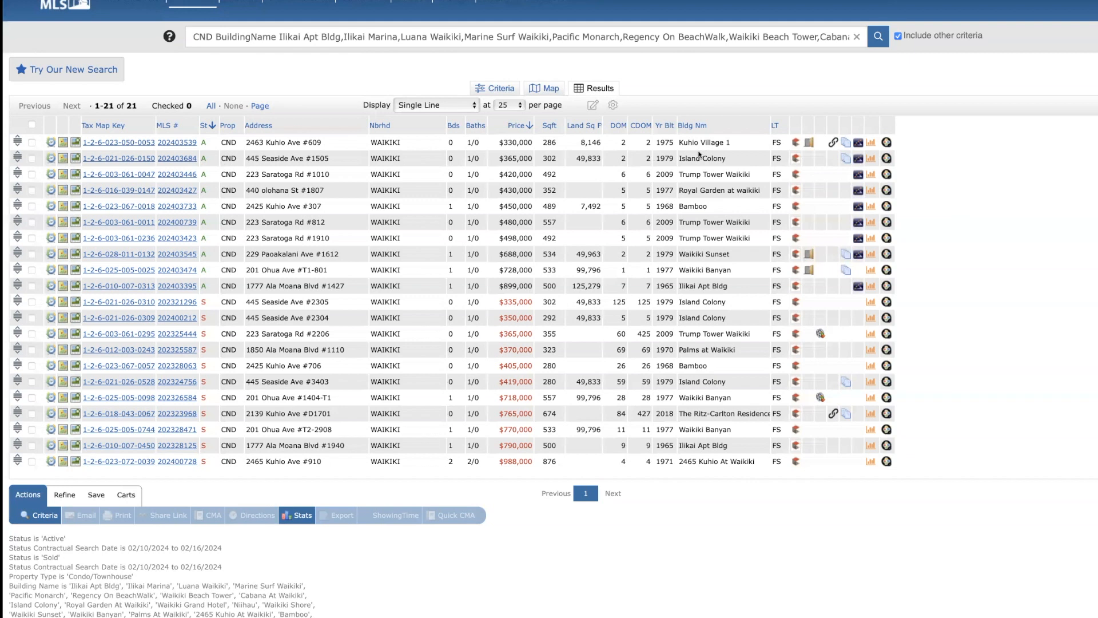
{"action": "mouse_move", "coordinate": [707, 143]}
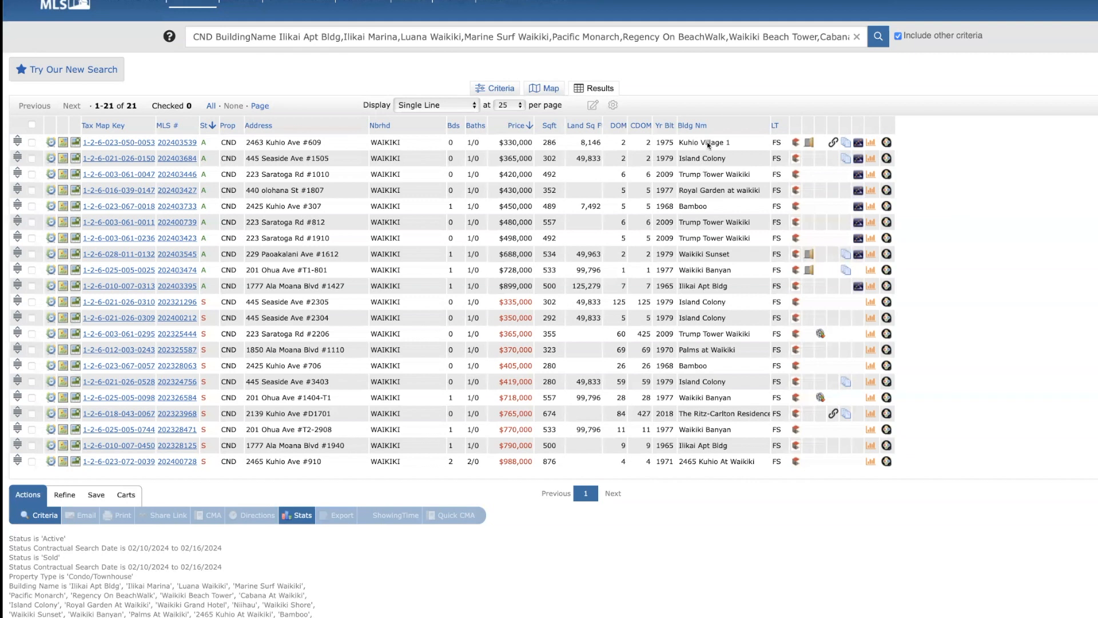
{"action": "mouse_move", "coordinate": [703, 174]}
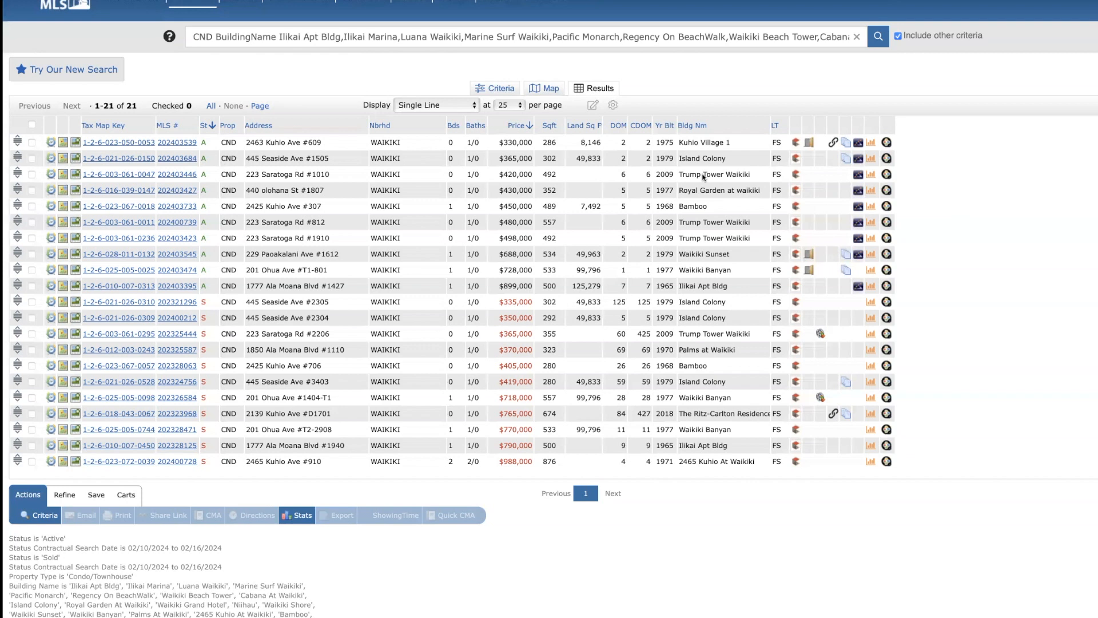
{"action": "mouse_move", "coordinate": [681, 215]}
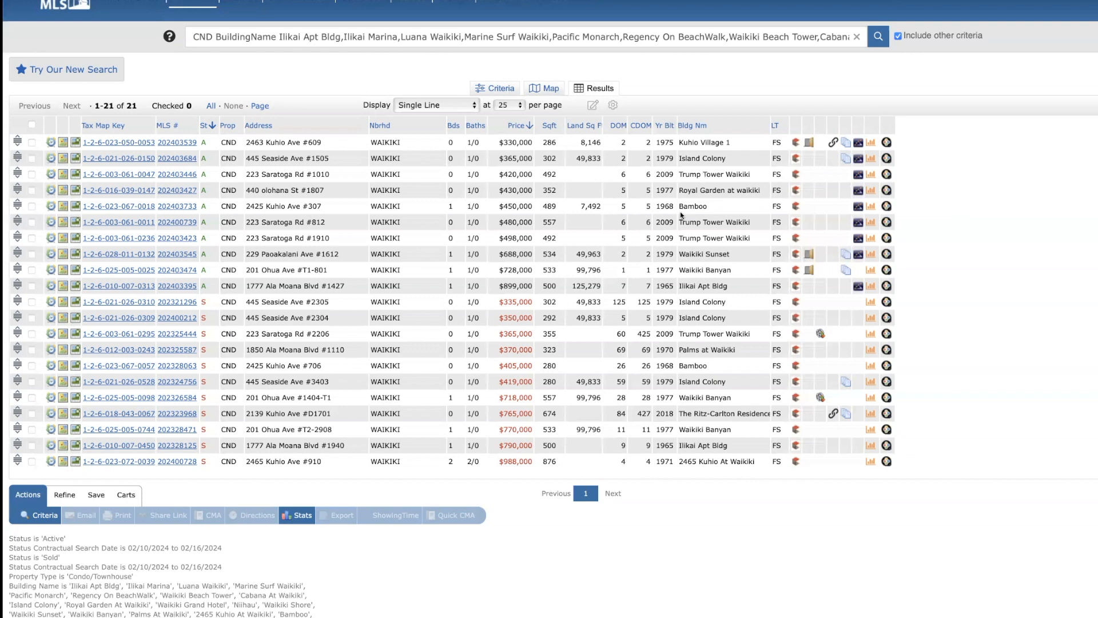
{"action": "mouse_move", "coordinate": [700, 229]}
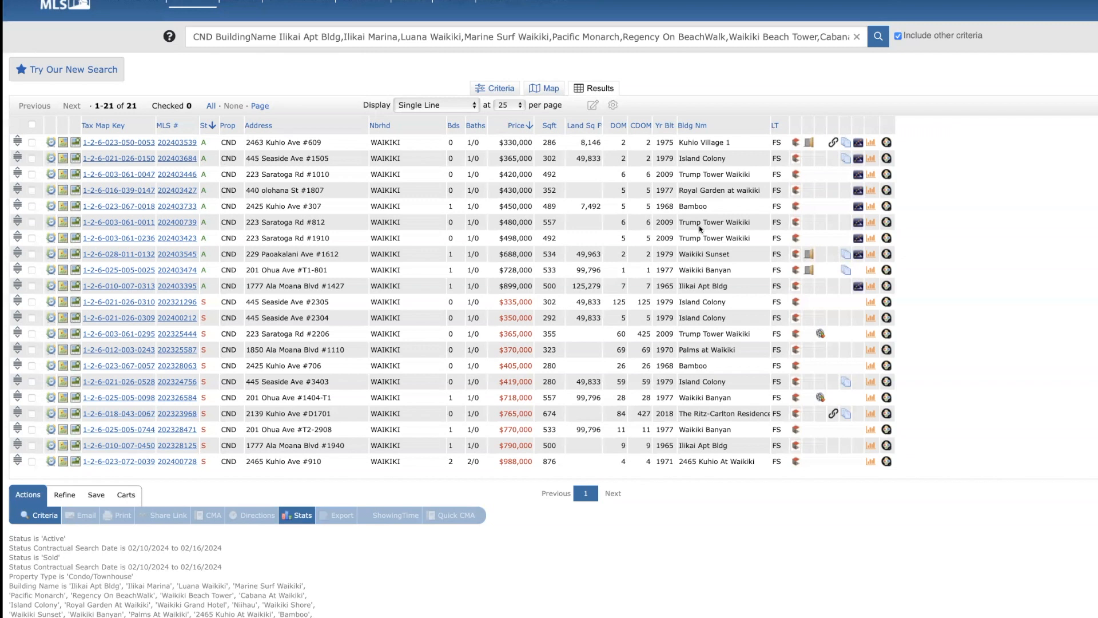
{"action": "mouse_move", "coordinate": [697, 231]}
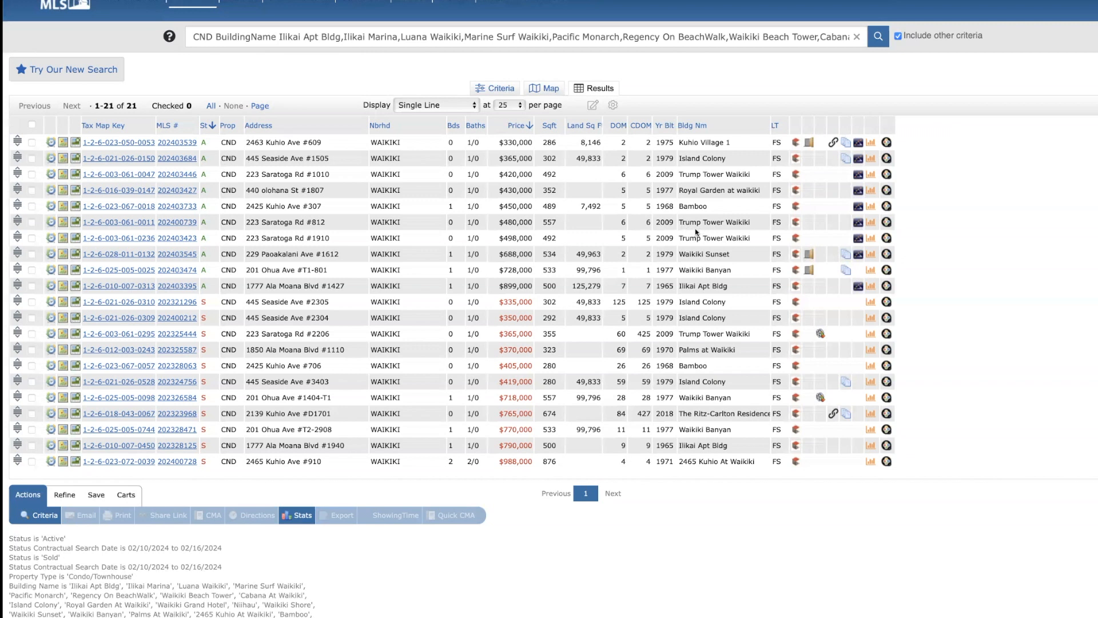
{"action": "mouse_move", "coordinate": [686, 228]}
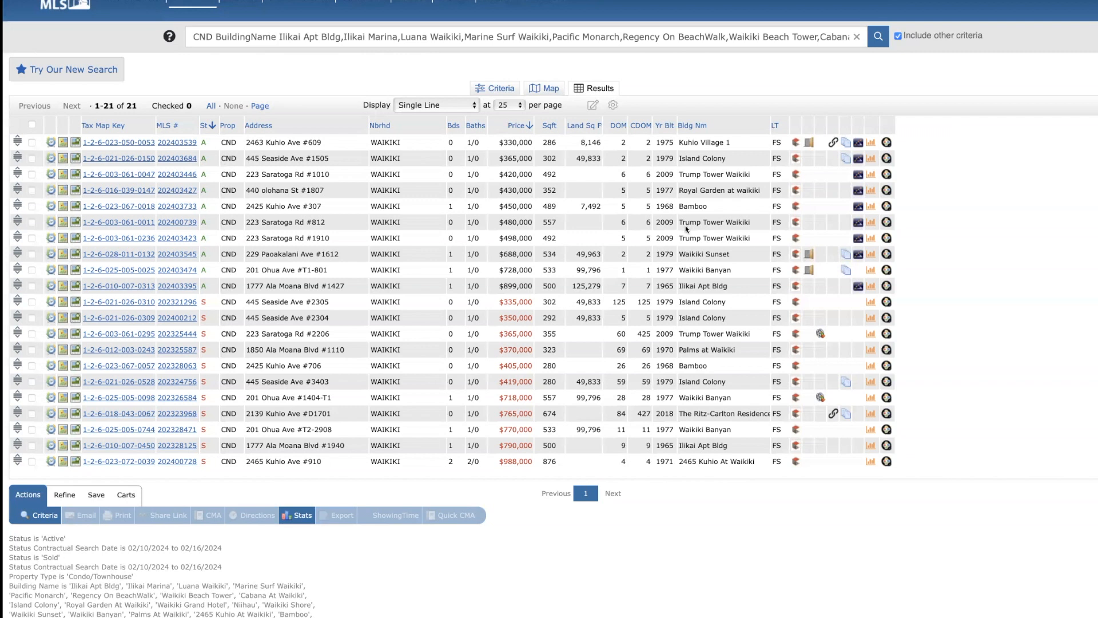
{"action": "mouse_move", "coordinate": [700, 243]}
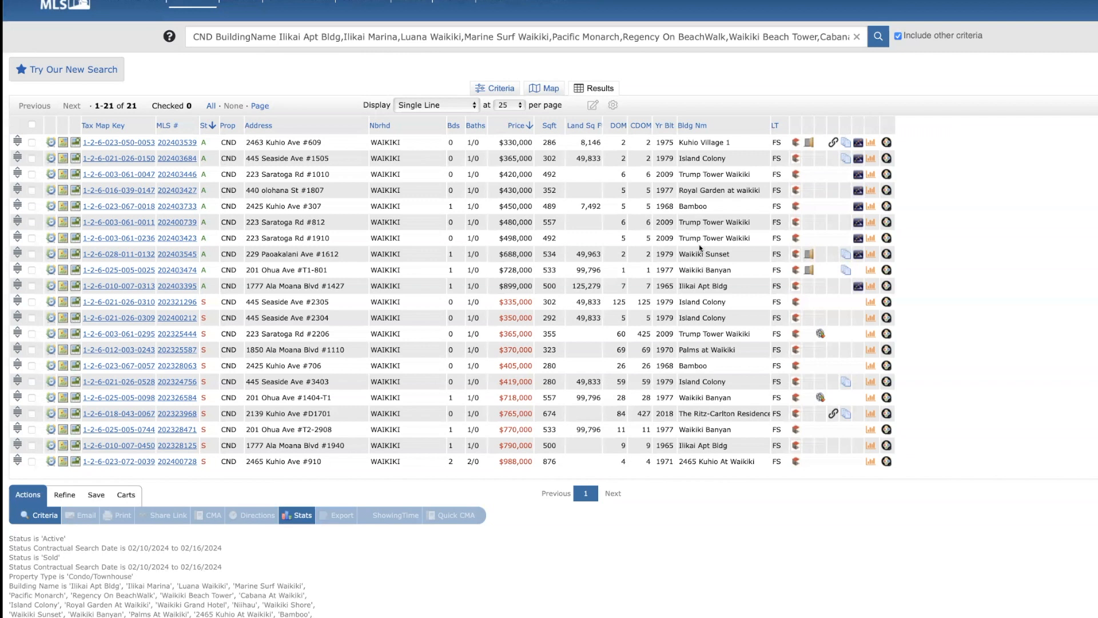
{"action": "mouse_move", "coordinate": [177, 143]}
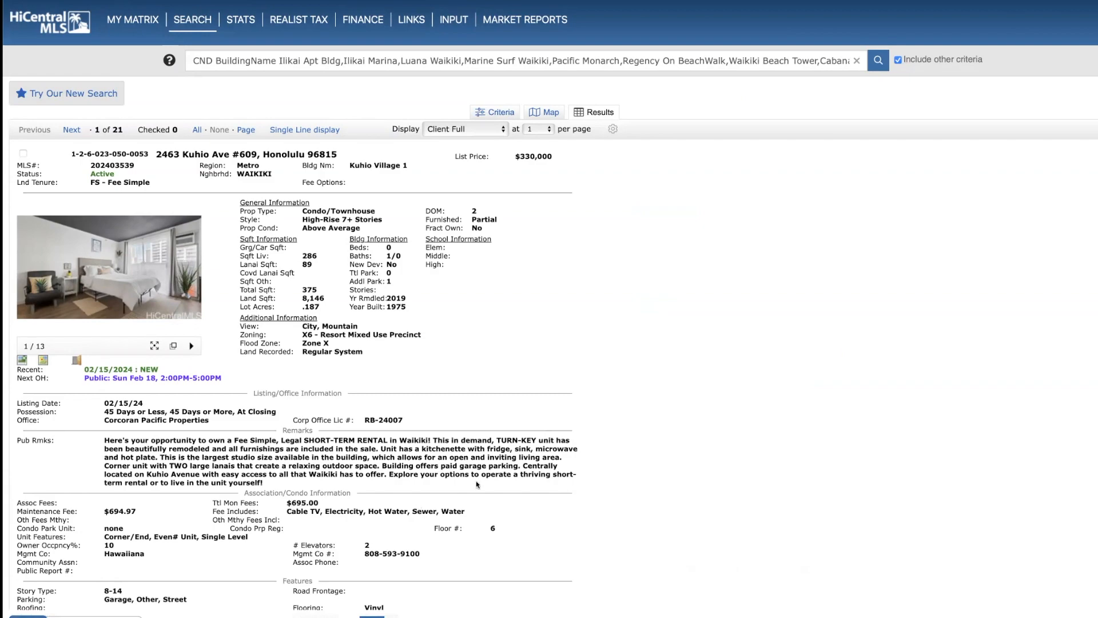
Page through the photo gallery of 2463 Kuhio Ave #609 and close it.
{"action": "left_click", "coordinate": [109, 268]}
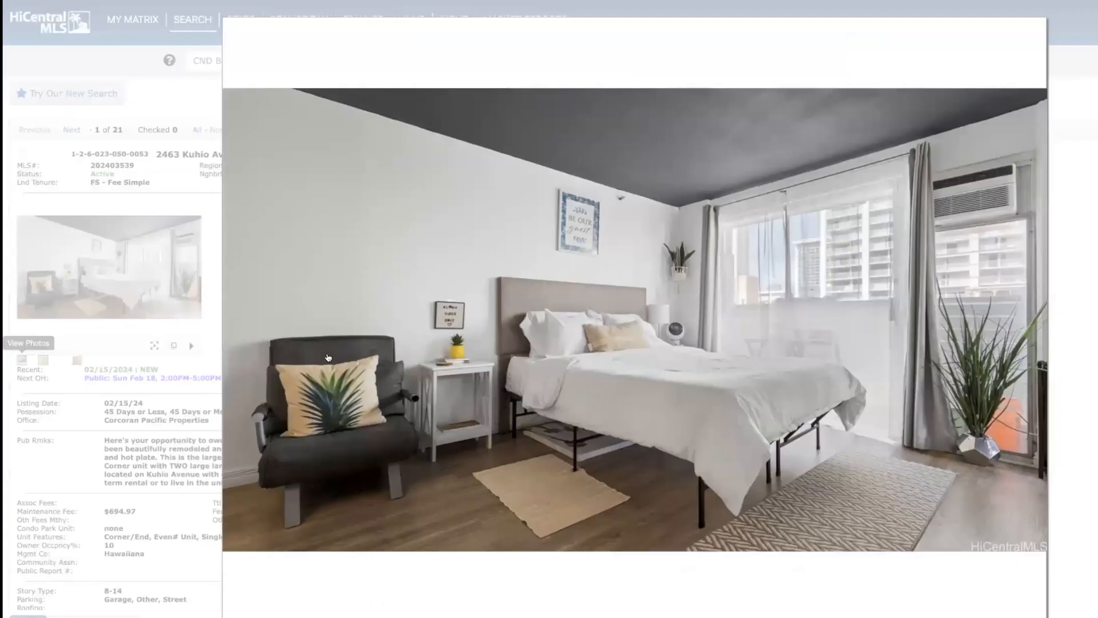
{"action": "left_click", "coordinate": [1040, 332]}
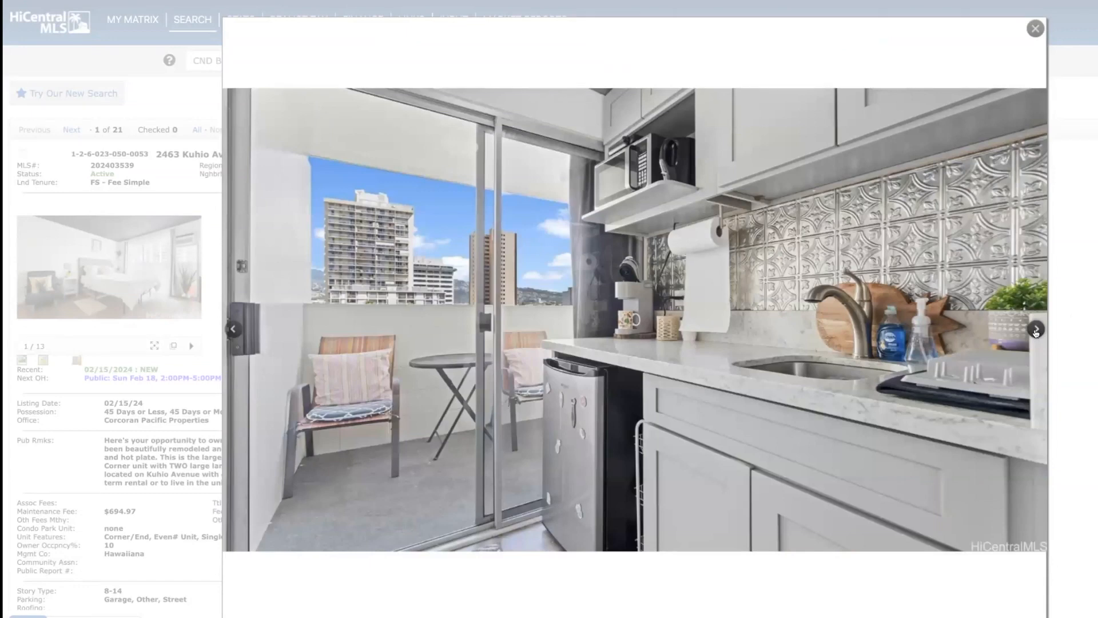
{"action": "left_click", "coordinate": [1041, 327]}
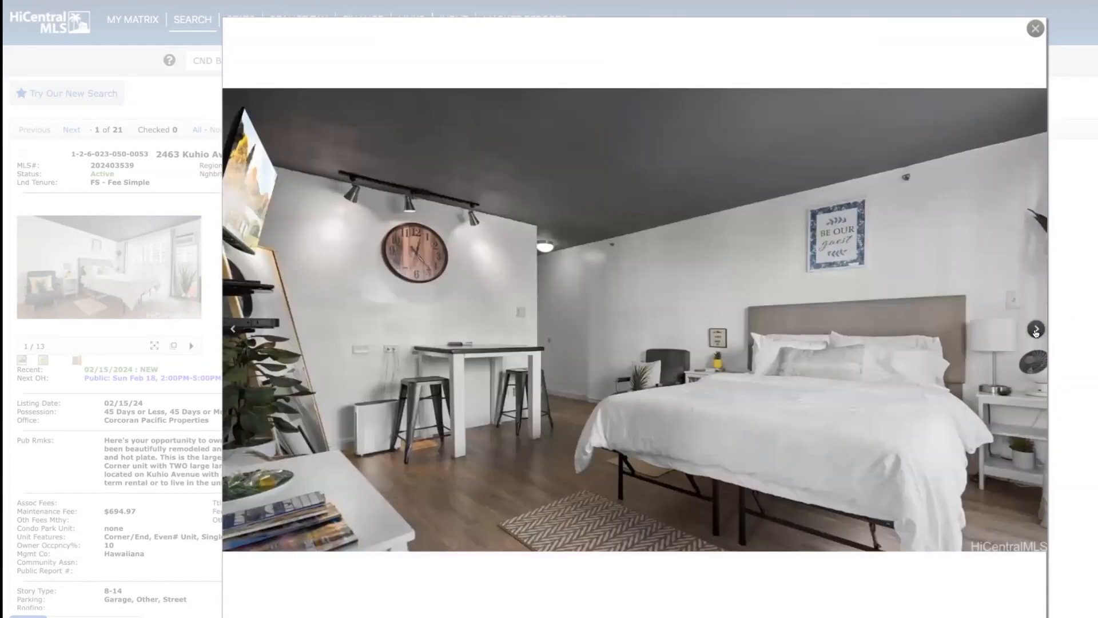
{"action": "mouse_move", "coordinate": [677, 181]}
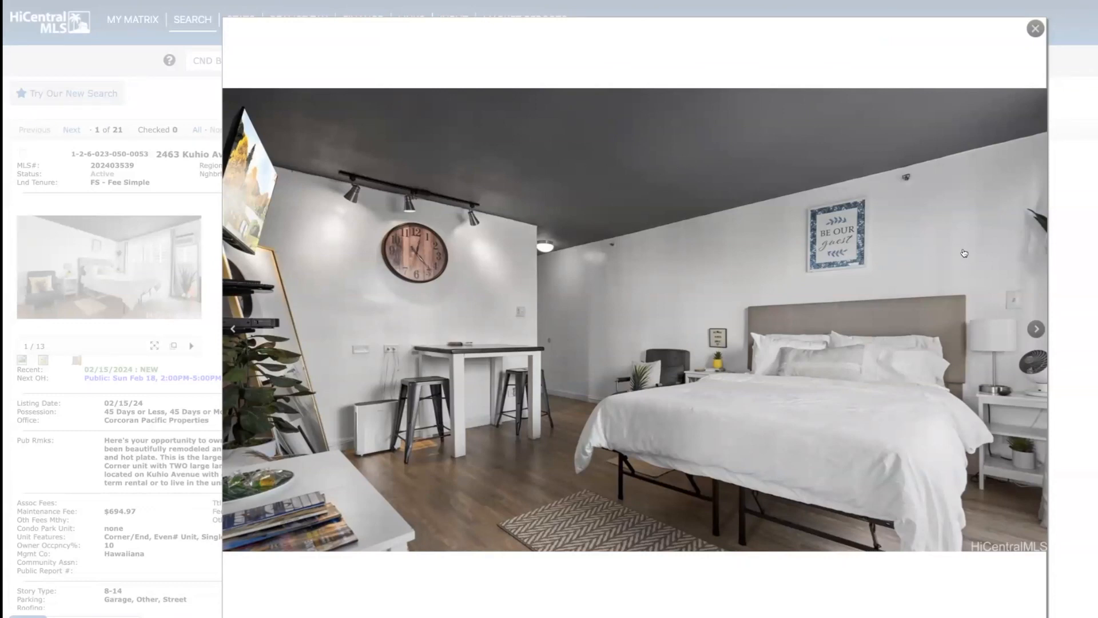
{"action": "mouse_move", "coordinate": [1029, 355]}
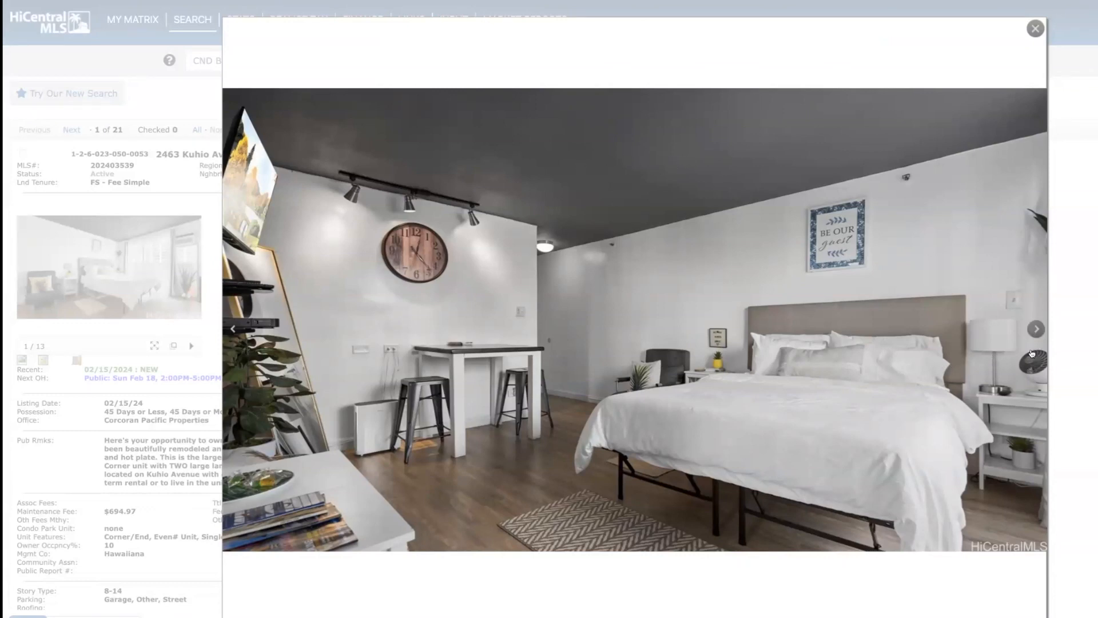
{"action": "left_click", "coordinate": [1036, 328]}
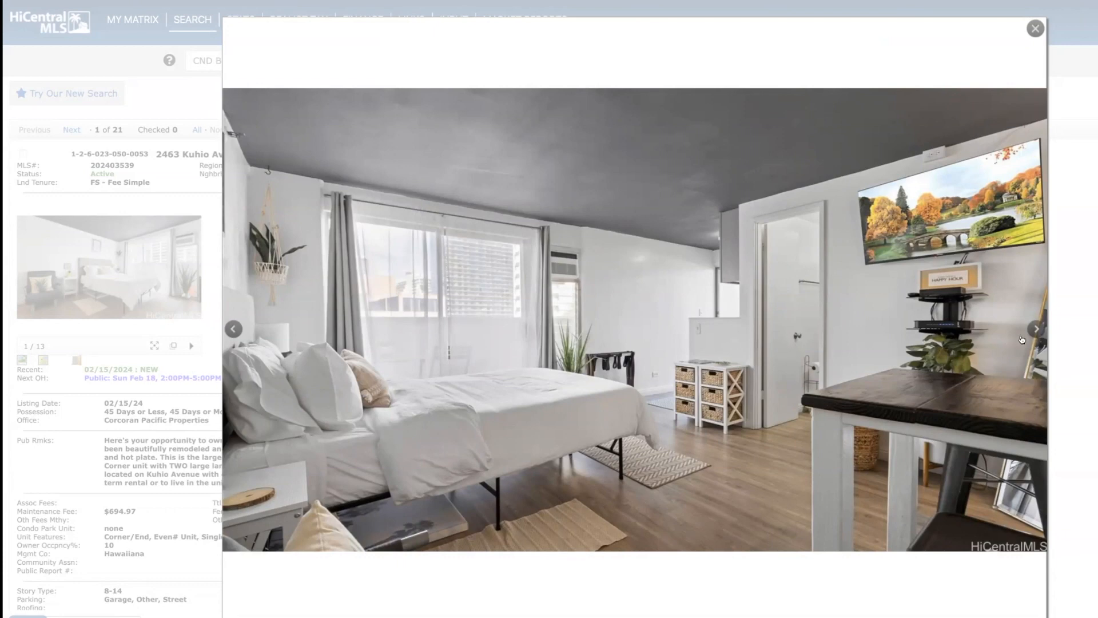
{"action": "left_click", "coordinate": [1037, 327]}
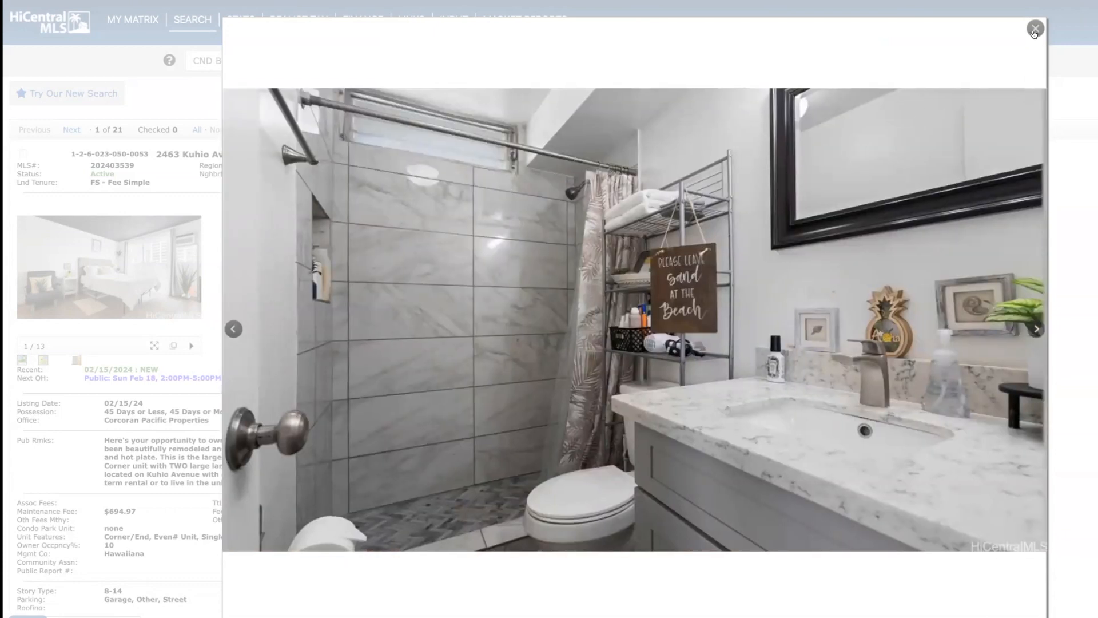
{"action": "left_click", "coordinate": [1036, 27]}
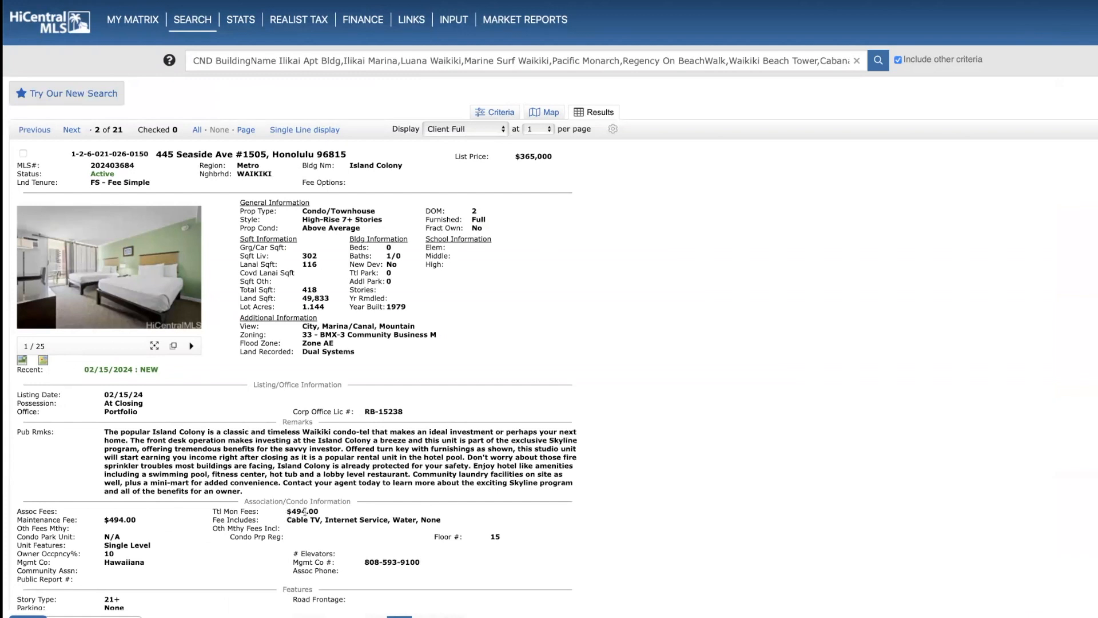
{"action": "mouse_move", "coordinate": [294, 329]}
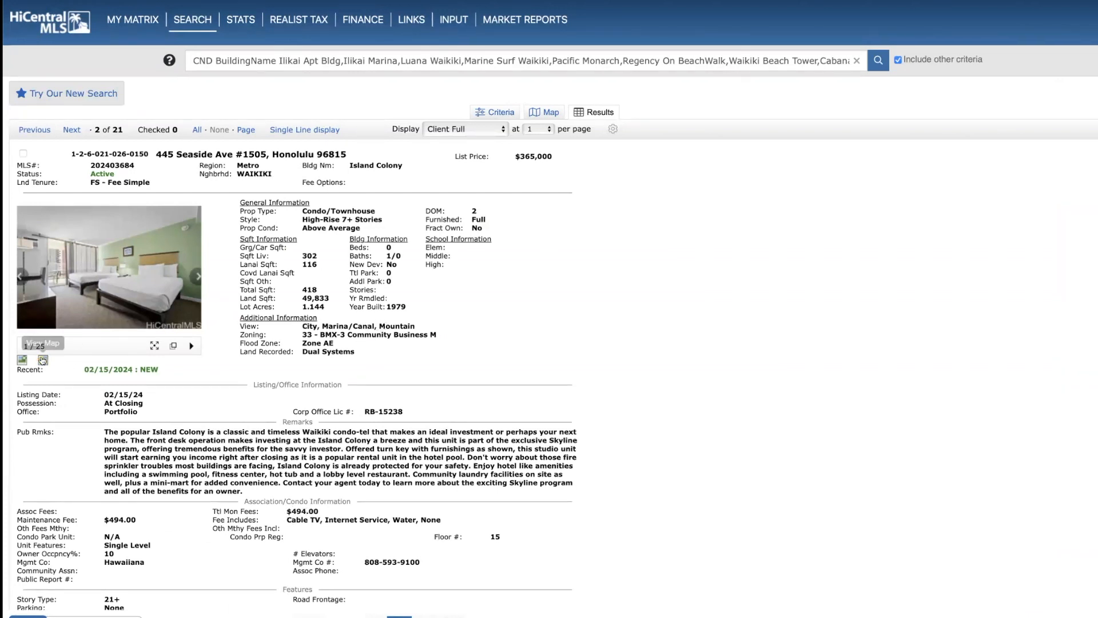
Page through the 445 Seaside Ave #1505 gallery, close it, and advance to listing 3 of 21.
{"action": "left_click", "coordinate": [109, 266]}
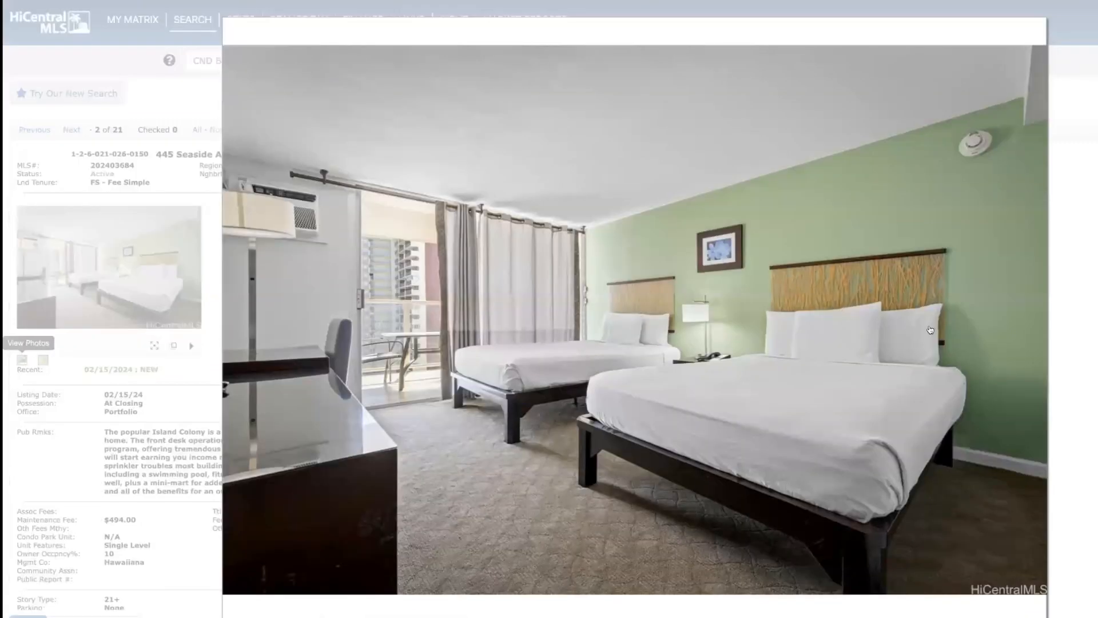
{"action": "left_click", "coordinate": [1036, 329]}
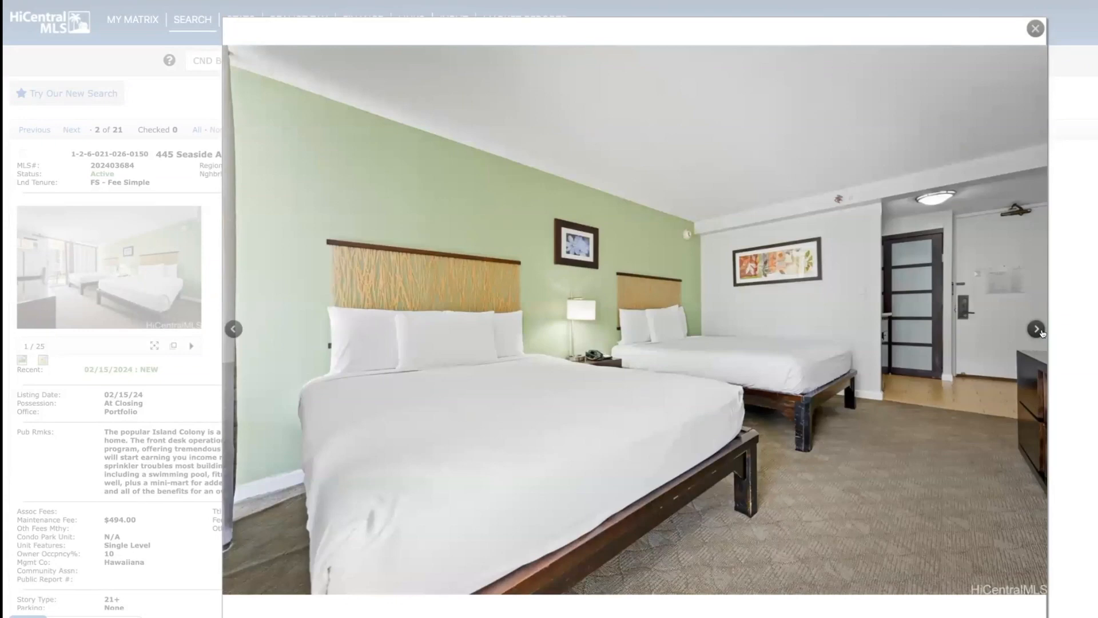
{"action": "left_click", "coordinate": [1036, 329]}
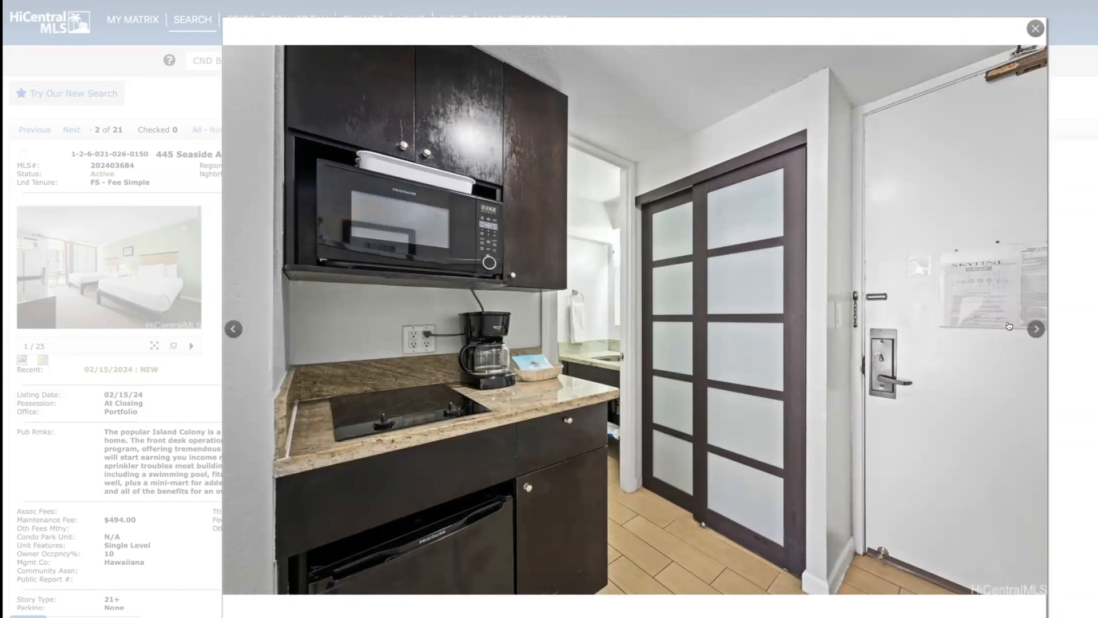
{"action": "left_click", "coordinate": [1037, 329]}
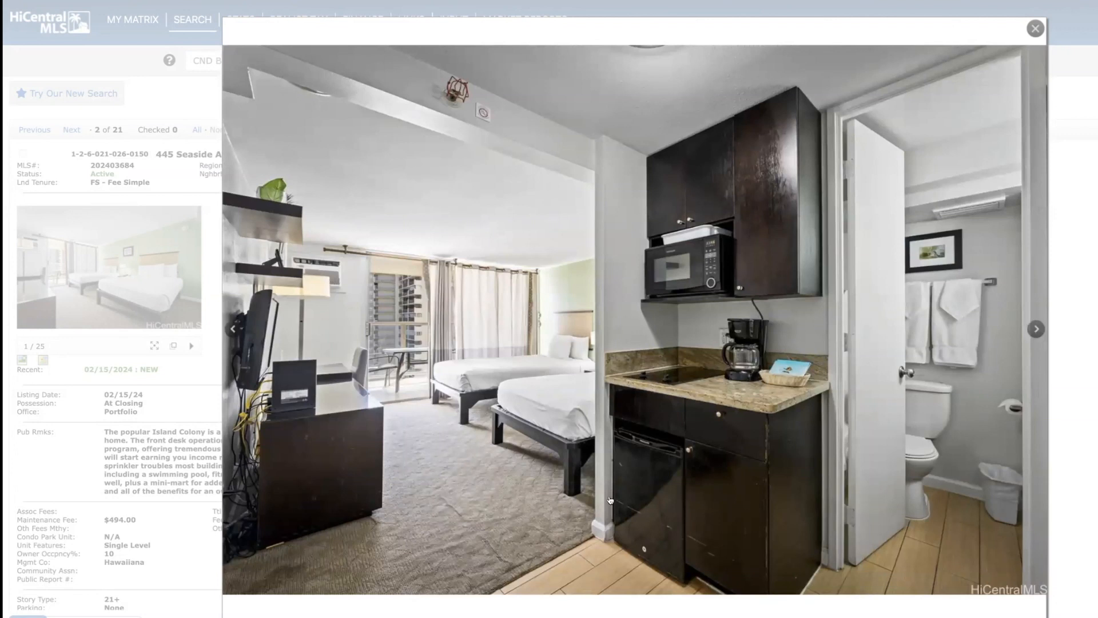
{"action": "mouse_move", "coordinate": [1047, 334]}
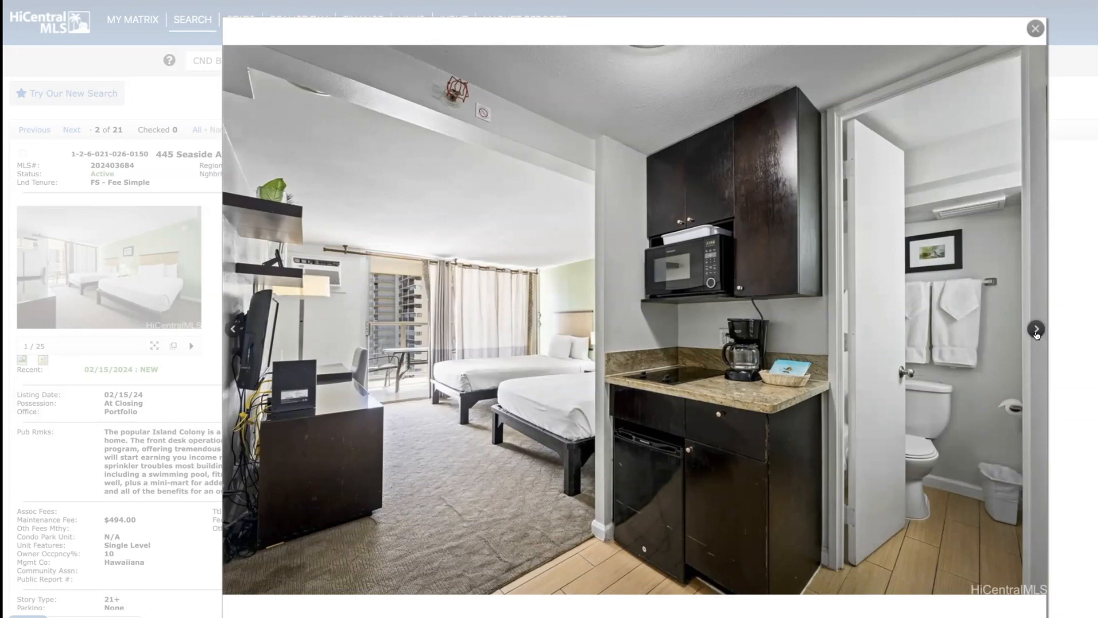
{"action": "left_click", "coordinate": [1036, 328]}
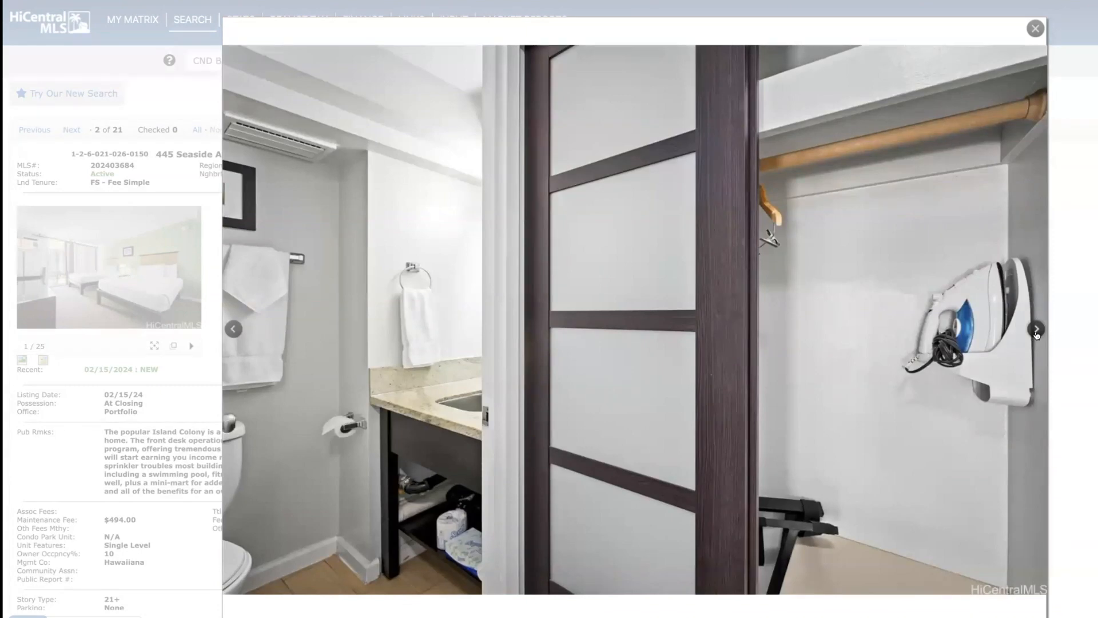
{"action": "left_click", "coordinate": [1037, 328]}
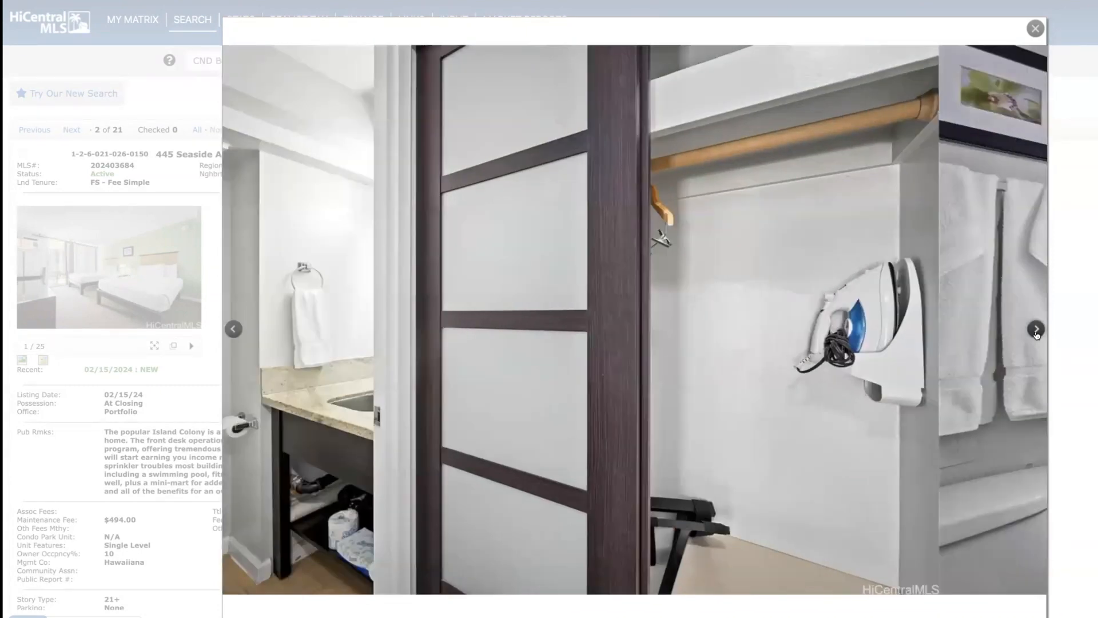
{"action": "left_click", "coordinate": [1036, 330]}
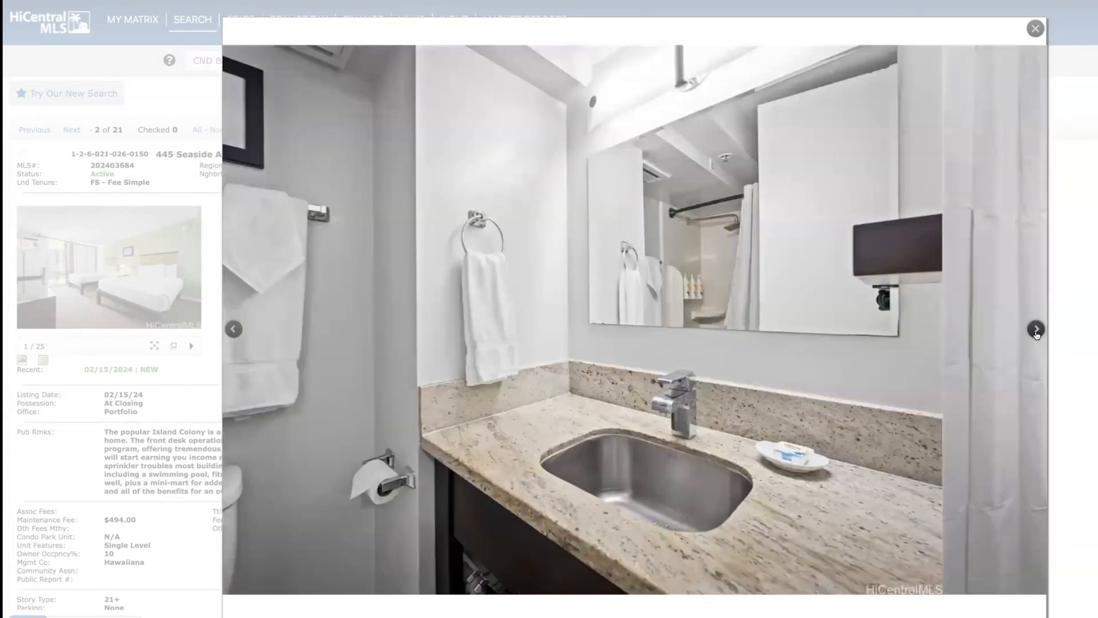
{"action": "left_click", "coordinate": [1034, 28]}
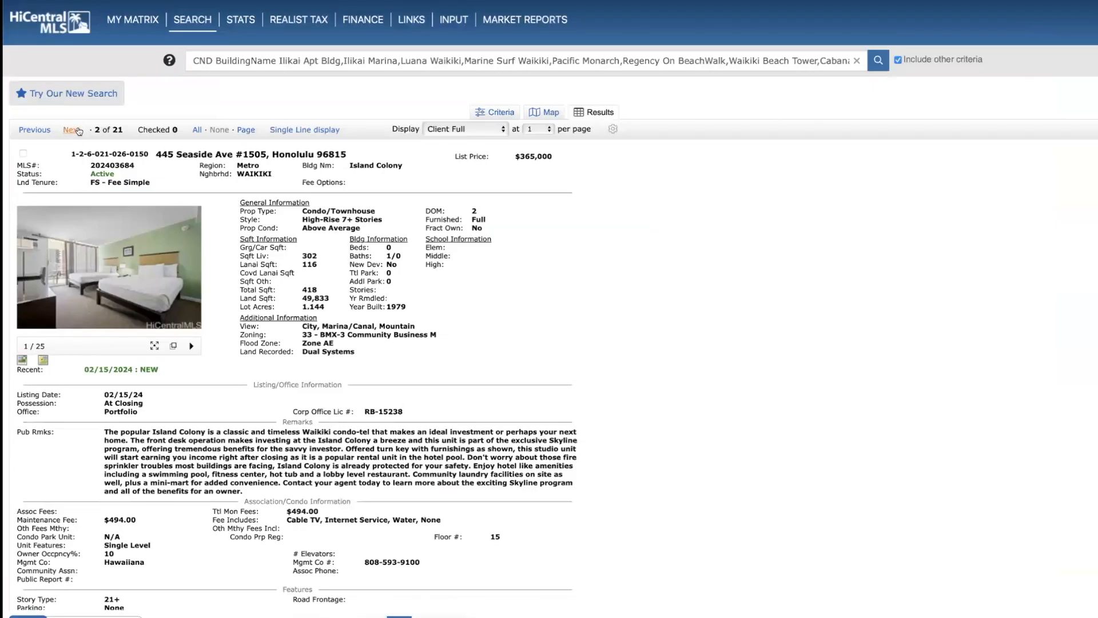
{"action": "left_click", "coordinate": [71, 130]}
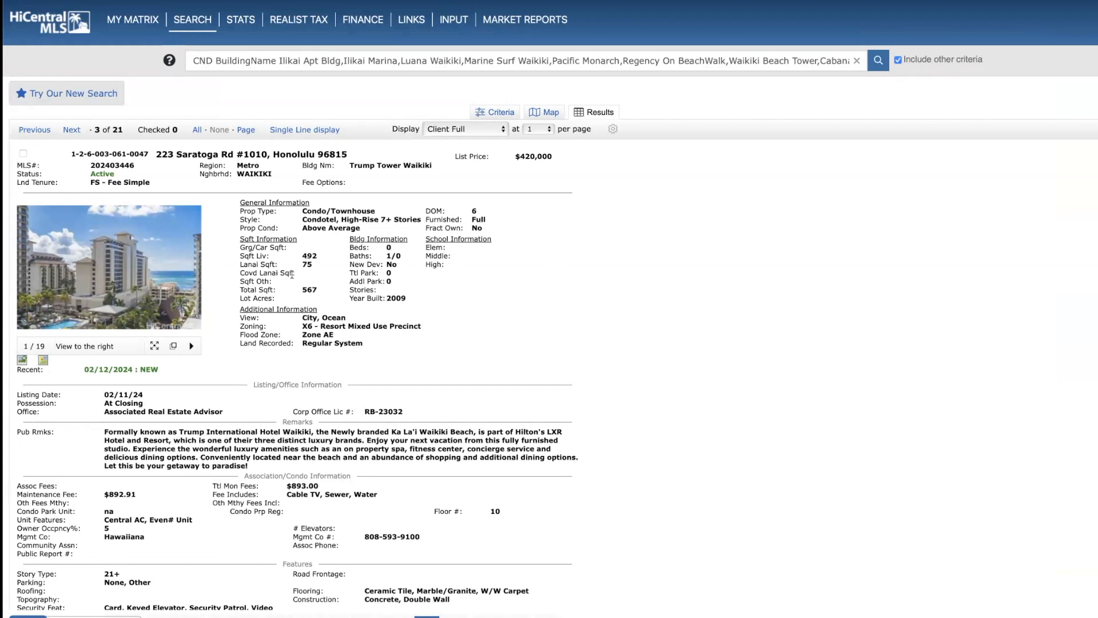
{"action": "mouse_move", "coordinate": [238, 318]}
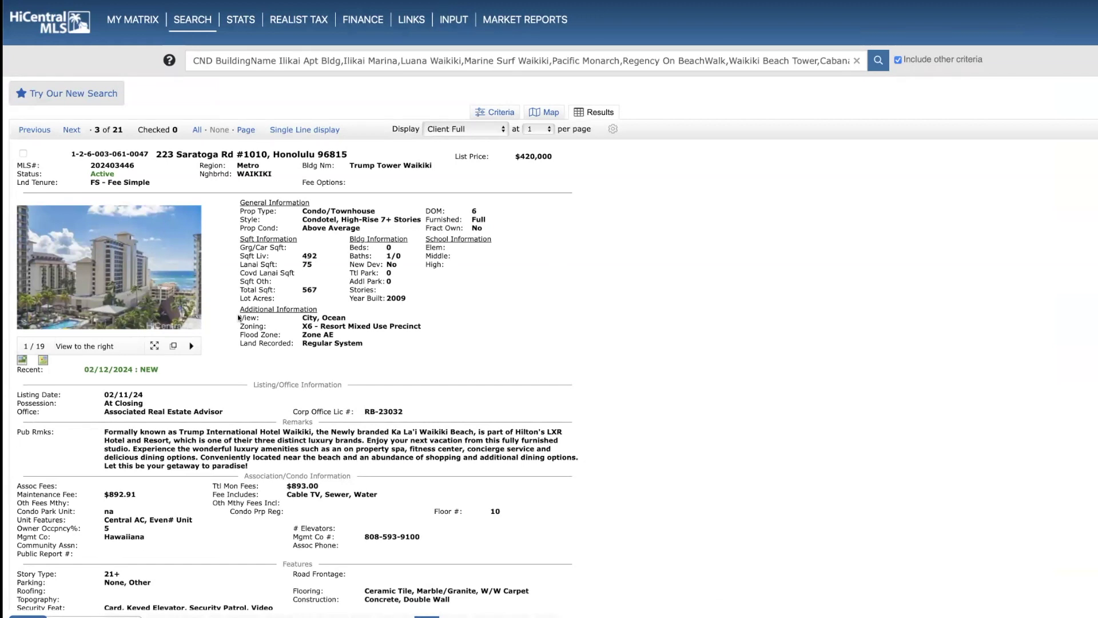
{"action": "mouse_move", "coordinate": [316, 278]}
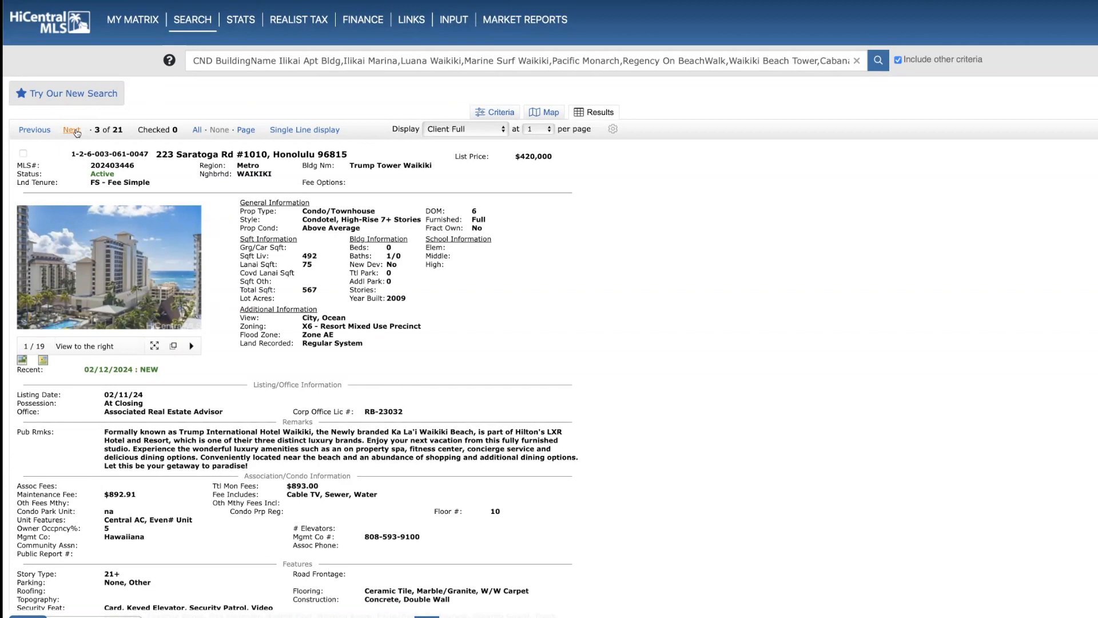
Advance to listing 4 of 21, 440 Olohana St #1807 at Royal Garden at Waikiki.
{"action": "left_click", "coordinate": [71, 129]}
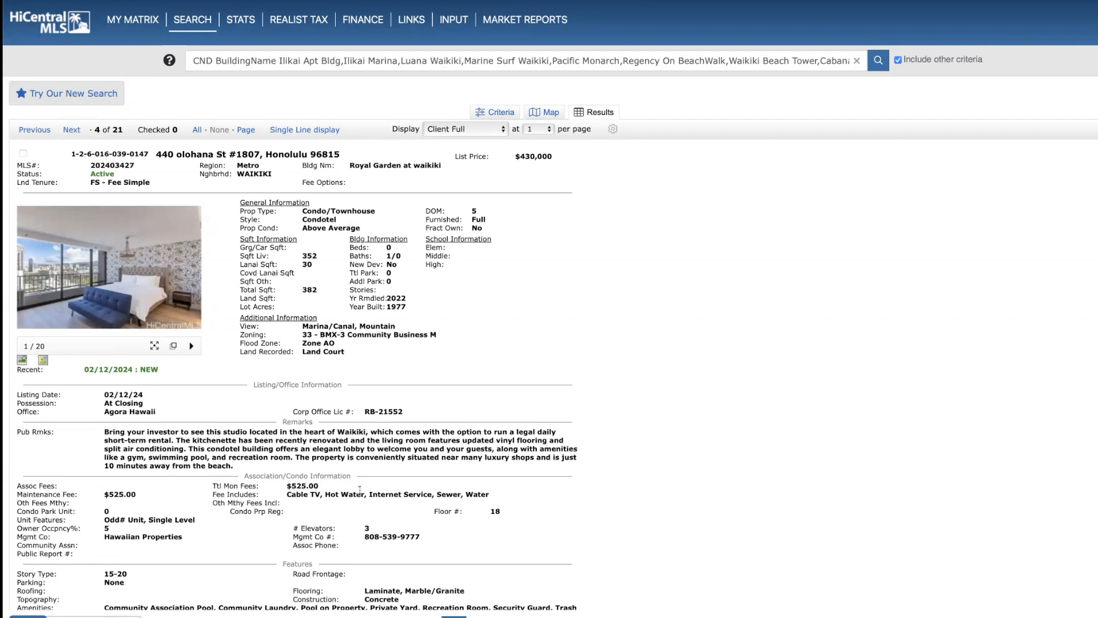
{"action": "mouse_move", "coordinate": [21, 361]}
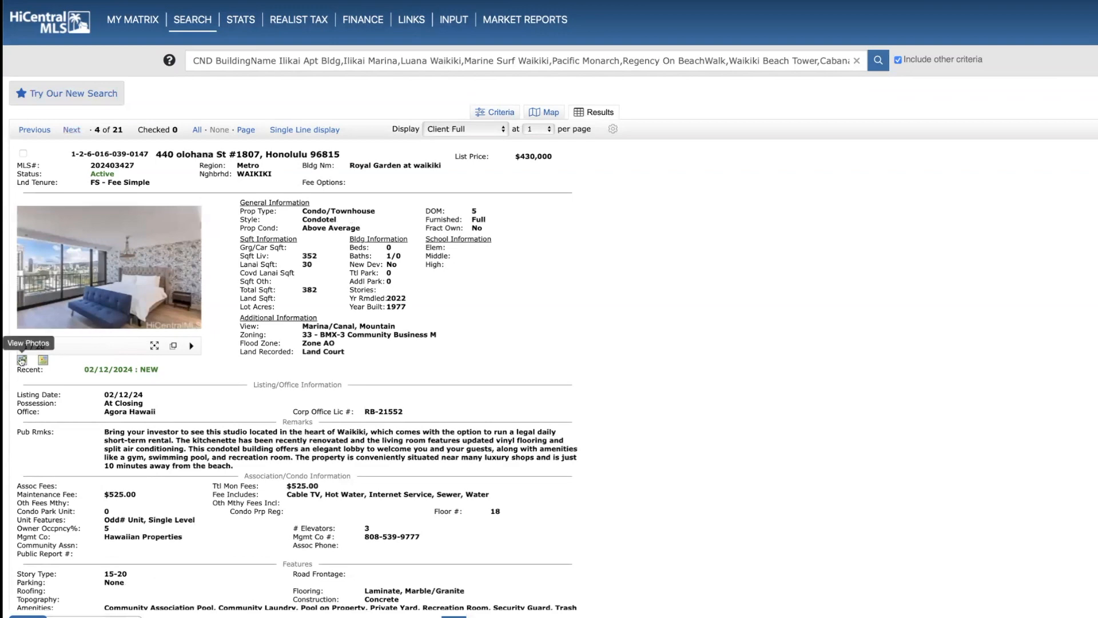
{"action": "left_click", "coordinate": [109, 267]}
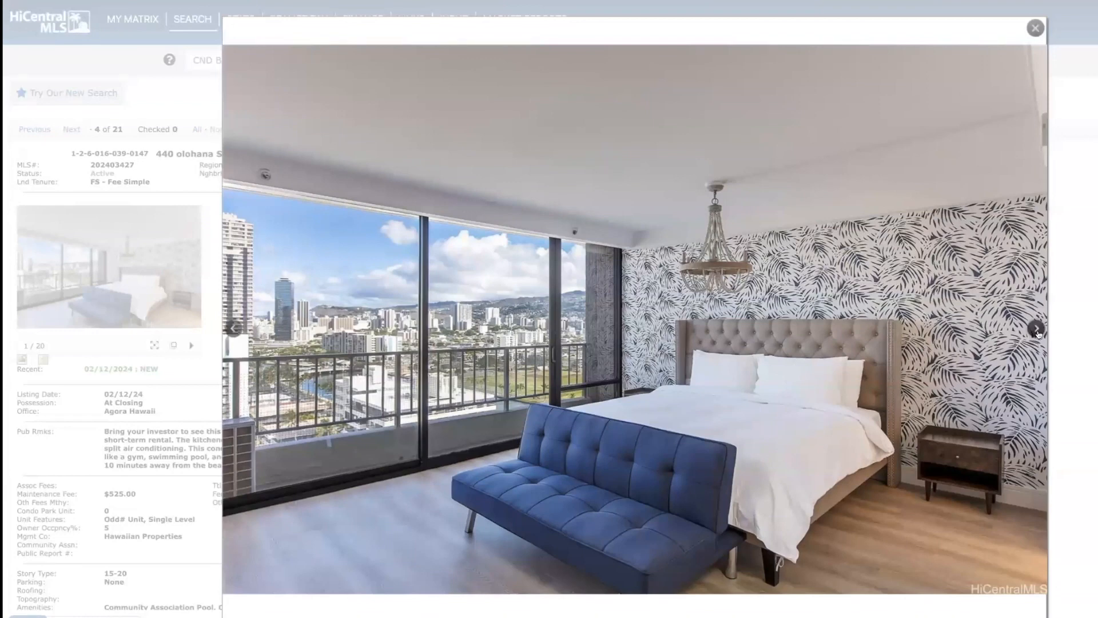
{"action": "left_click", "coordinate": [1036, 329]}
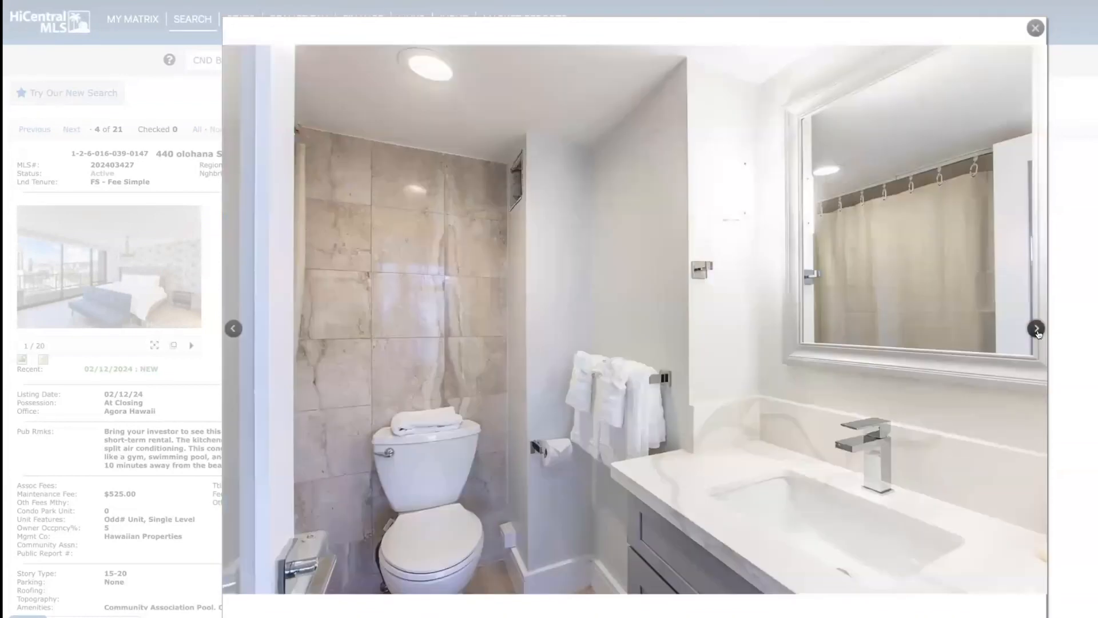
{"action": "left_click", "coordinate": [1036, 327]}
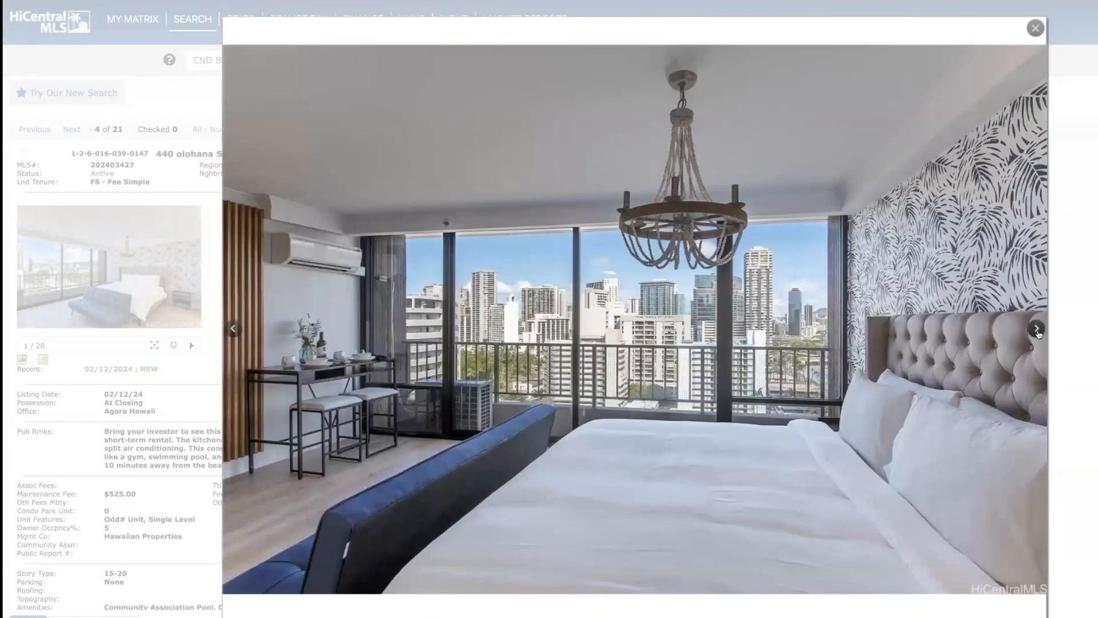
{"action": "left_click", "coordinate": [1034, 330]}
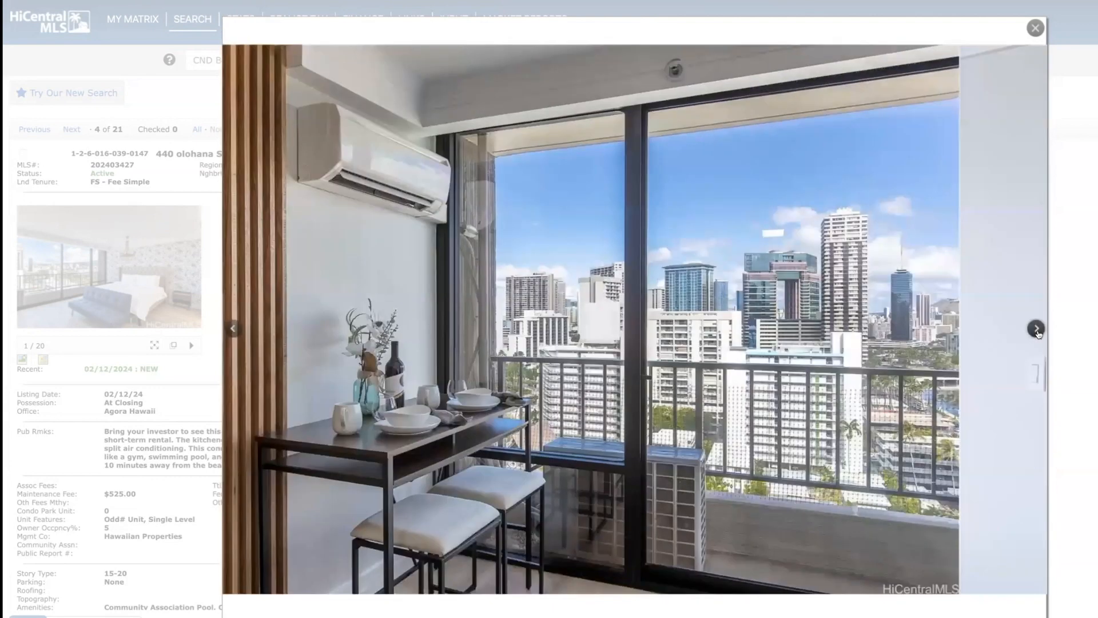
{"action": "left_click", "coordinate": [1034, 329]}
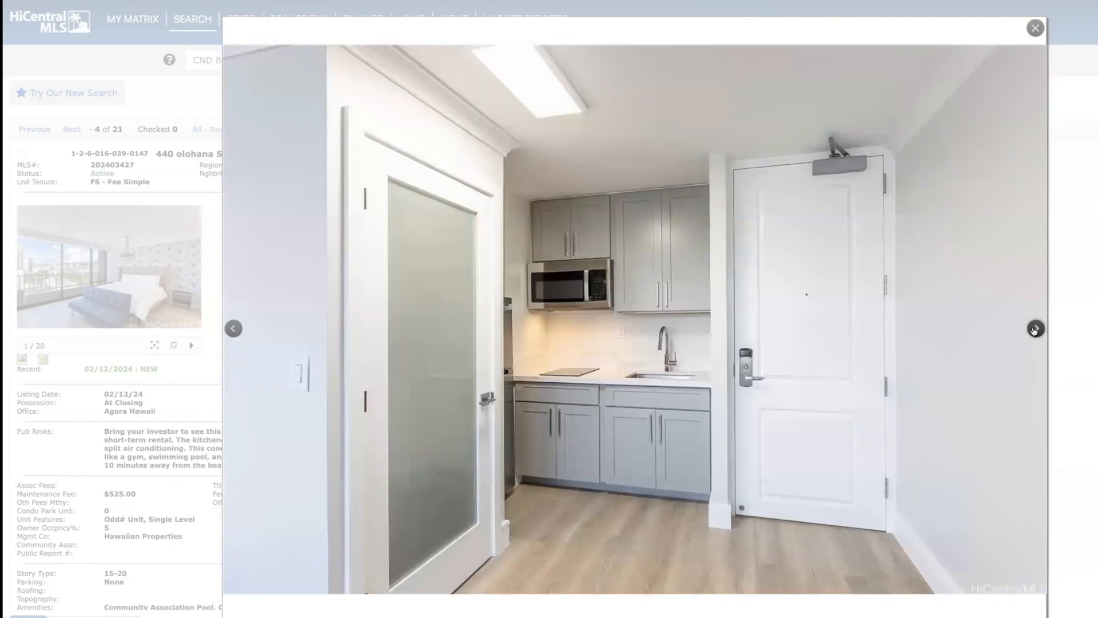
{"action": "left_click", "coordinate": [1034, 329]}
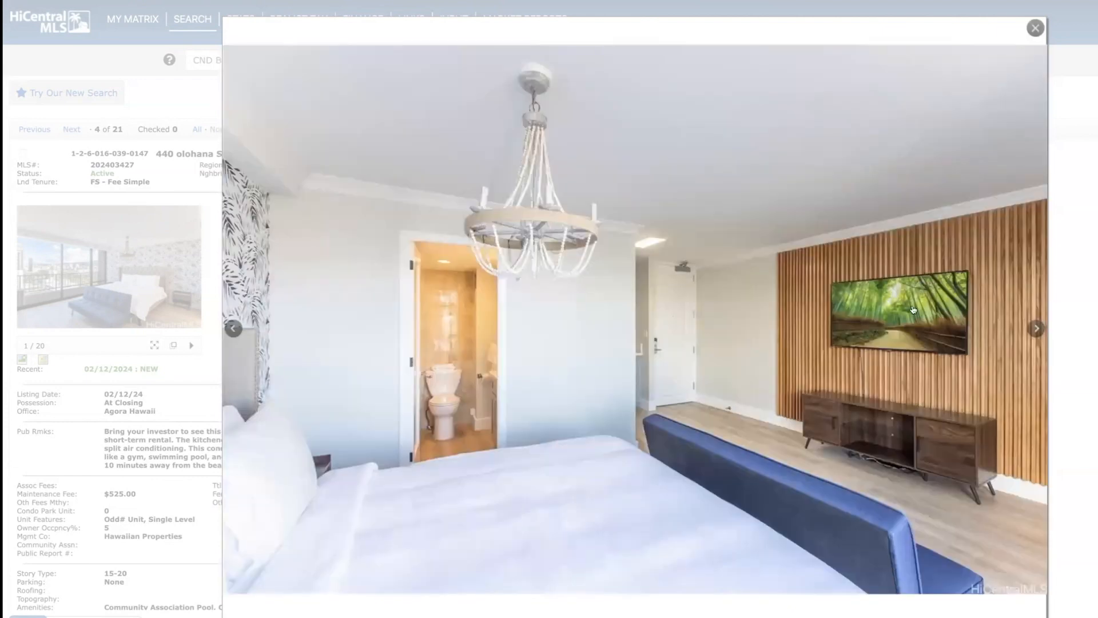
{"action": "mouse_move", "coordinate": [1036, 330]}
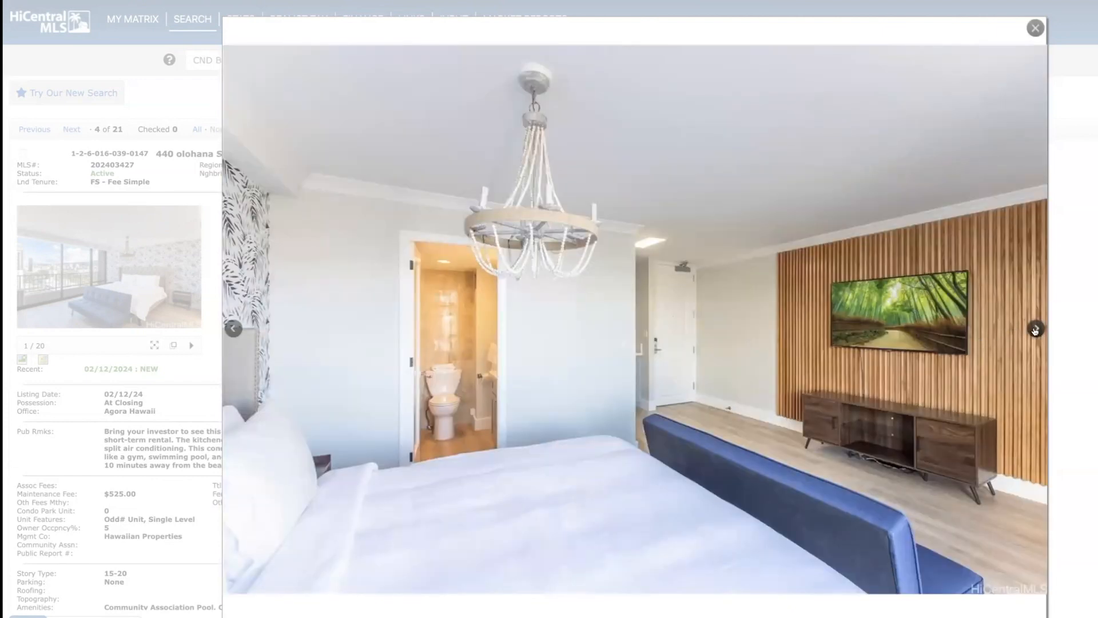
{"action": "left_click", "coordinate": [1037, 329]}
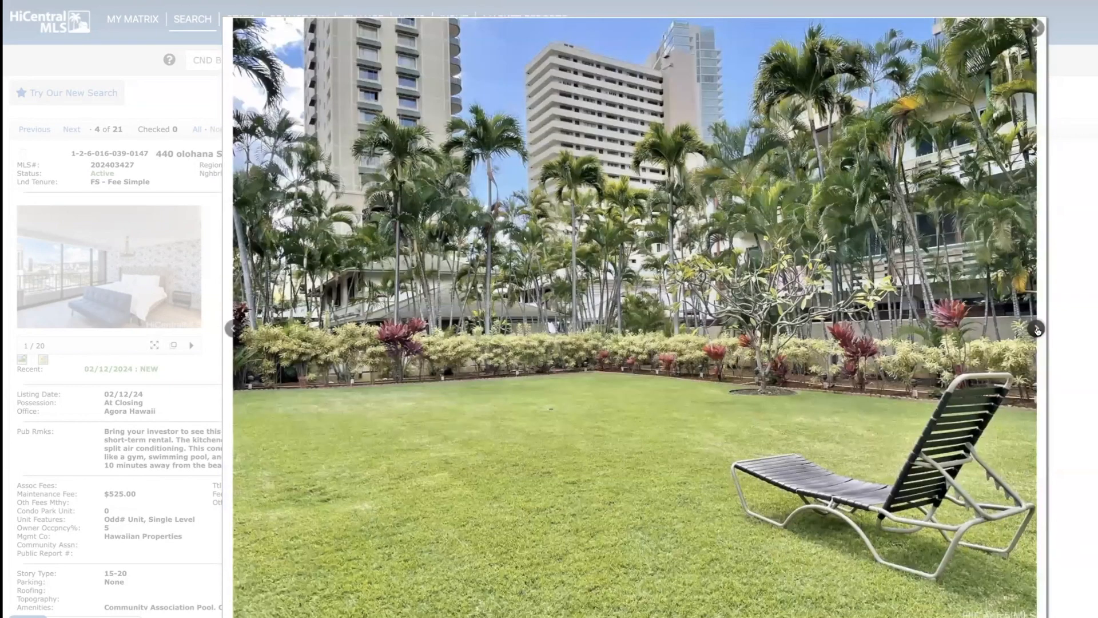
{"action": "left_click", "coordinate": [1037, 330]}
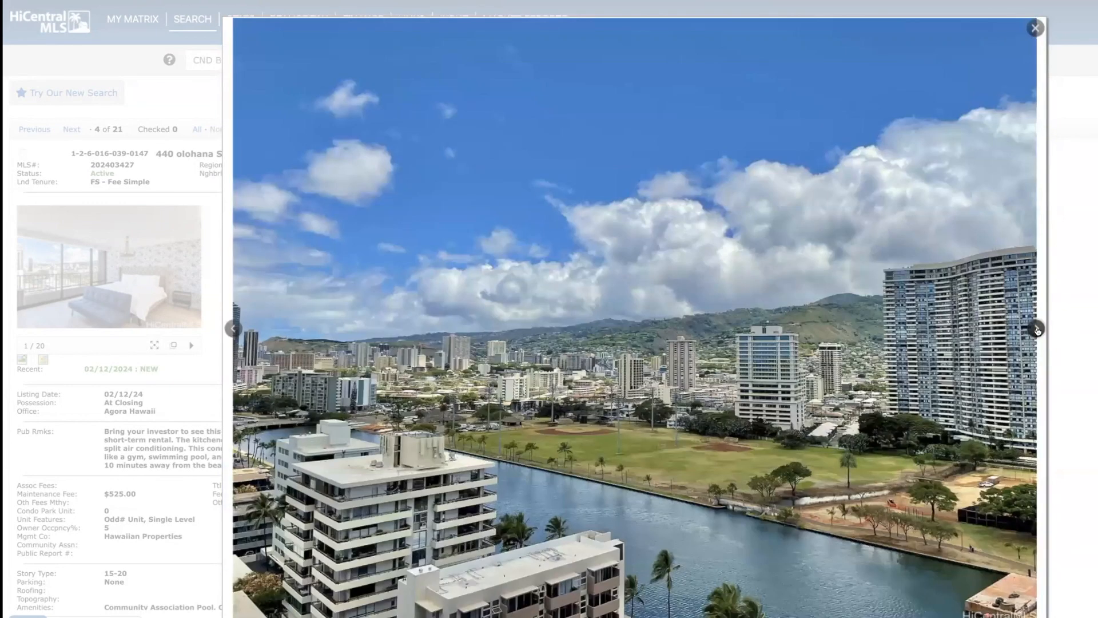
{"action": "left_click", "coordinate": [1036, 331]}
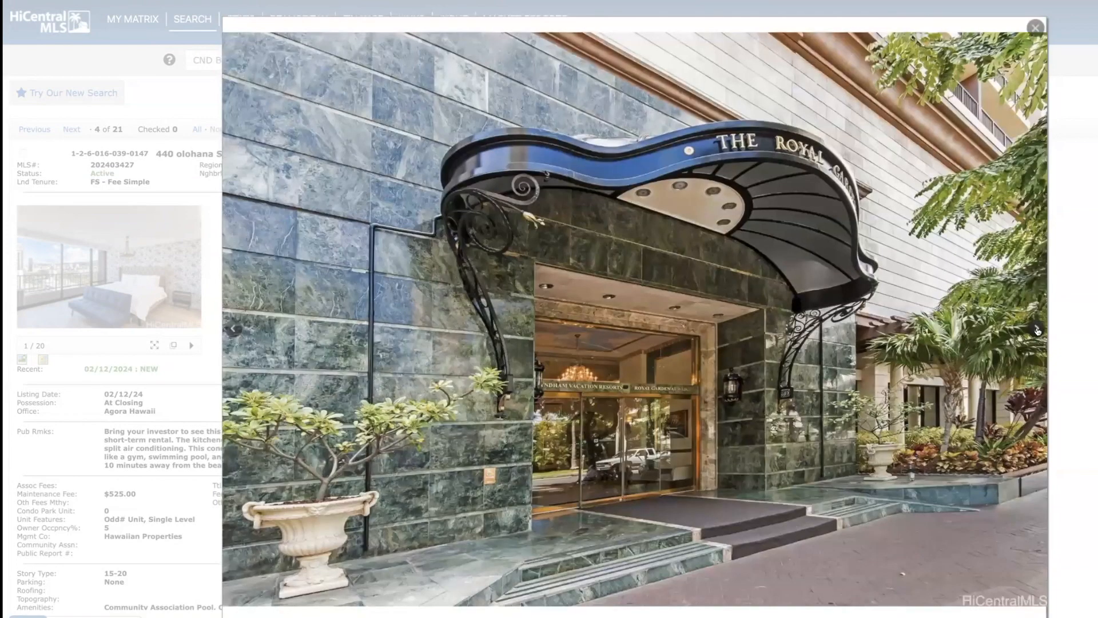
{"action": "left_click", "coordinate": [1036, 330]}
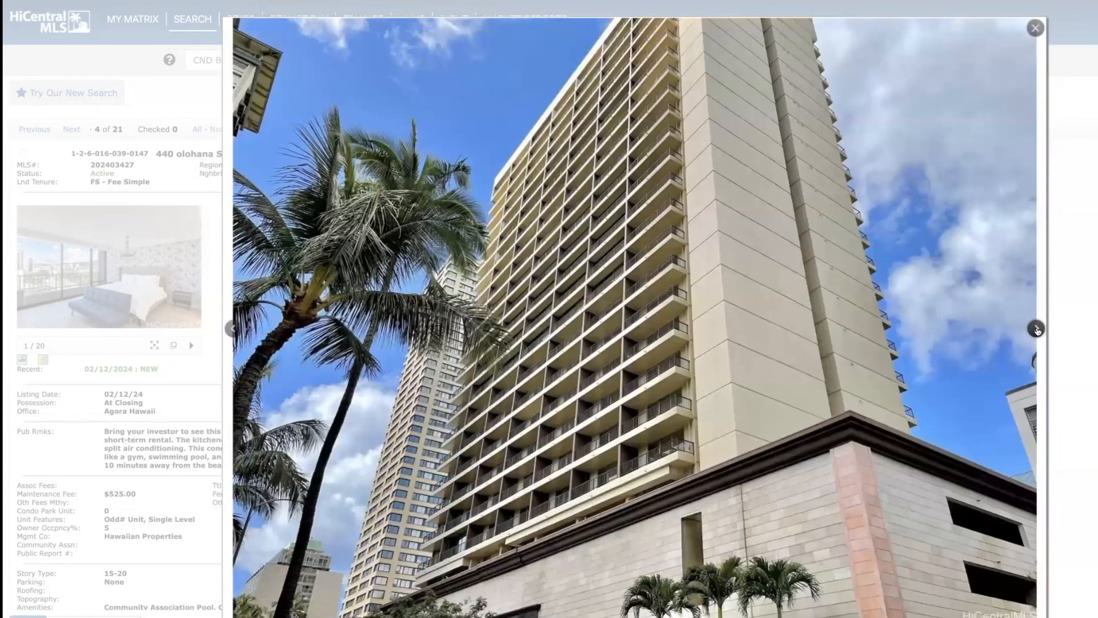
{"action": "left_click", "coordinate": [1036, 331]}
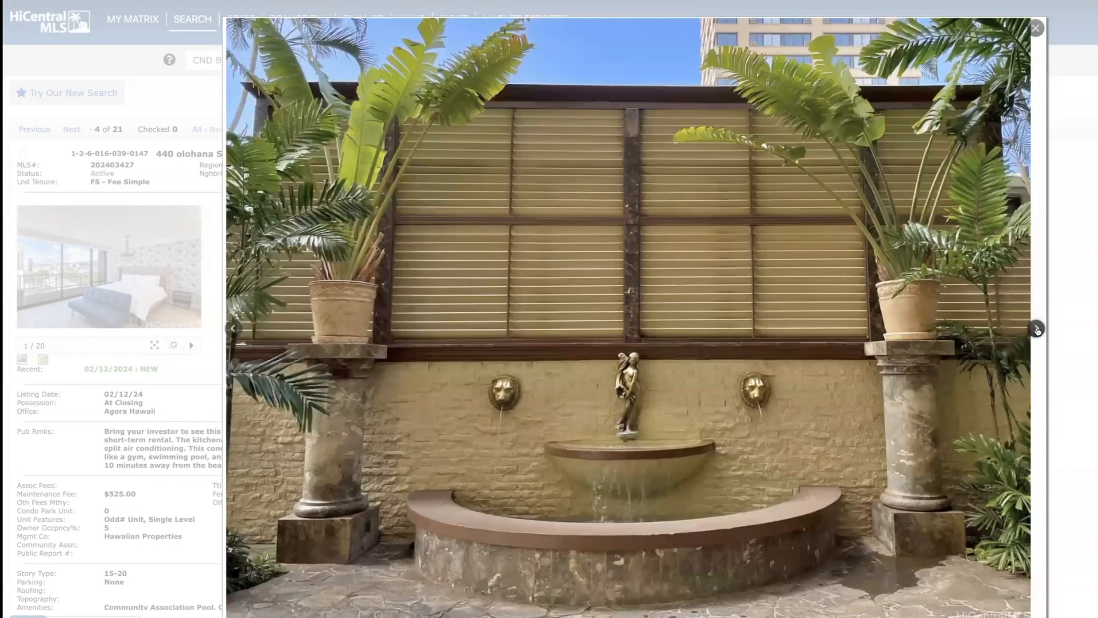
{"action": "left_click", "coordinate": [1037, 330]}
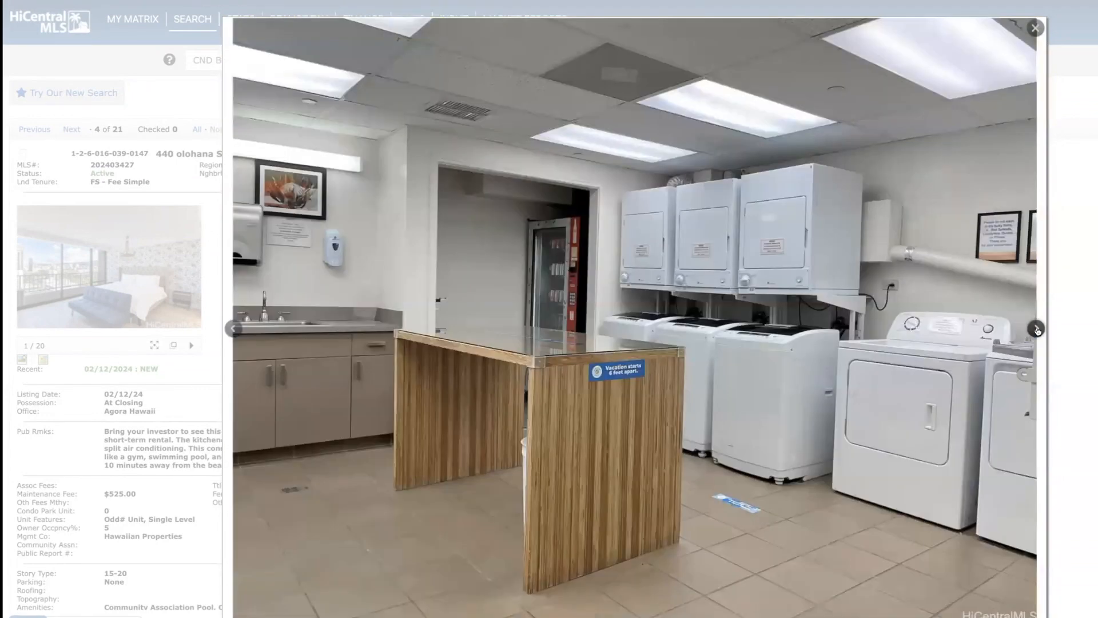
{"action": "left_click", "coordinate": [1039, 330]}
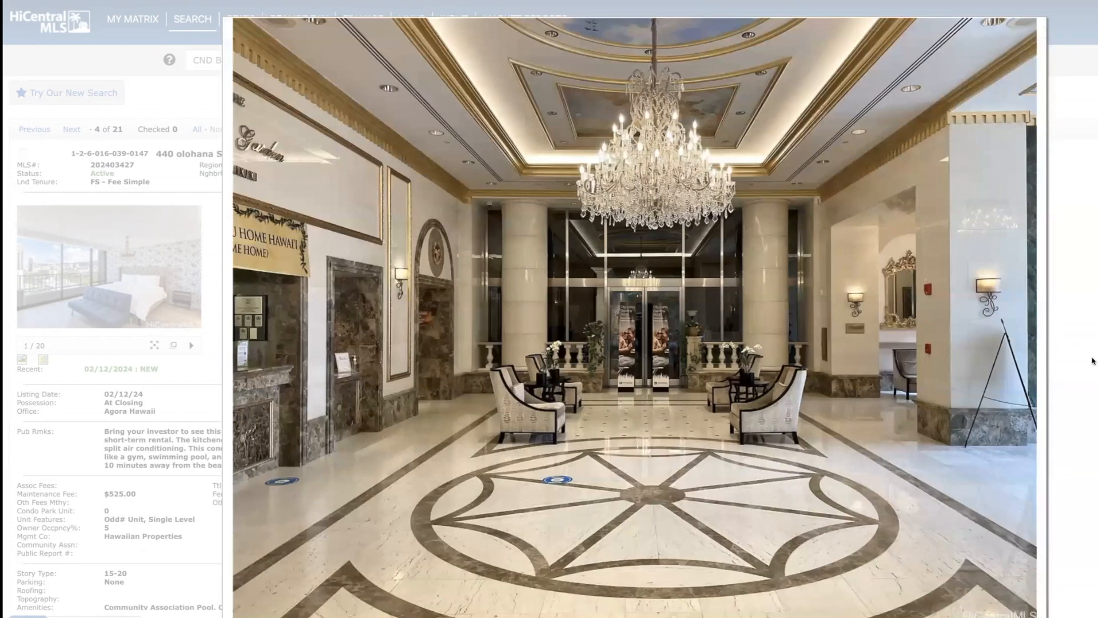
{"action": "left_click", "coordinate": [1034, 327]}
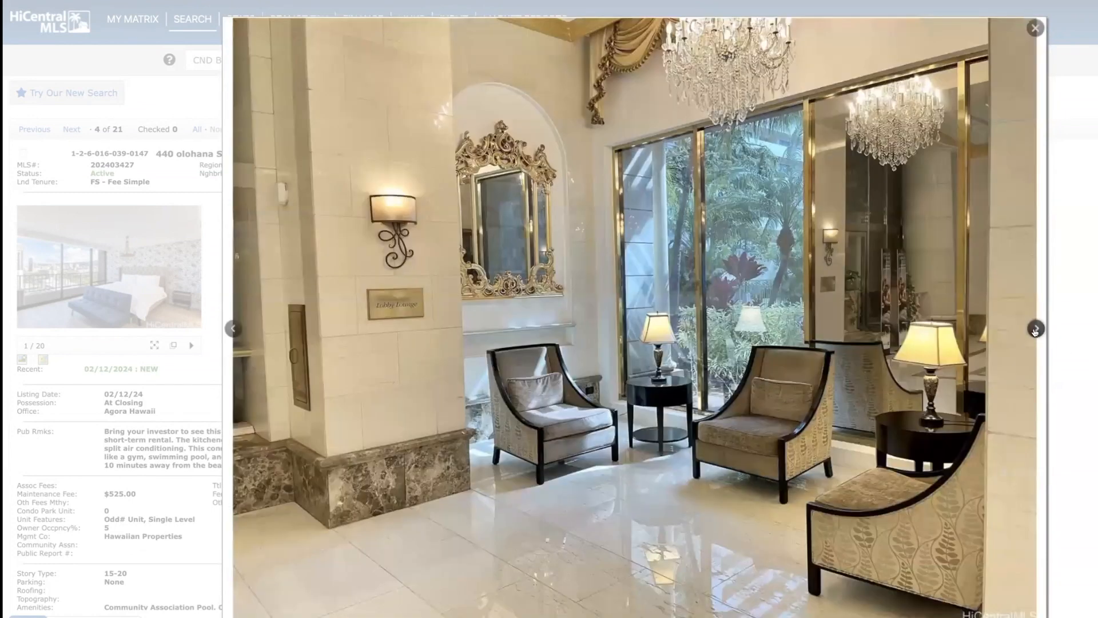
{"action": "left_click", "coordinate": [1034, 27]}
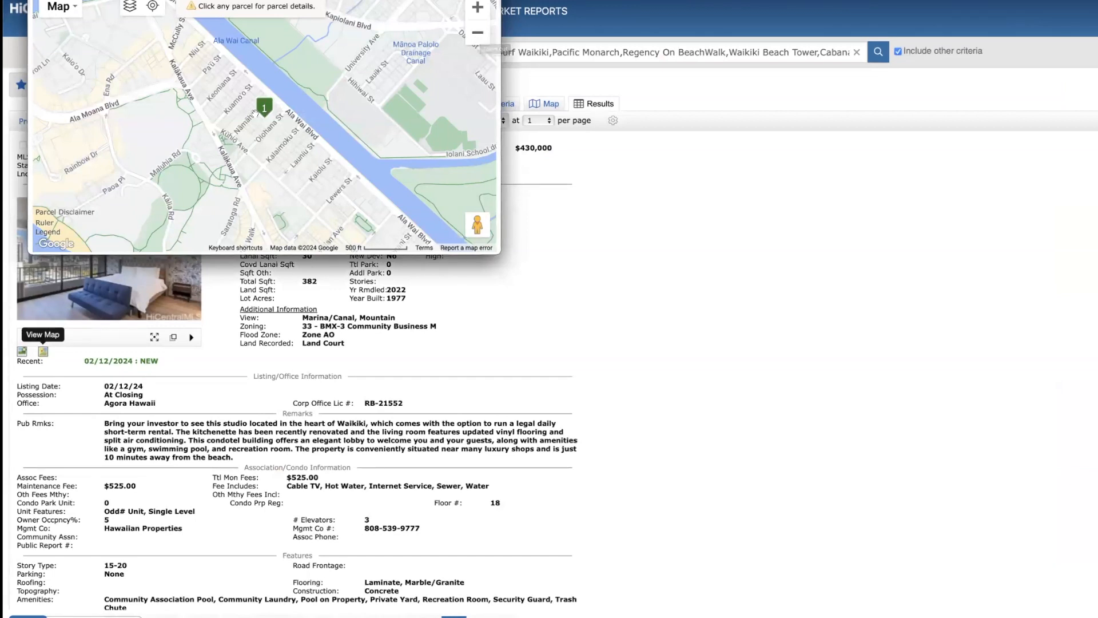
{"action": "mouse_move", "coordinate": [266, 114]}
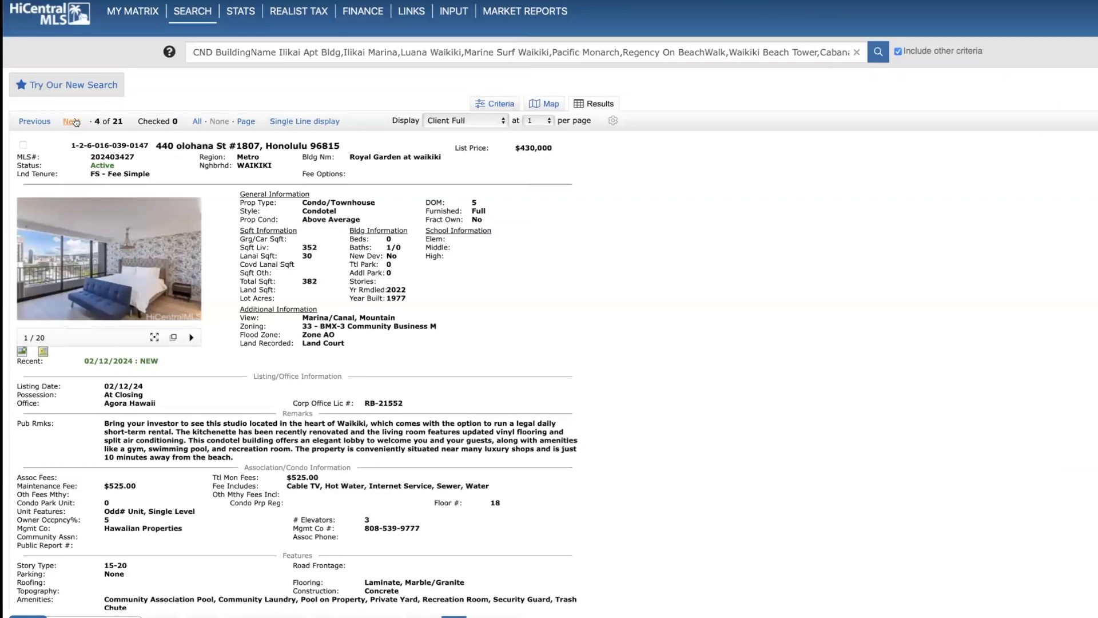
Advance to listing 5, 2425 Kuhio Ave #307, page through its condo and building photos, and close the gallery.
{"action": "left_click", "coordinate": [70, 121]}
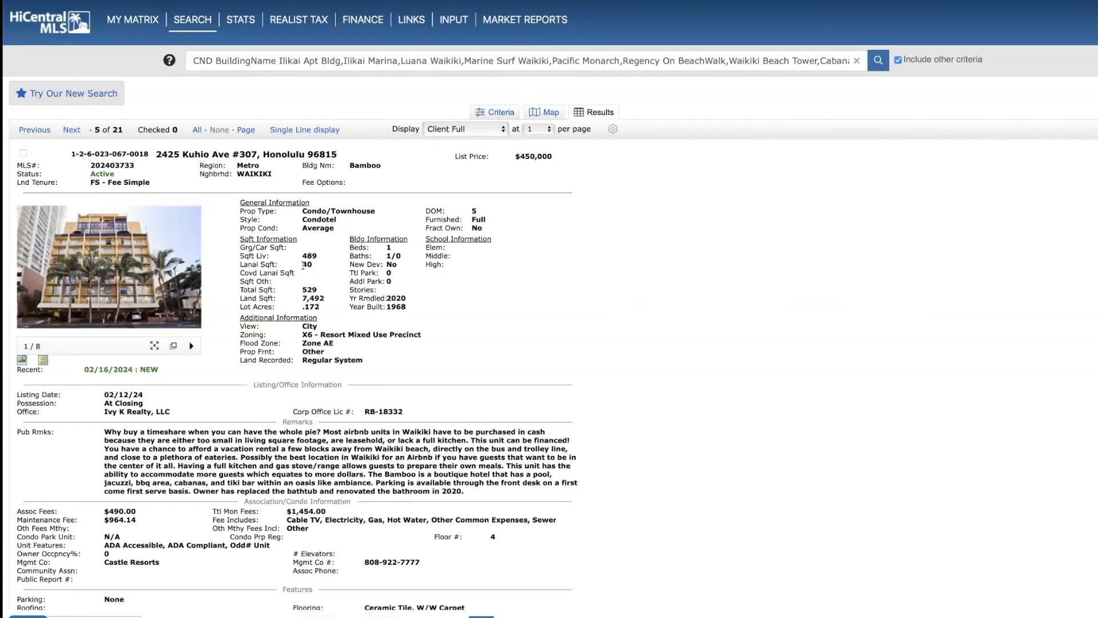
{"action": "mouse_move", "coordinate": [539, 167]}
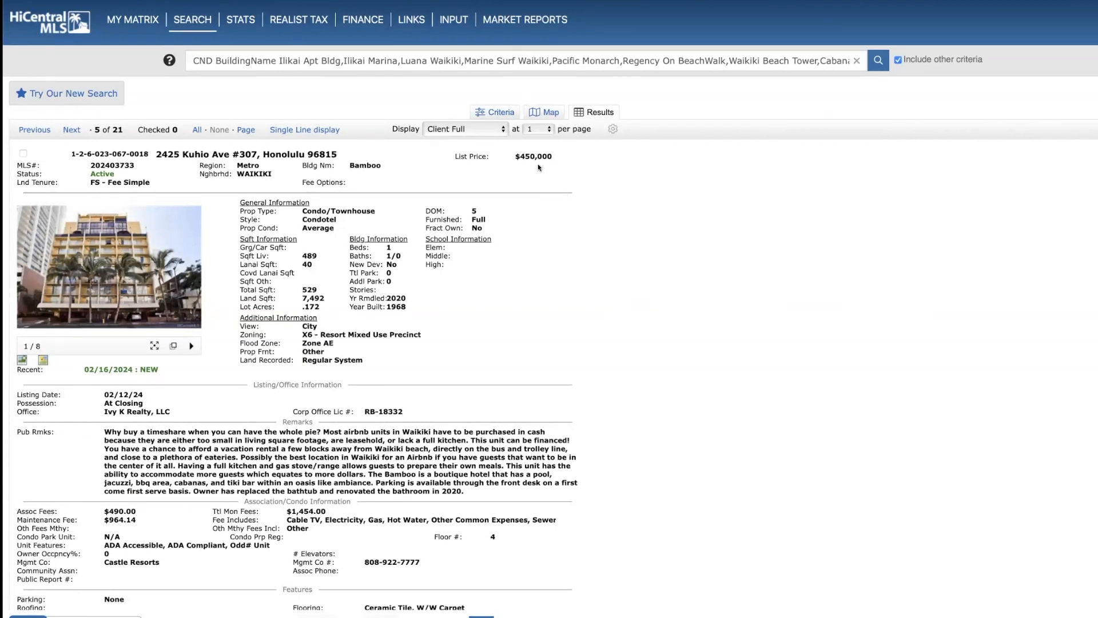
{"action": "mouse_move", "coordinate": [289, 519]}
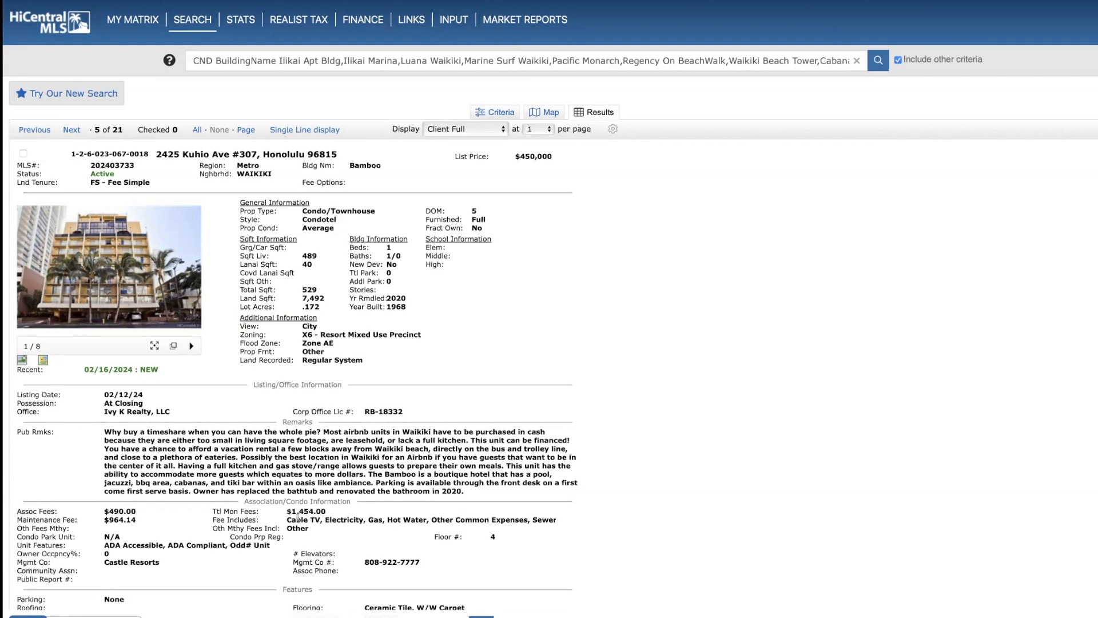
{"action": "mouse_move", "coordinate": [321, 521]}
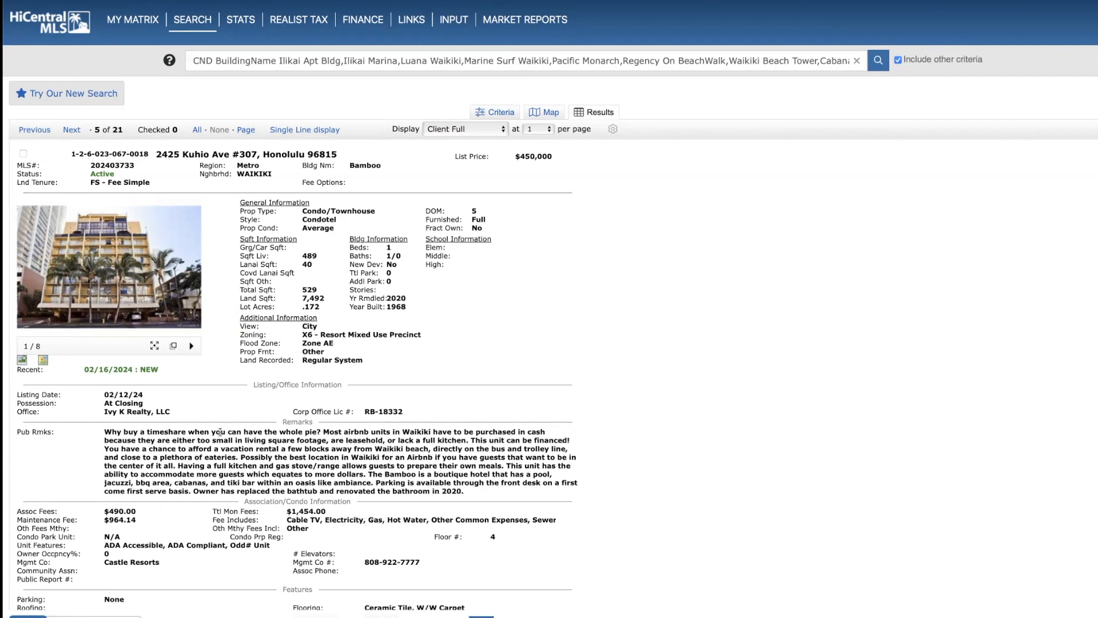
{"action": "left_click", "coordinate": [108, 267]}
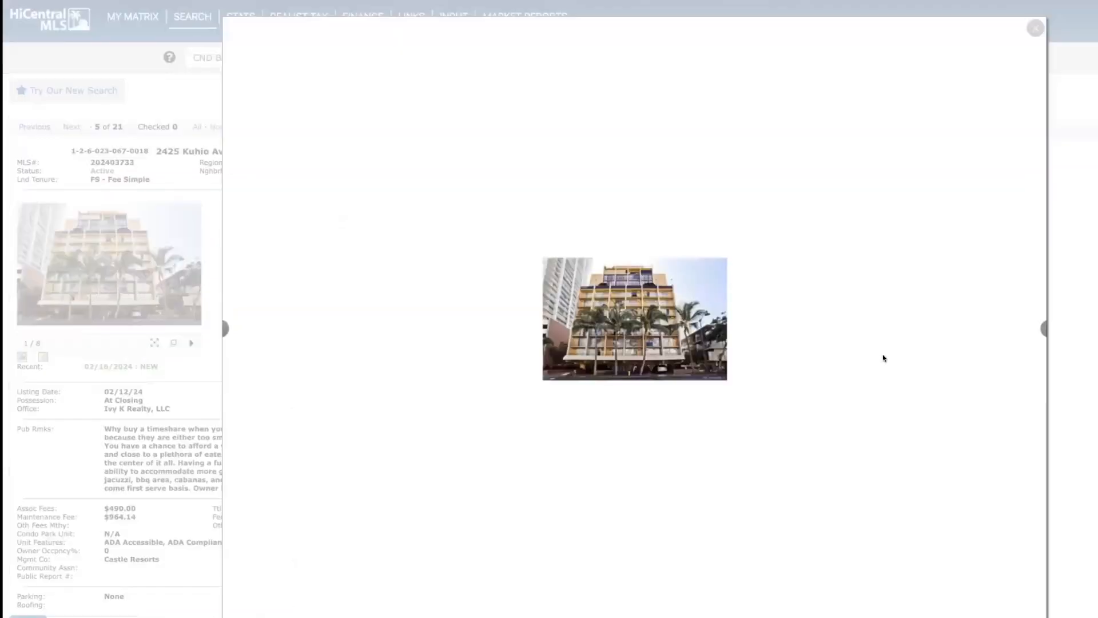
{"action": "left_click", "coordinate": [1037, 329]}
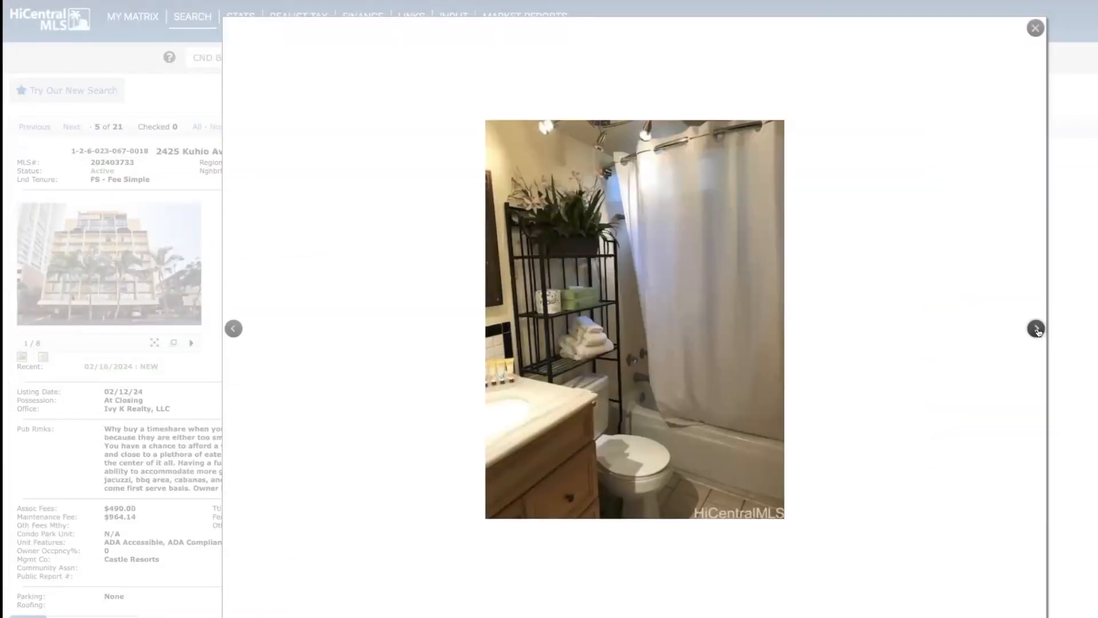
{"action": "left_click", "coordinate": [1036, 327]}
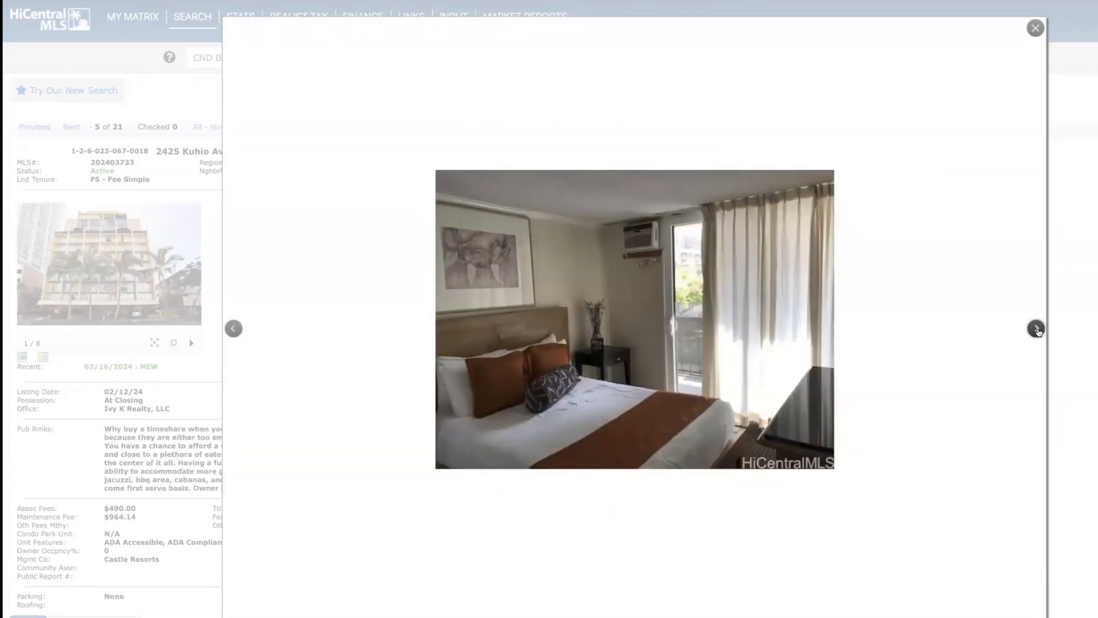
{"action": "left_click", "coordinate": [1036, 330]}
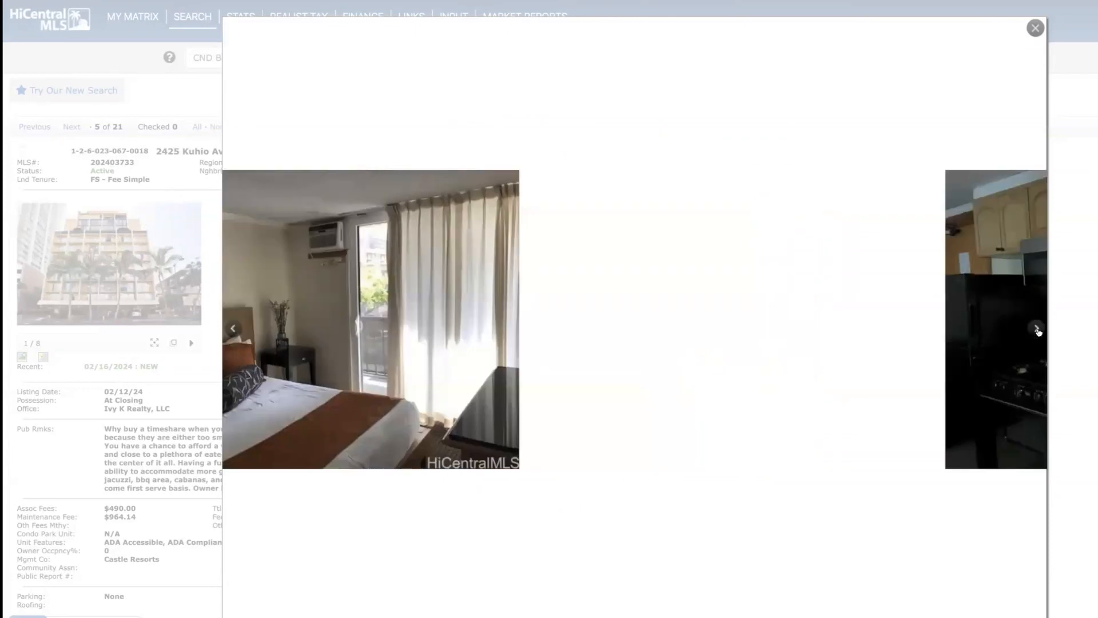
{"action": "left_click", "coordinate": [1034, 329]}
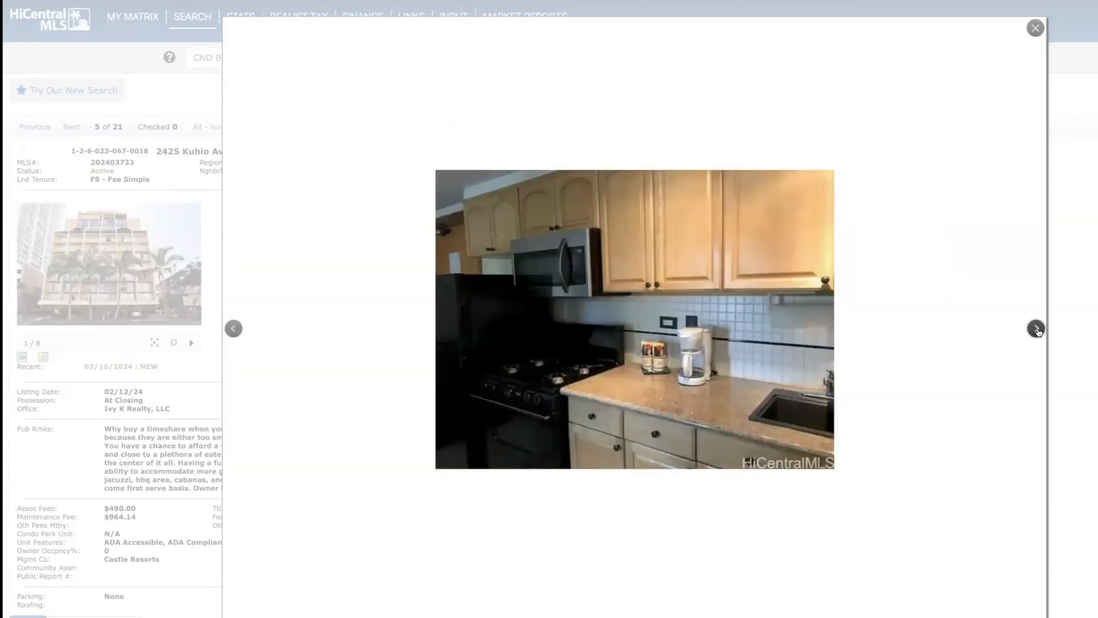
{"action": "left_click", "coordinate": [1034, 328]}
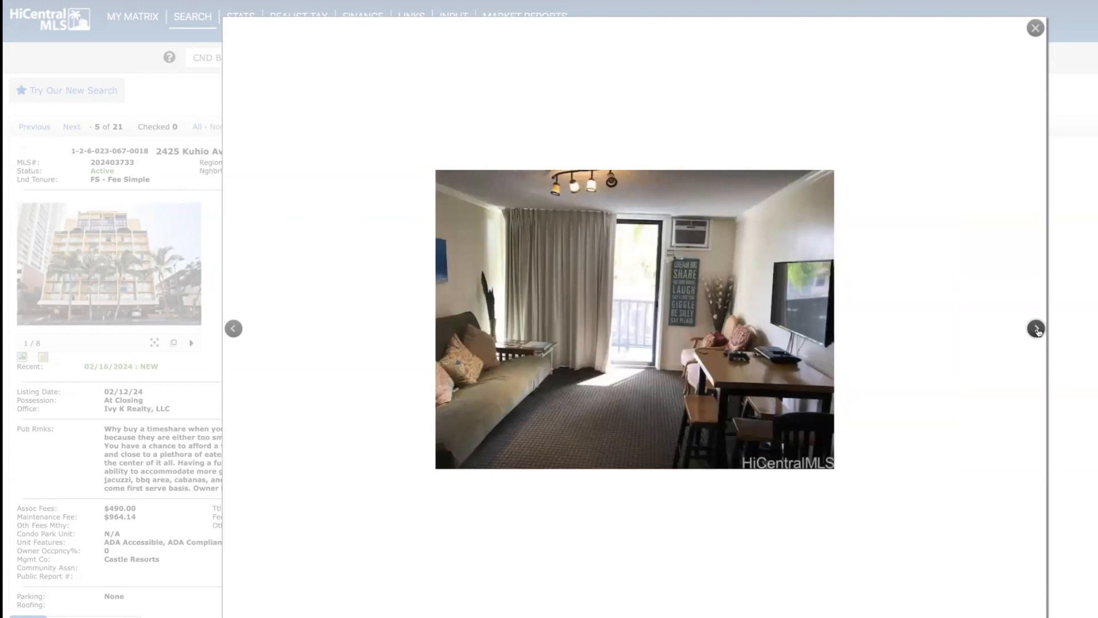
{"action": "left_click", "coordinate": [1036, 330]}
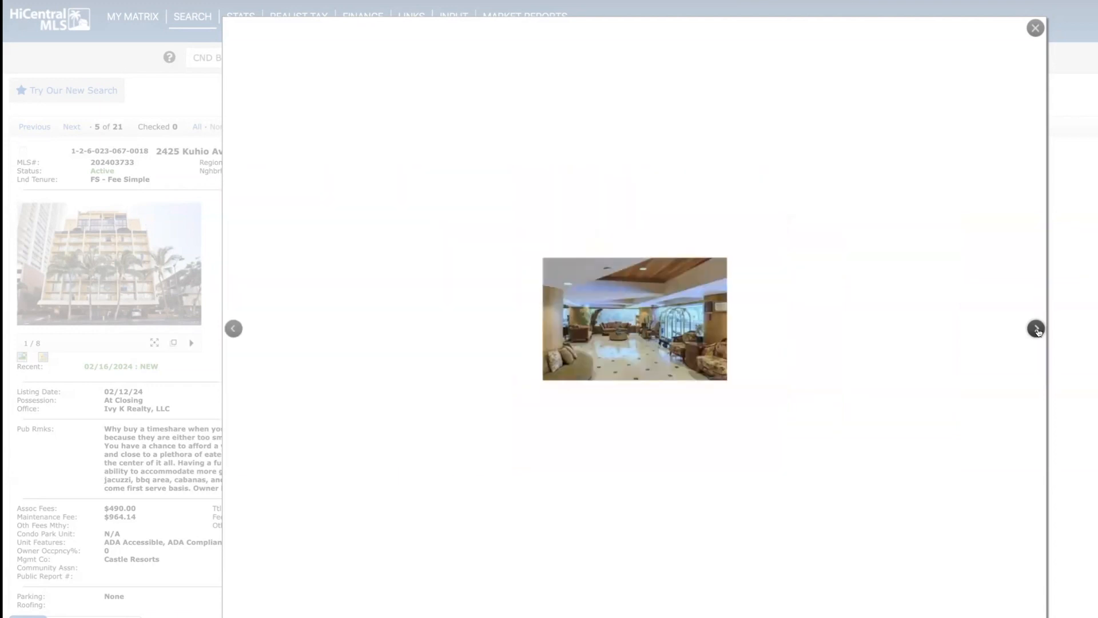
{"action": "left_click", "coordinate": [1034, 329]}
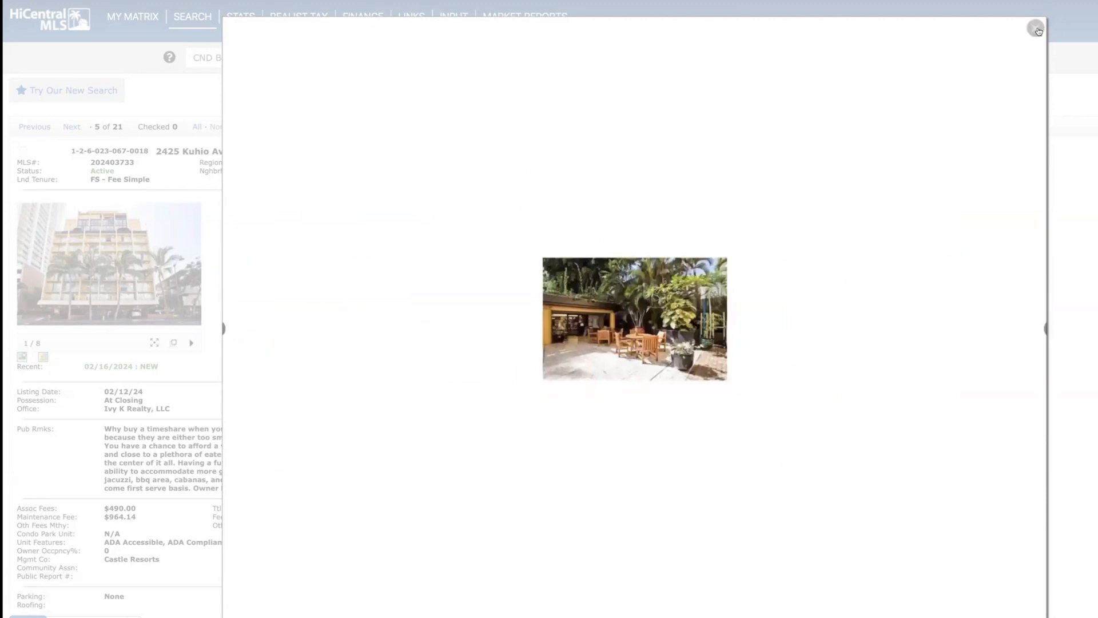
{"action": "left_click", "coordinate": [1032, 29]}
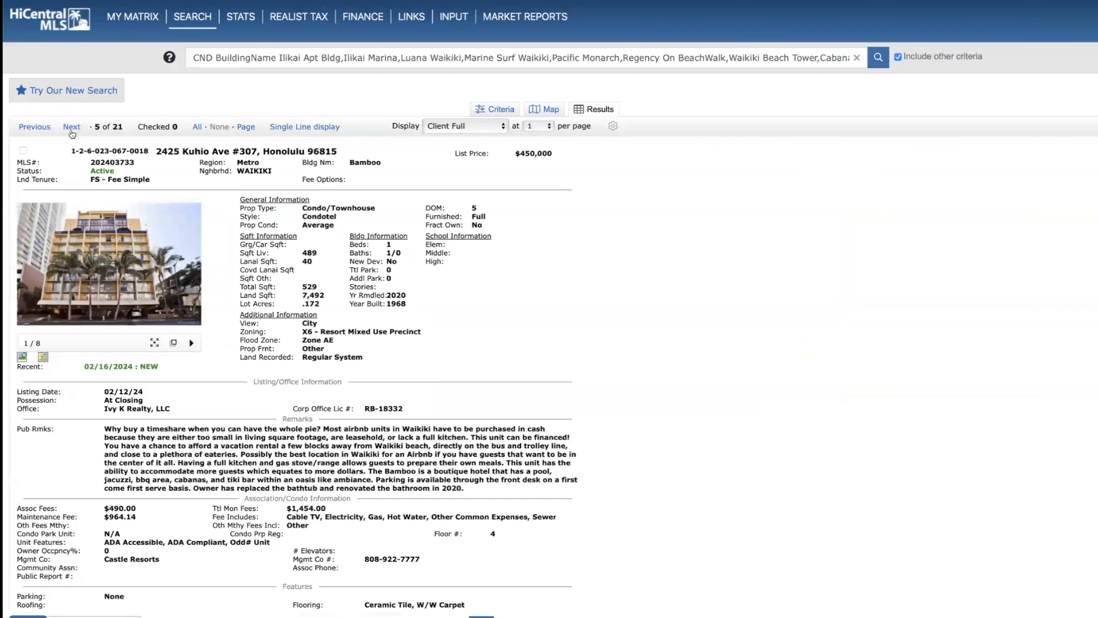
Advance past listing 6 (#812) to listing 7, 223 Saratoga Rd #1910 at Trump Tower Waikiki.
{"action": "left_click", "coordinate": [71, 126]}
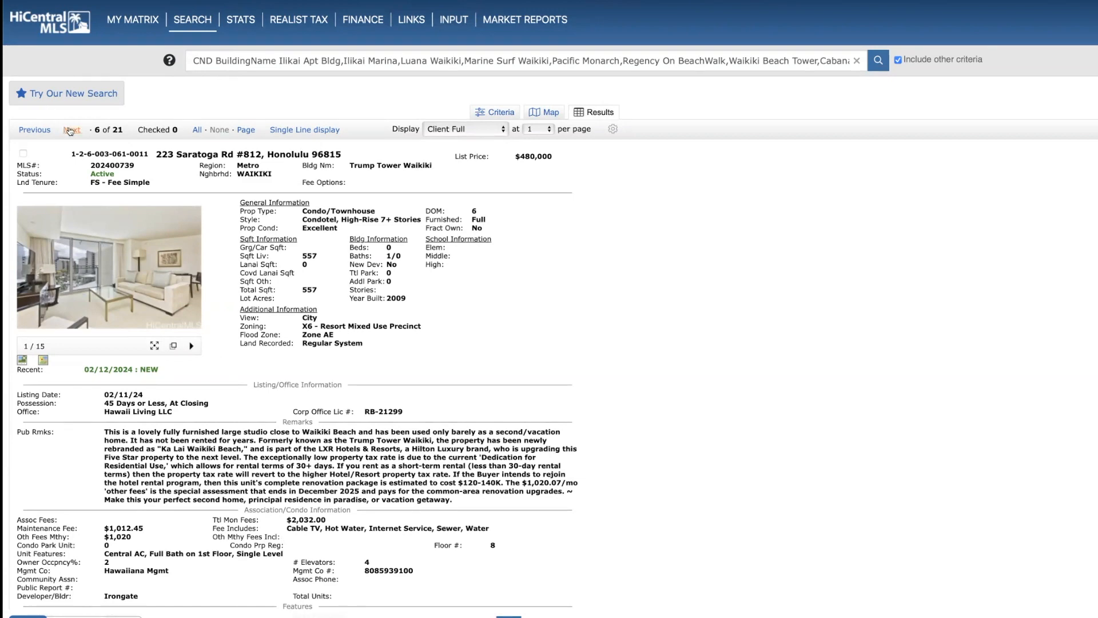
{"action": "left_click", "coordinate": [69, 130]}
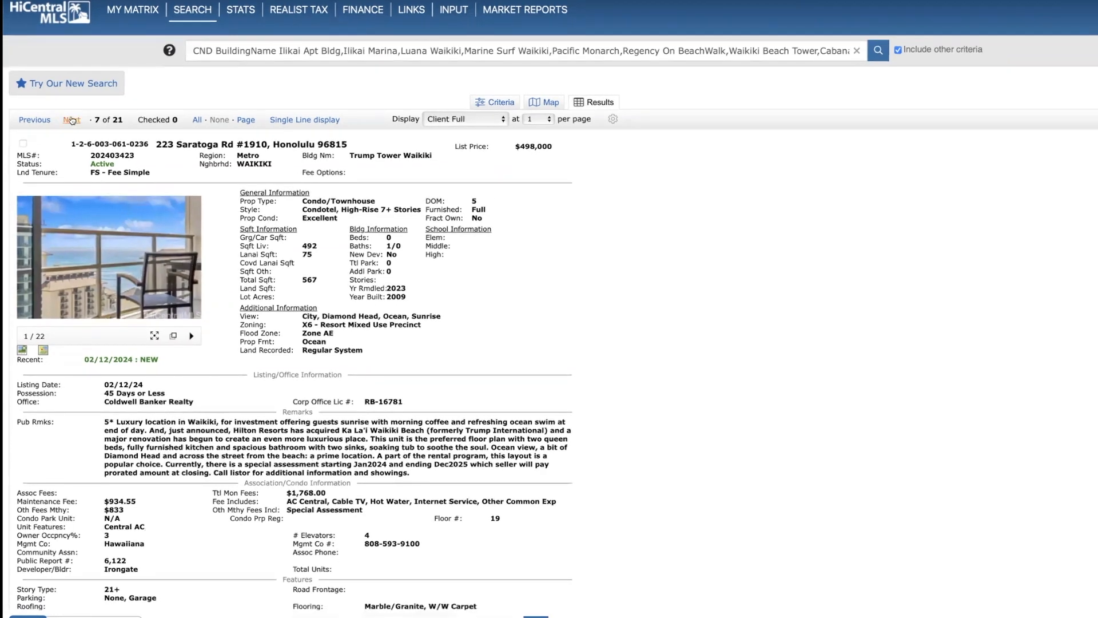
Advance to listing 8, 229 Paoakalani Ave #1612, view its photos at full size, and close the gallery.
{"action": "left_click", "coordinate": [71, 120]}
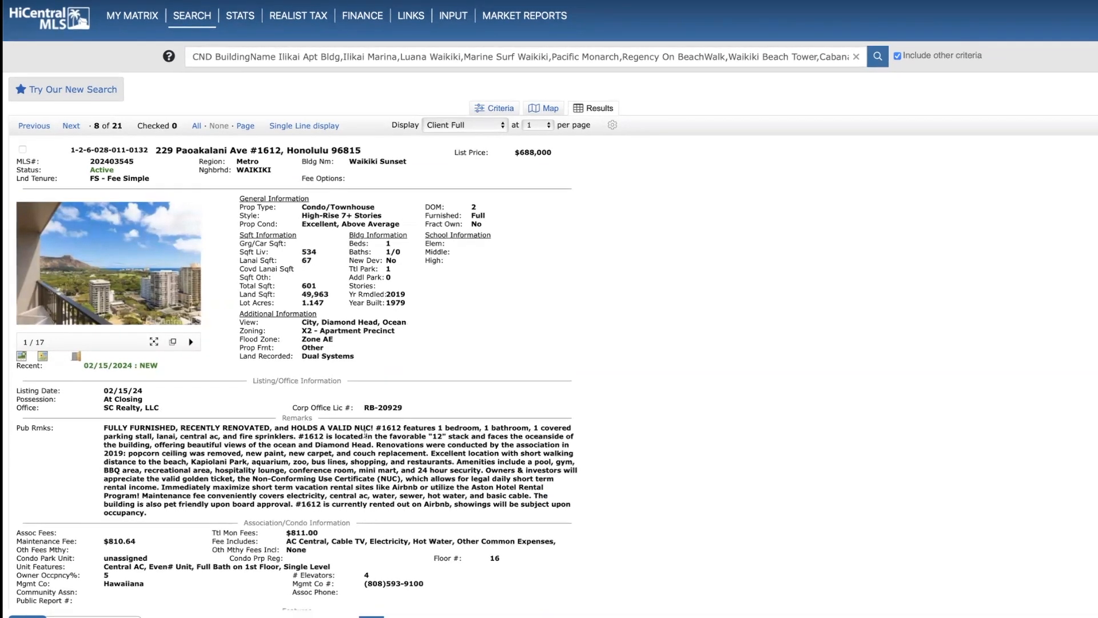
{"action": "mouse_move", "coordinate": [19, 357]}
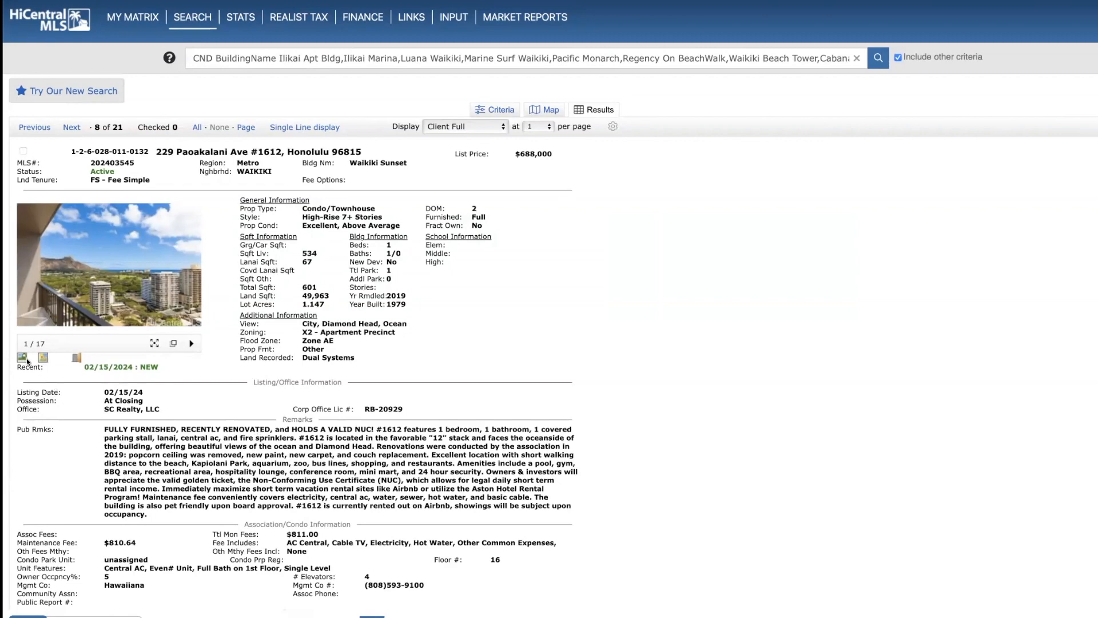
{"action": "left_click", "coordinate": [23, 358]}
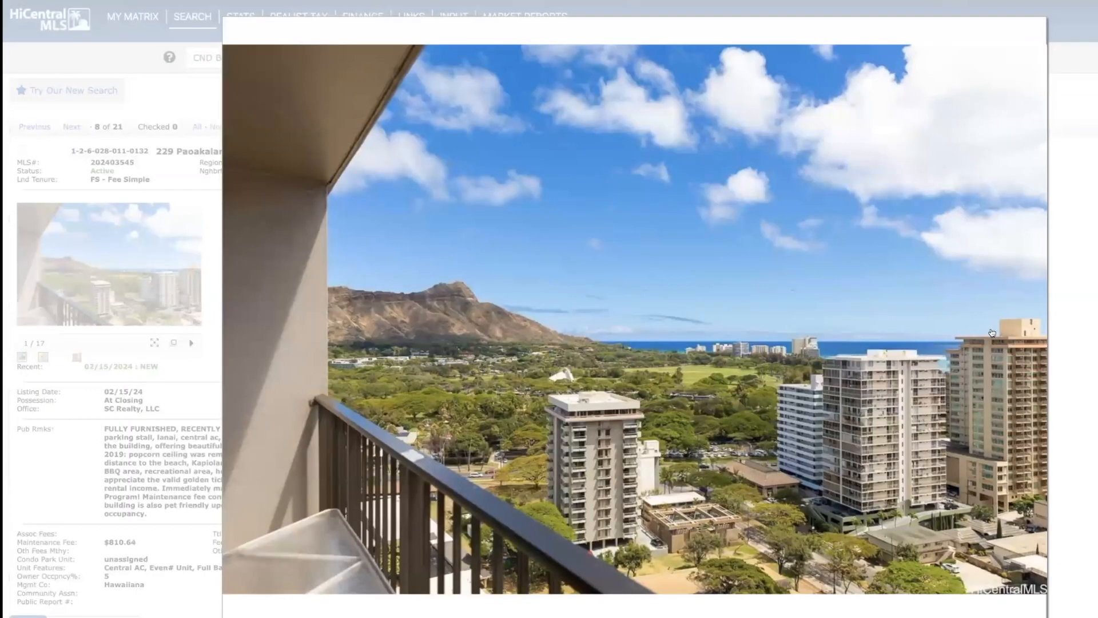
{"action": "left_click", "coordinate": [1034, 333]}
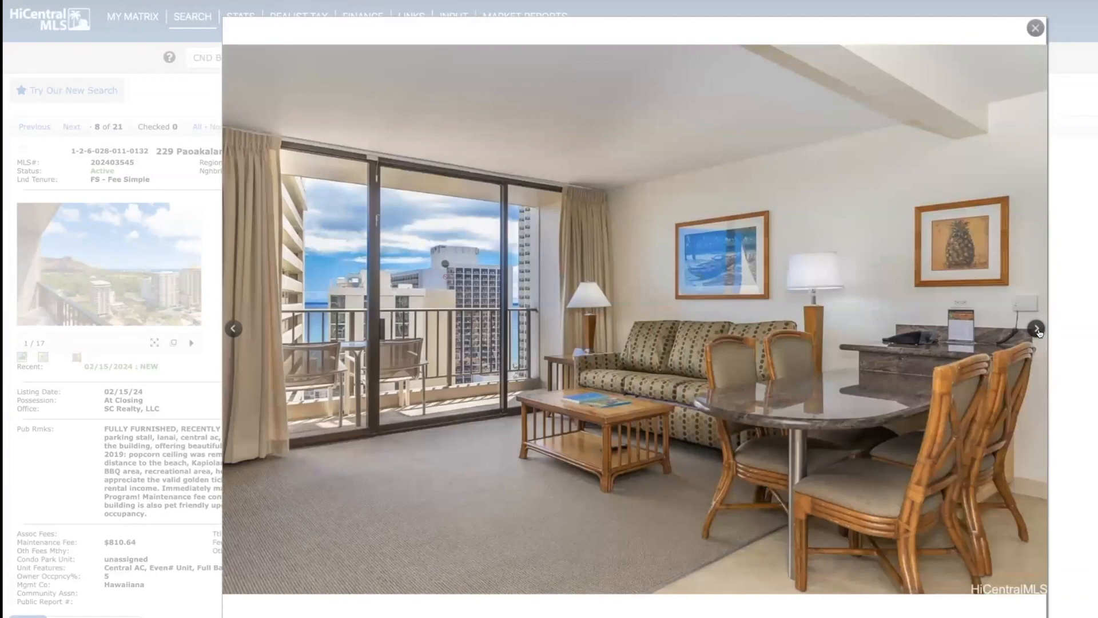
{"action": "left_click", "coordinate": [1034, 330]}
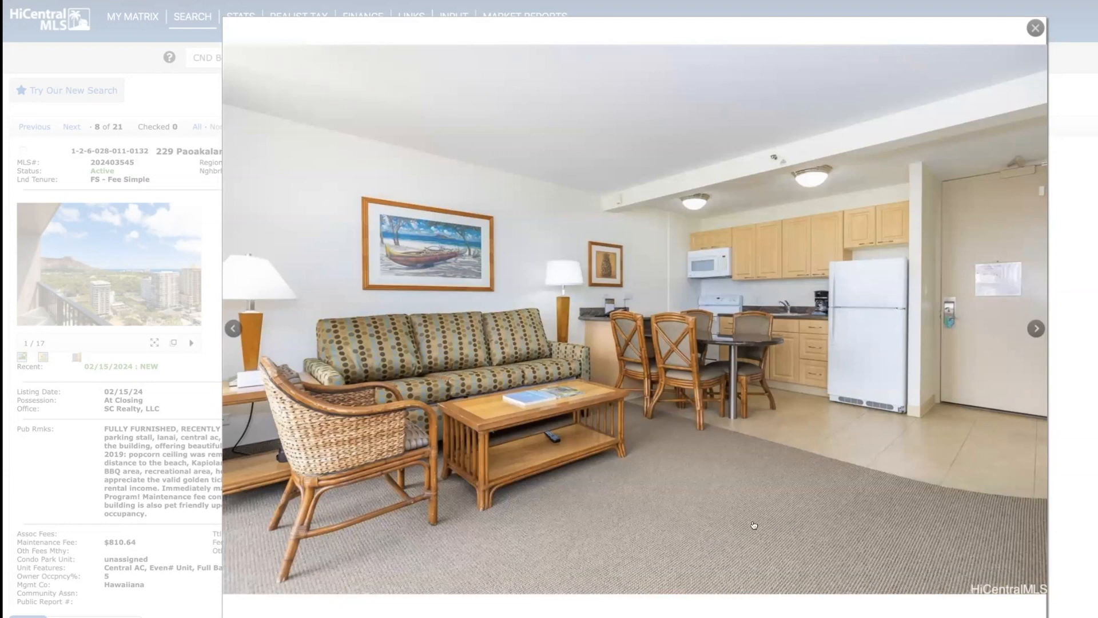
{"action": "mouse_move", "coordinate": [684, 533]}
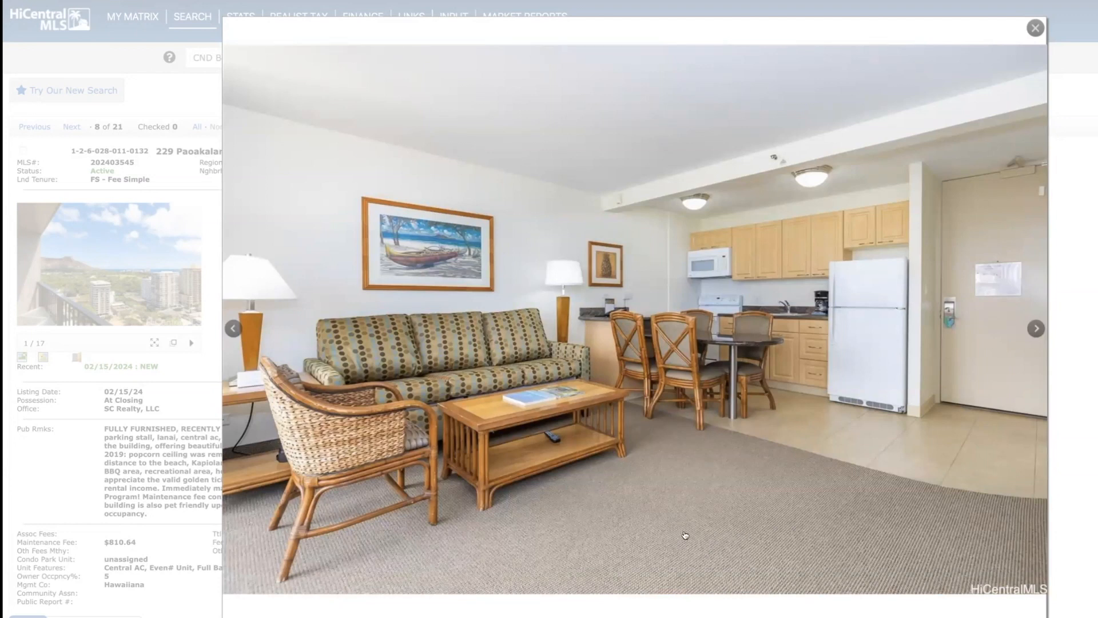
{"action": "mouse_move", "coordinate": [1036, 330]}
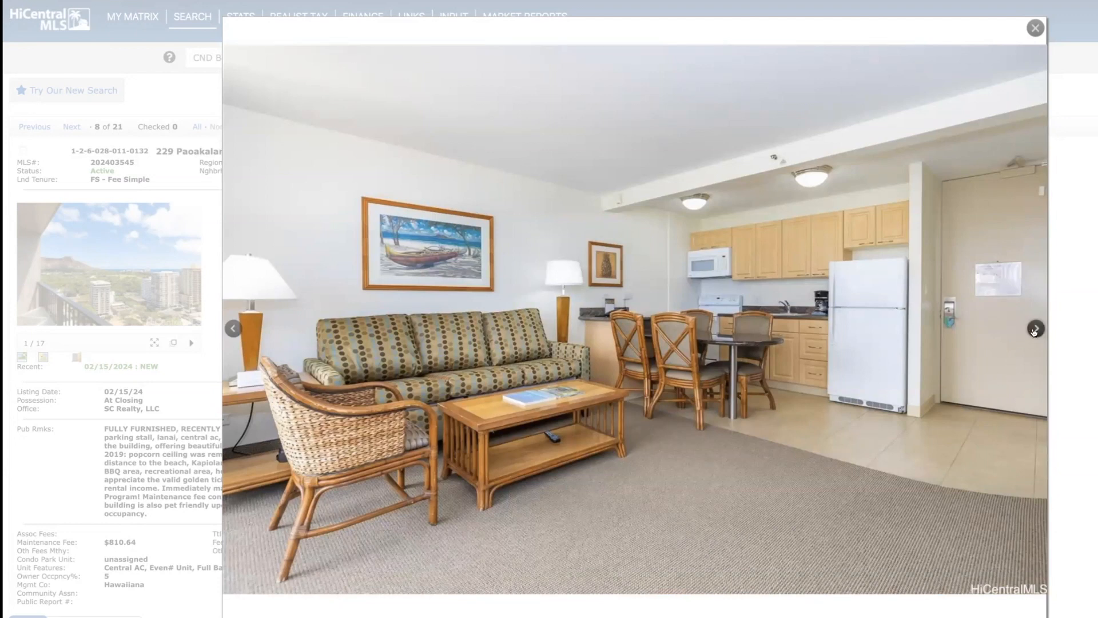
{"action": "left_click", "coordinate": [1036, 329]}
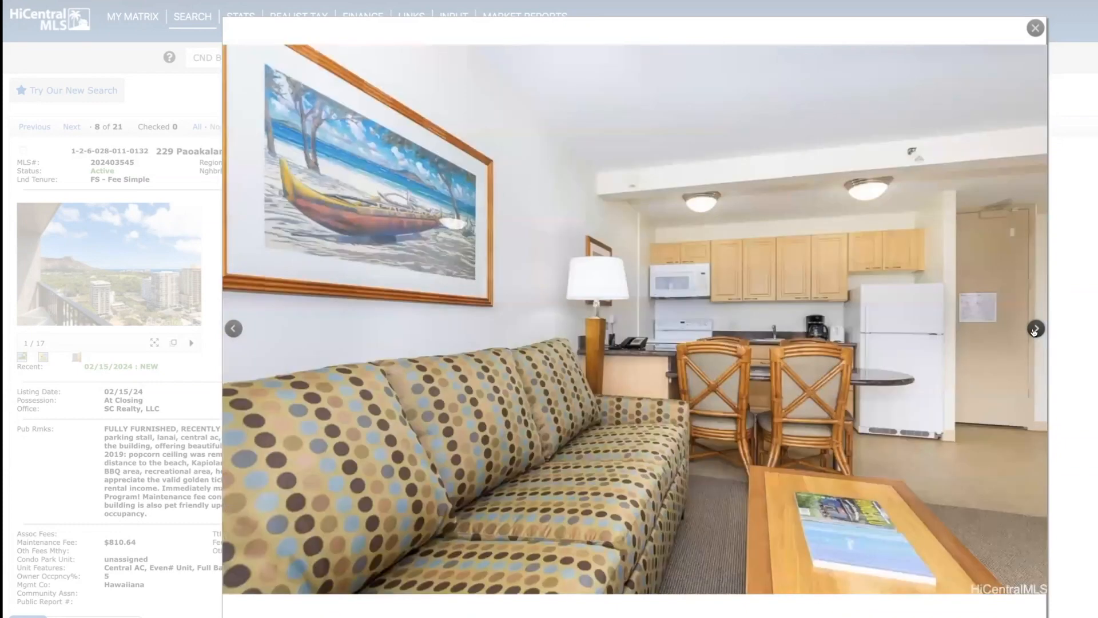
{"action": "left_click", "coordinate": [1038, 329]}
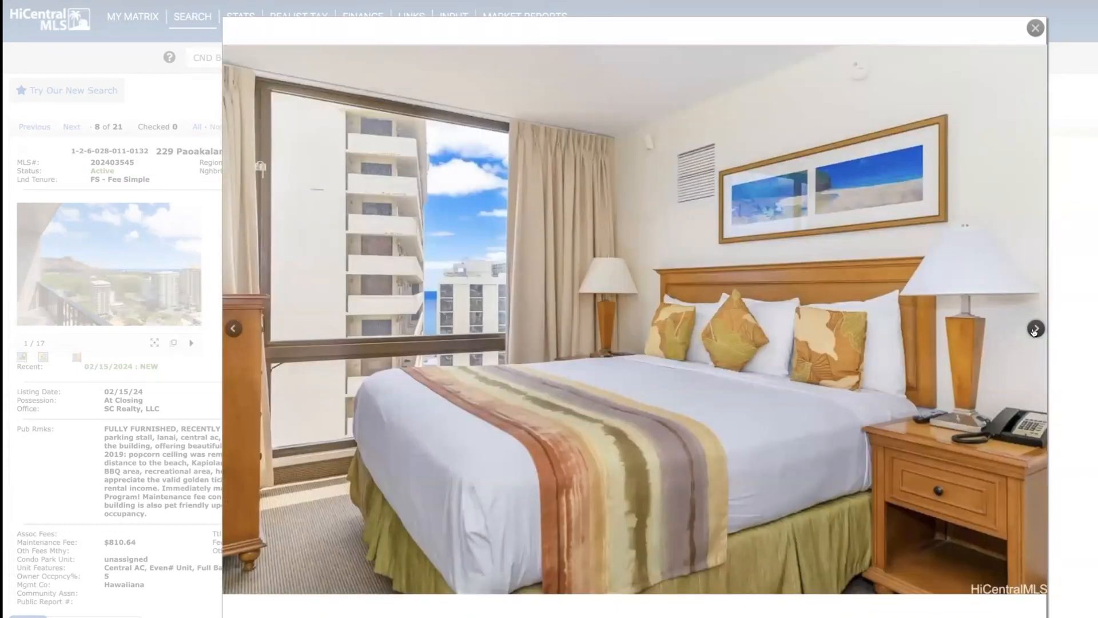
{"action": "left_click", "coordinate": [1036, 330]}
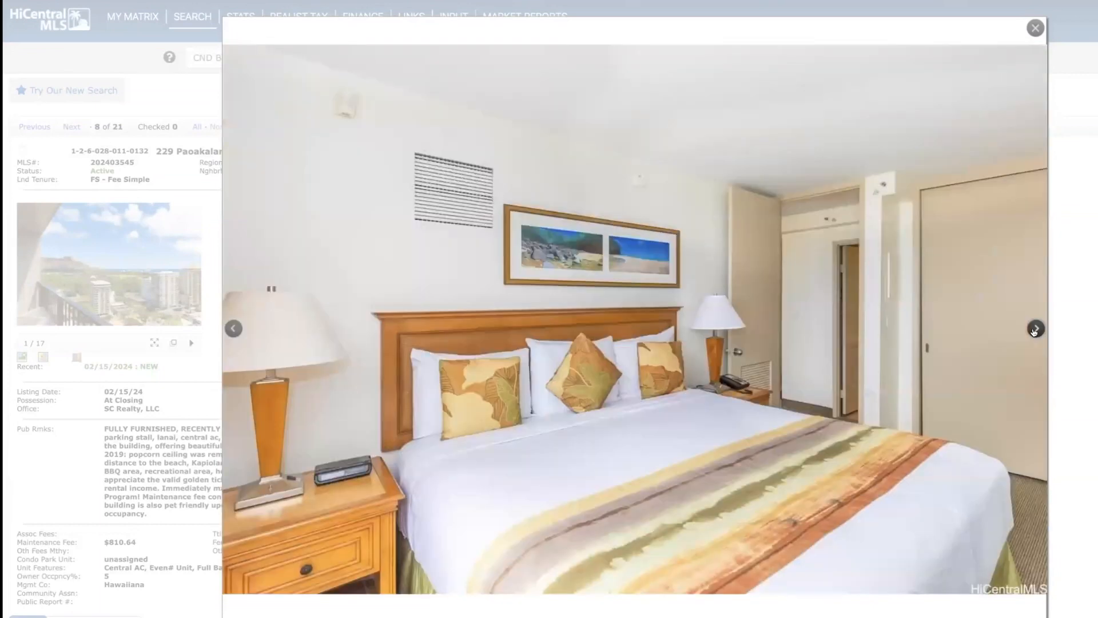
{"action": "left_click", "coordinate": [1038, 328]}
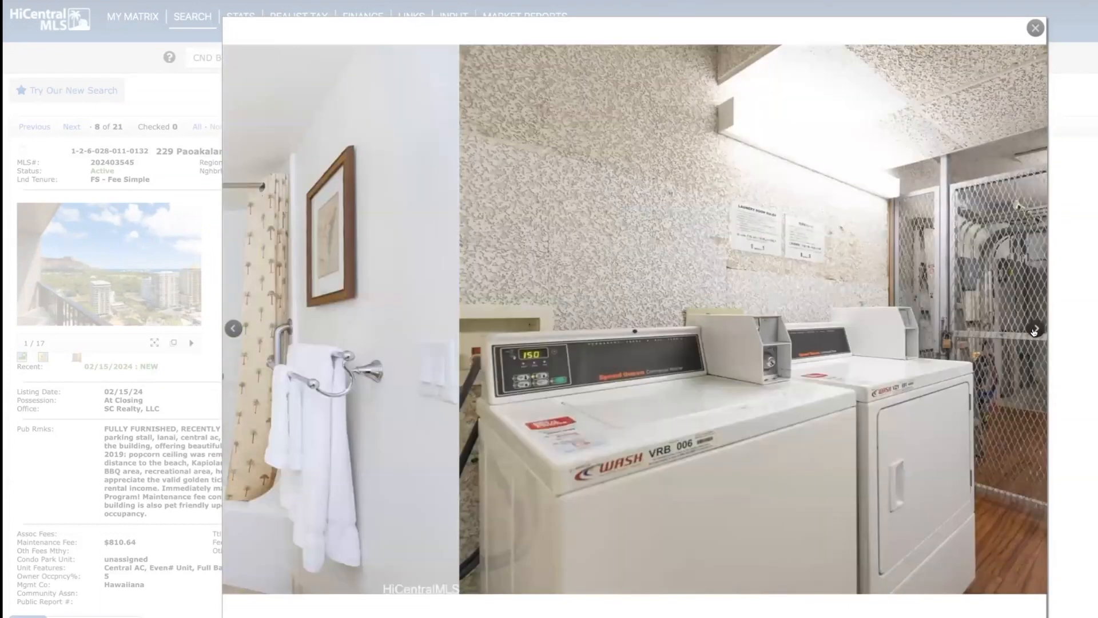
{"action": "left_click", "coordinate": [1034, 27]}
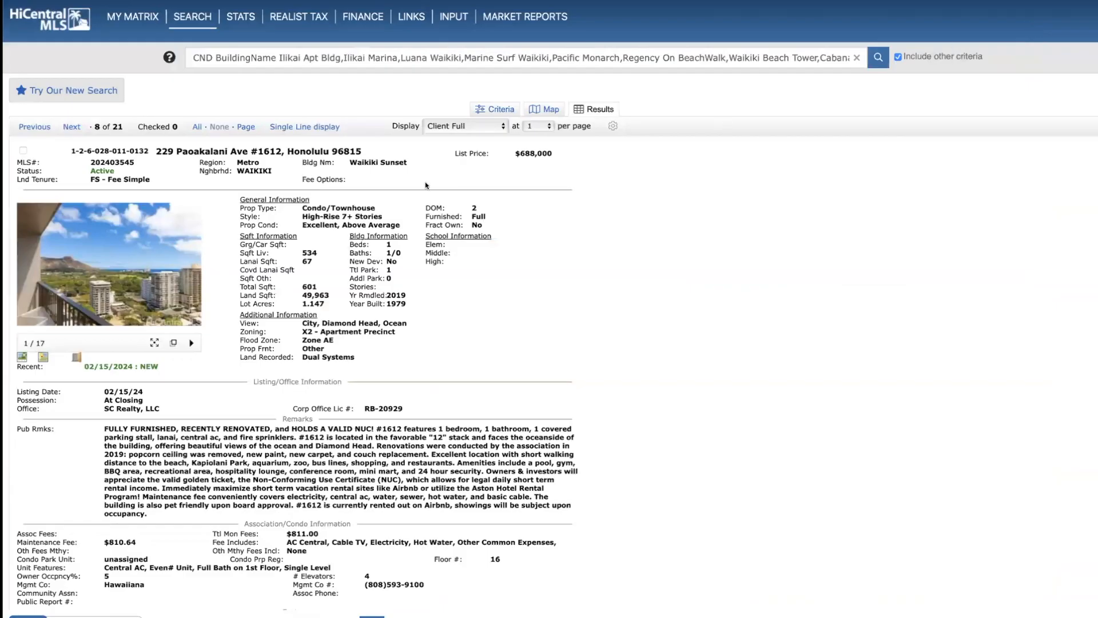
{"action": "mouse_move", "coordinate": [177, 207]}
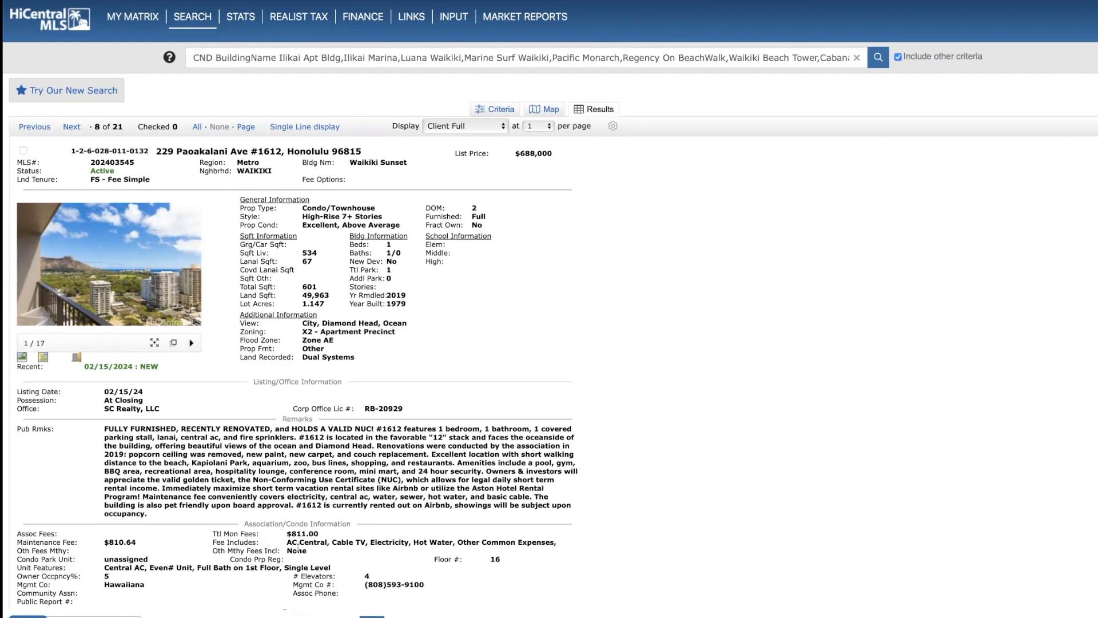
{"action": "scroll", "scroll_direction": "down", "scroll_amount": 3}
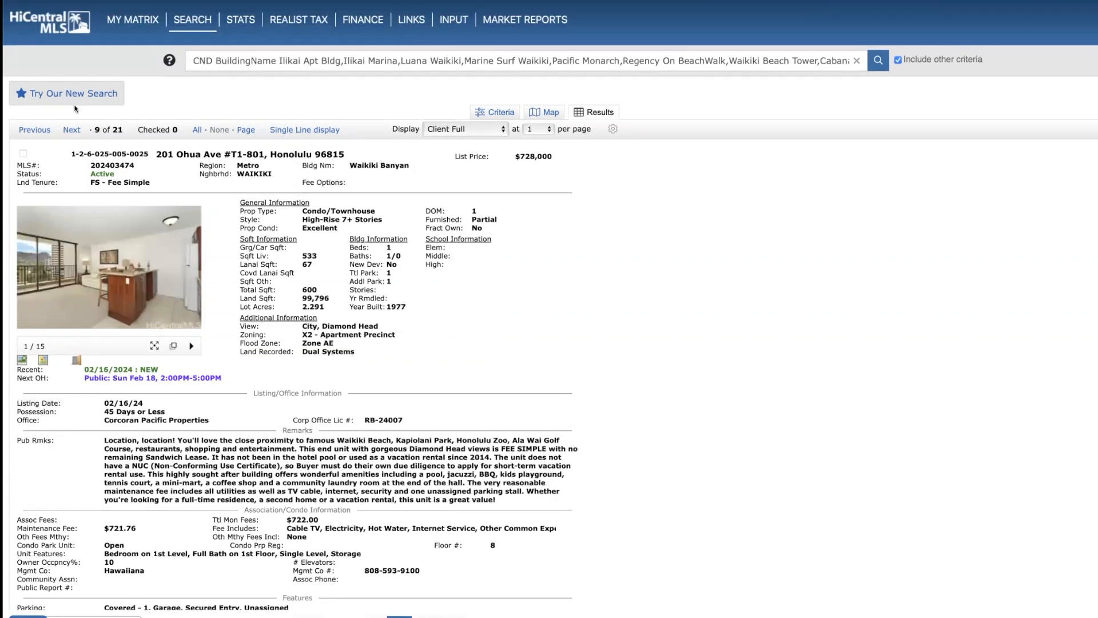
{"action": "mouse_move", "coordinate": [542, 165]}
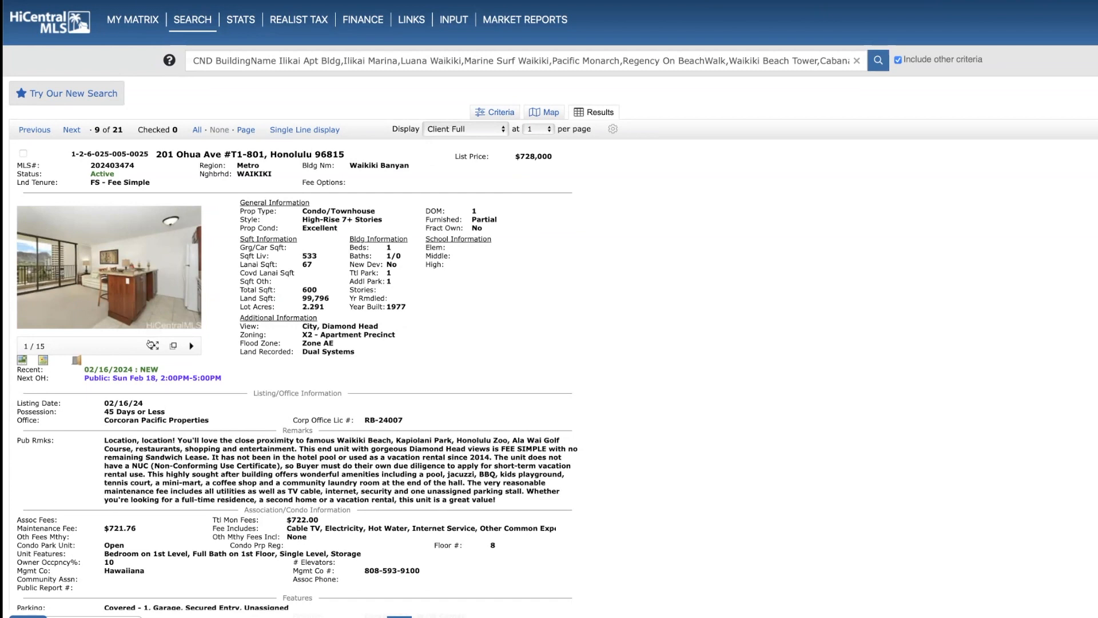
{"action": "mouse_move", "coordinate": [21, 359]}
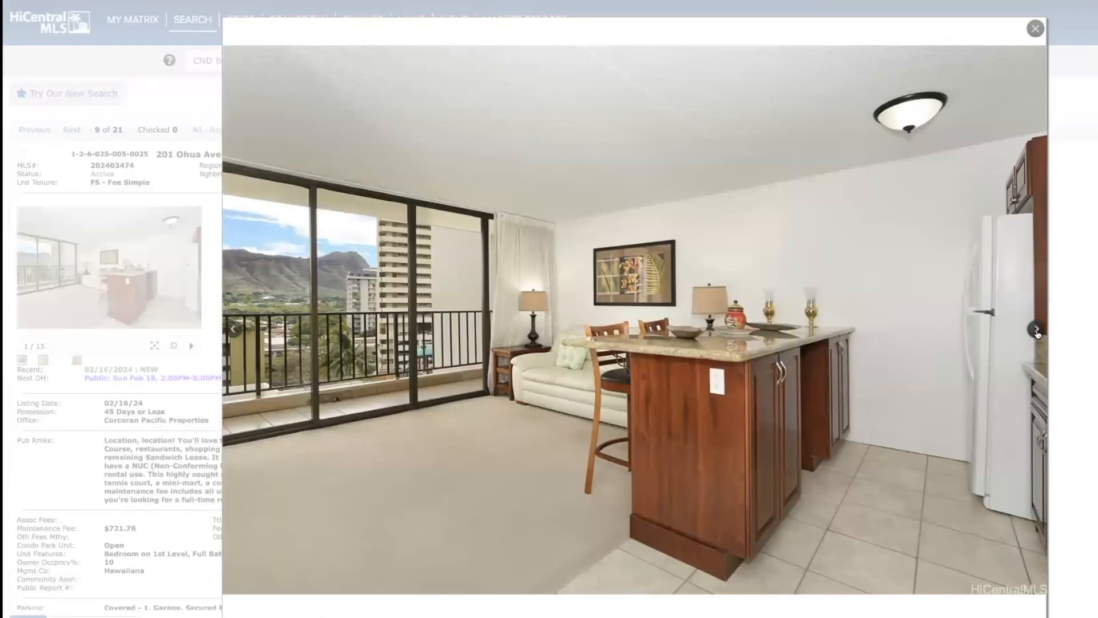
{"action": "left_click", "coordinate": [1030, 330]}
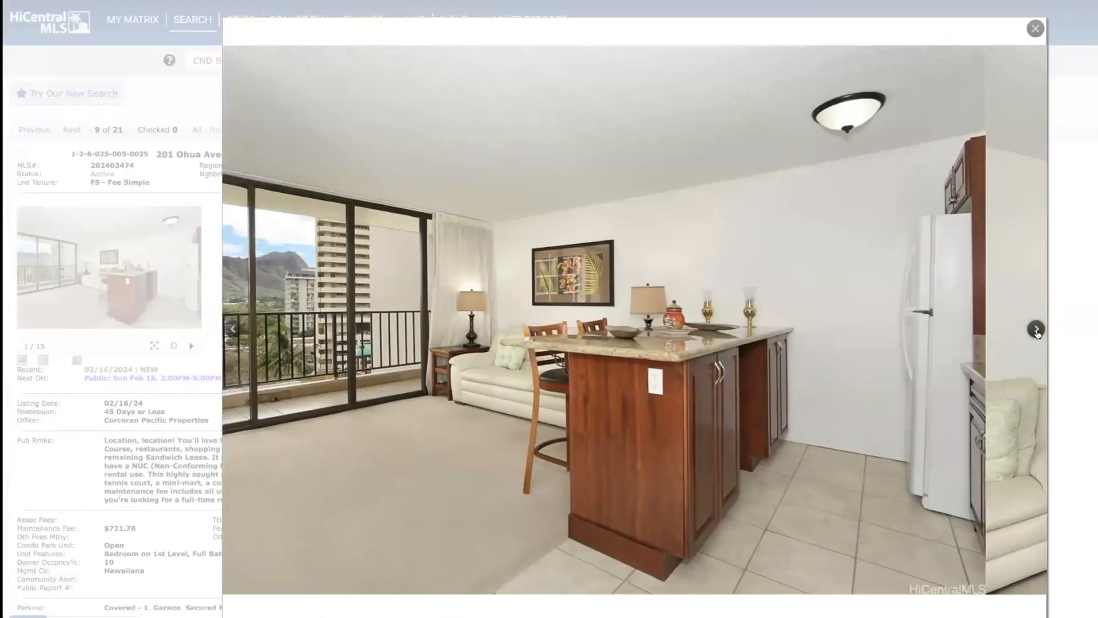
{"action": "left_click", "coordinate": [1035, 332]}
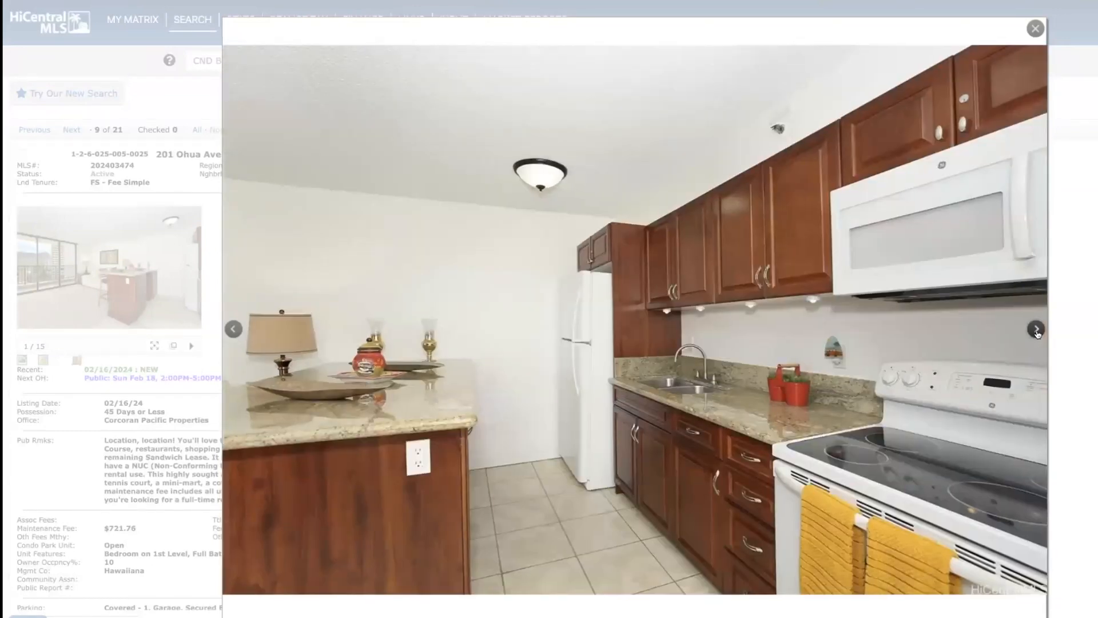
{"action": "left_click", "coordinate": [1036, 329]}
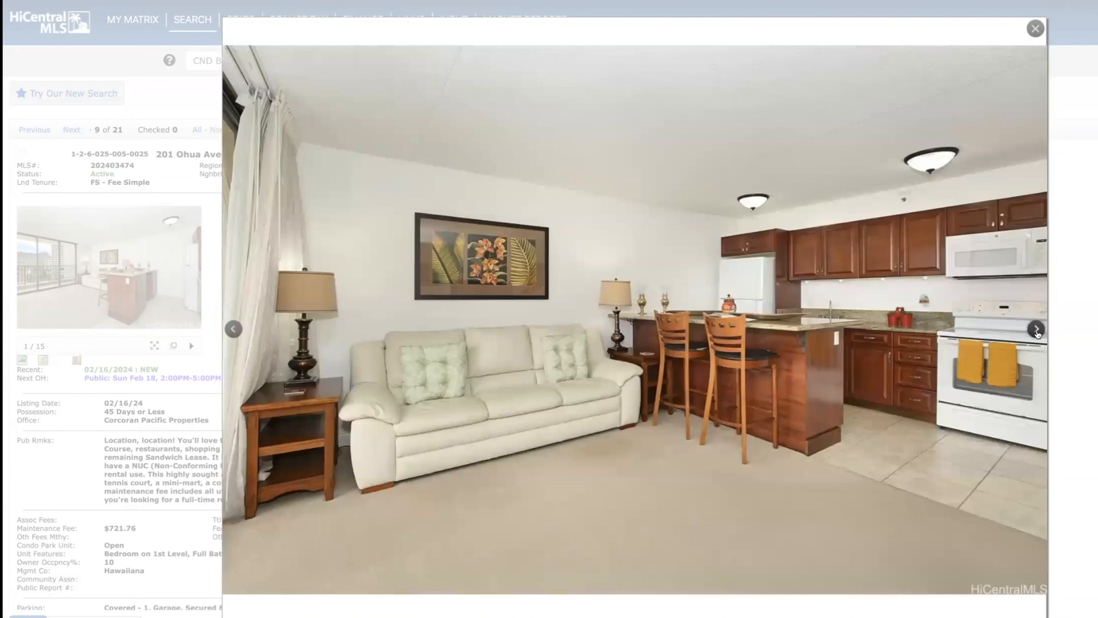
{"action": "left_click", "coordinate": [1035, 329]}
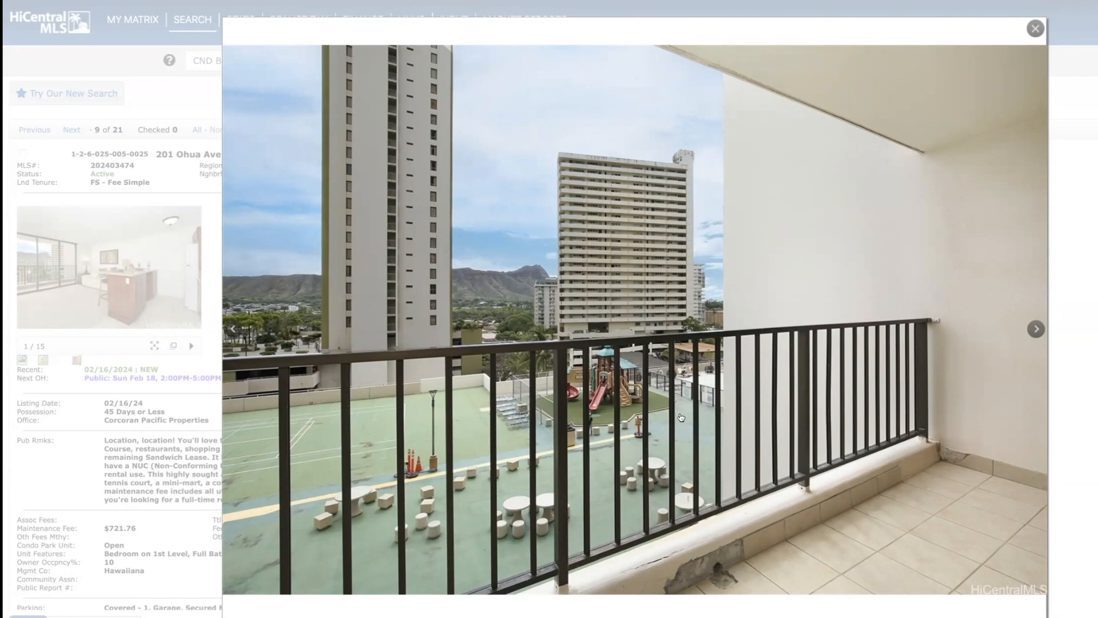
{"action": "mouse_move", "coordinate": [386, 451]}
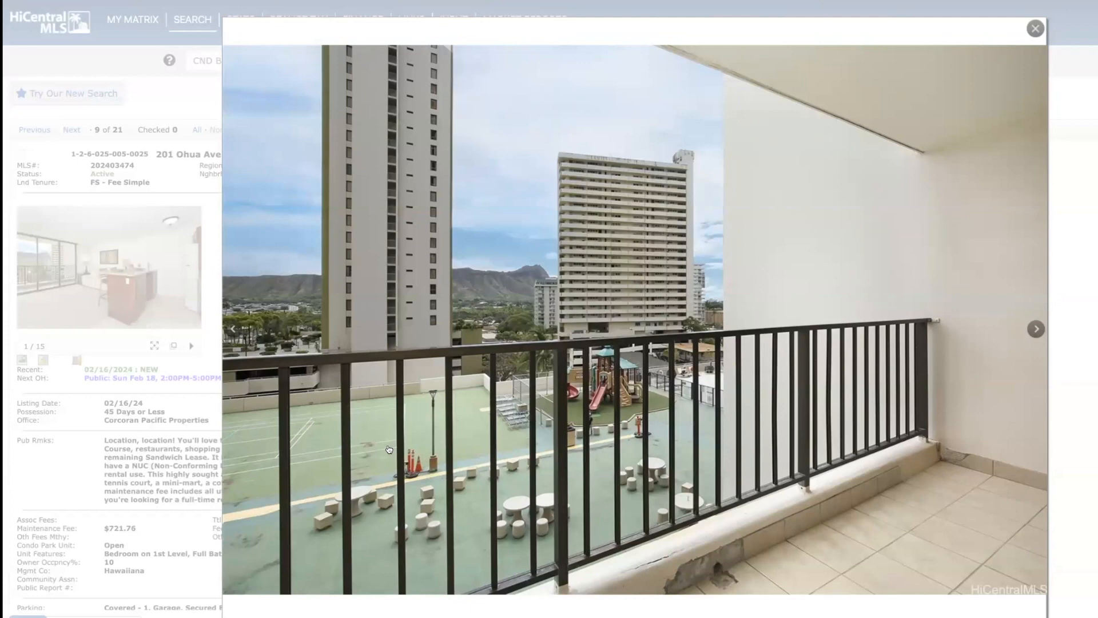
{"action": "mouse_move", "coordinate": [711, 398]}
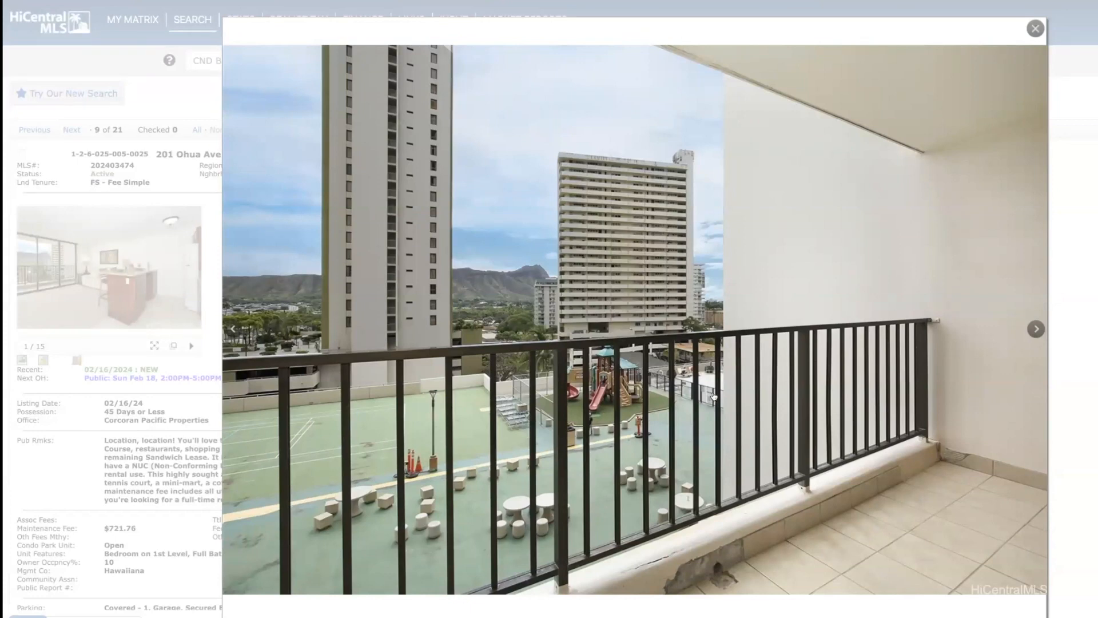
{"action": "mouse_move", "coordinate": [539, 457]}
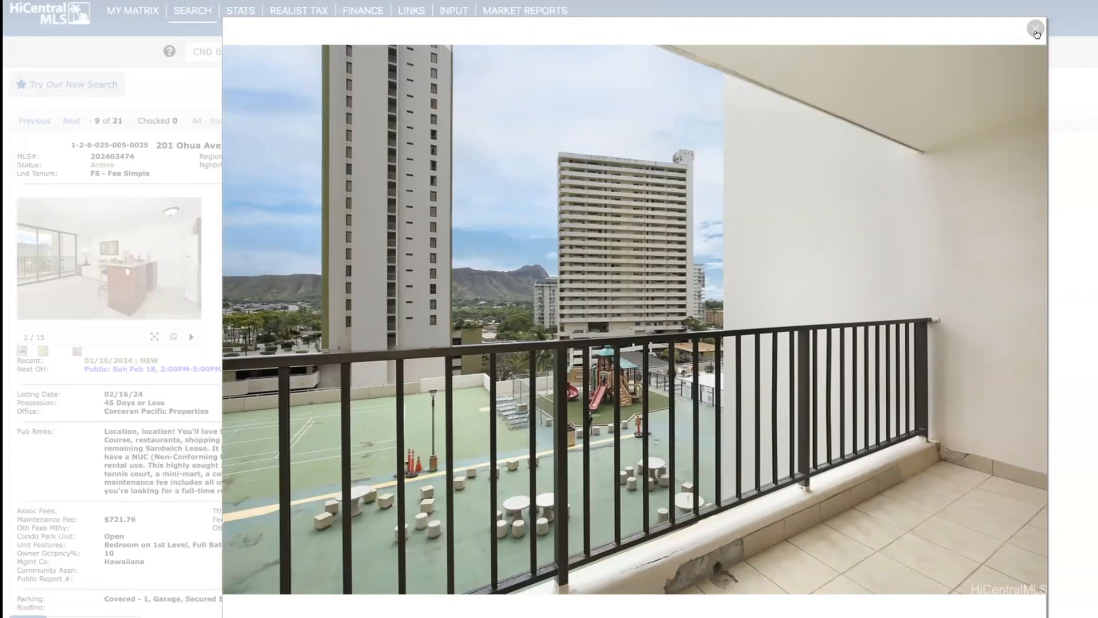
{"action": "left_click", "coordinate": [1034, 29]}
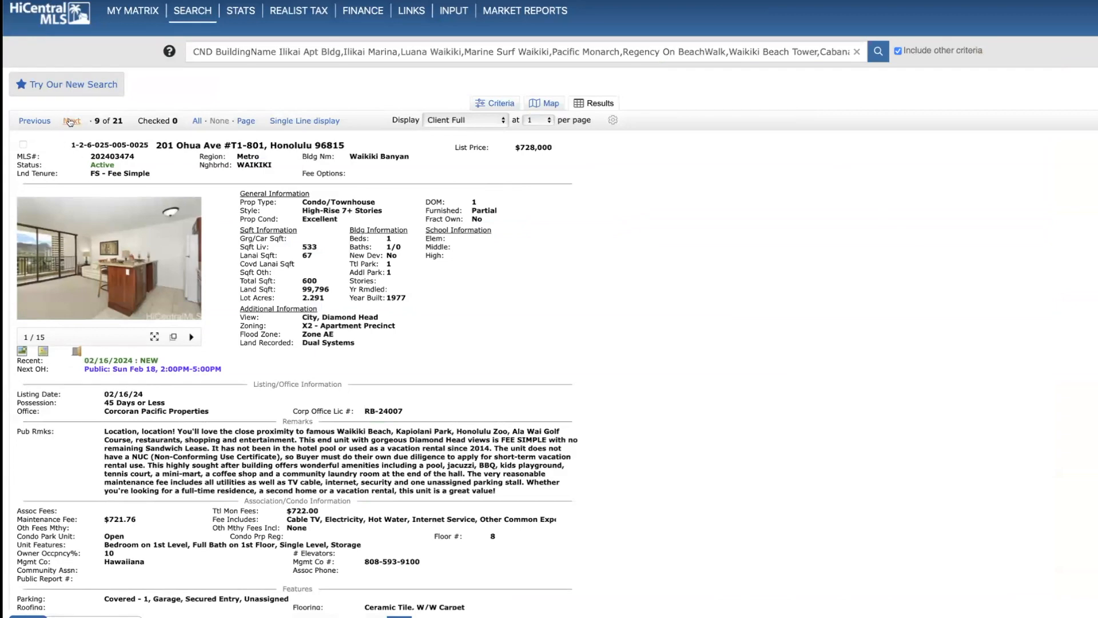
Advance to listing 10, 1777 Ala Moana Blvd #1427, page through its kitchen, bedroom, lanai and bathroom photos, and close the gallery.
{"action": "left_click", "coordinate": [71, 121]}
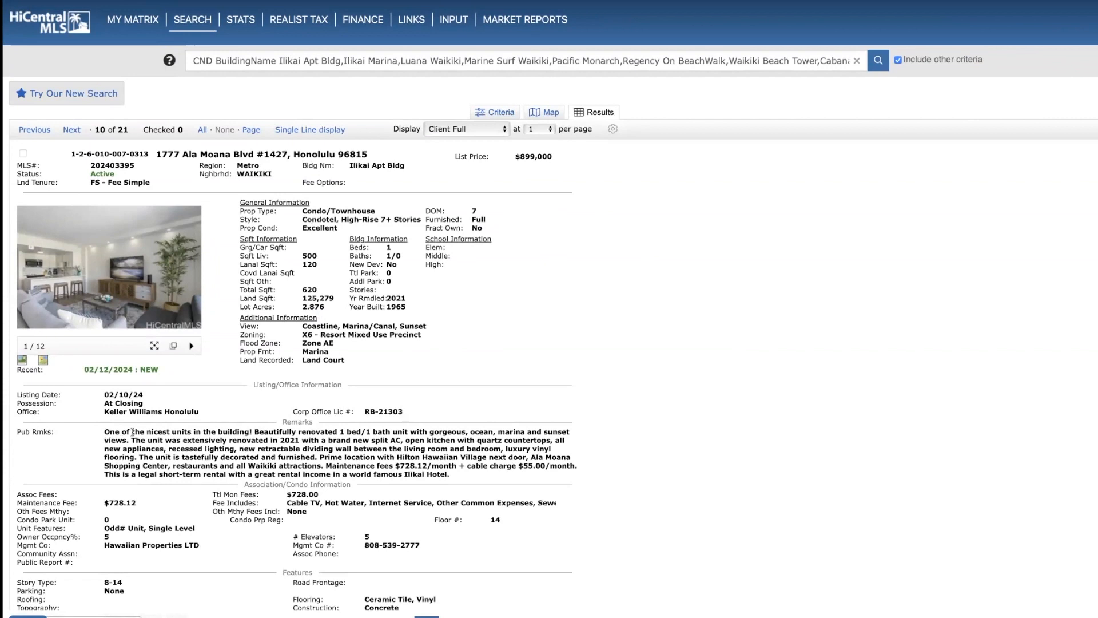
{"action": "mouse_move", "coordinate": [247, 442]}
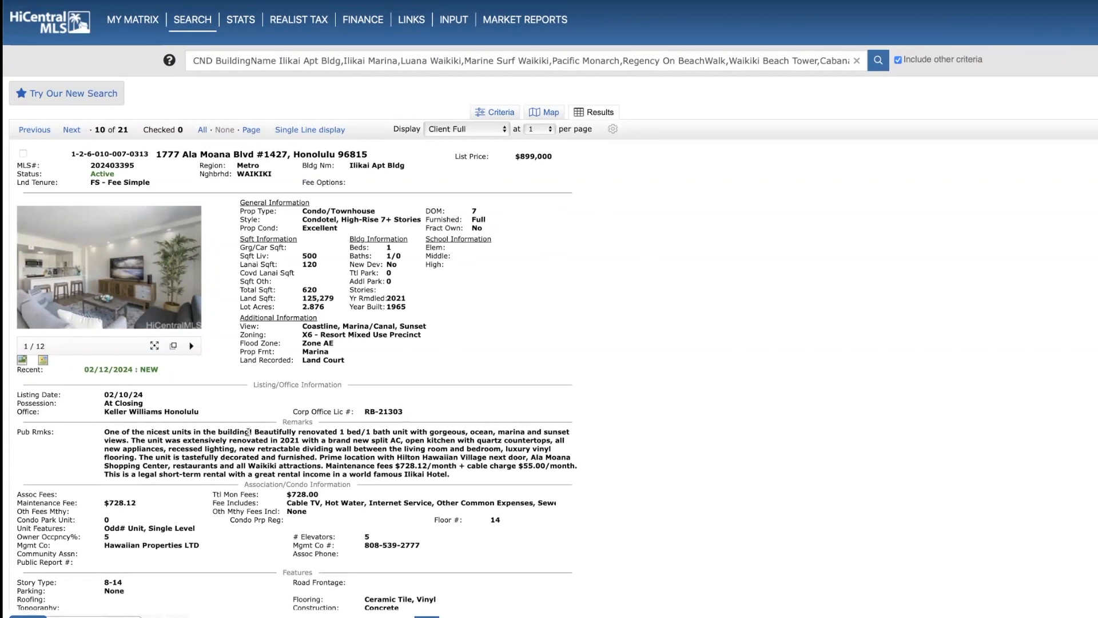
{"action": "mouse_move", "coordinate": [20, 359]}
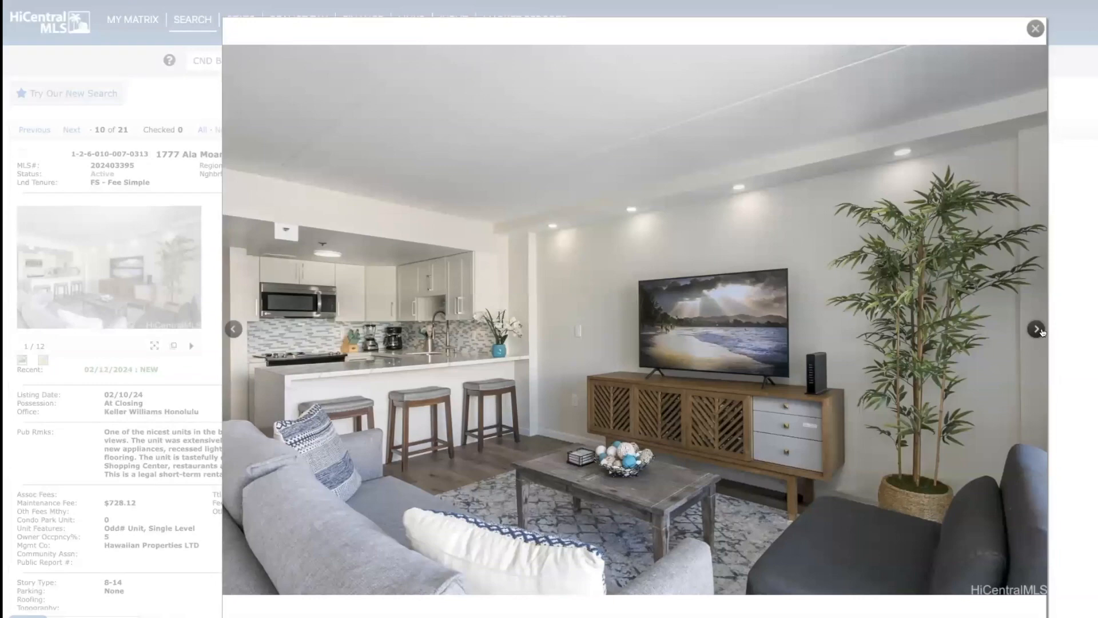
{"action": "left_click", "coordinate": [1036, 330]}
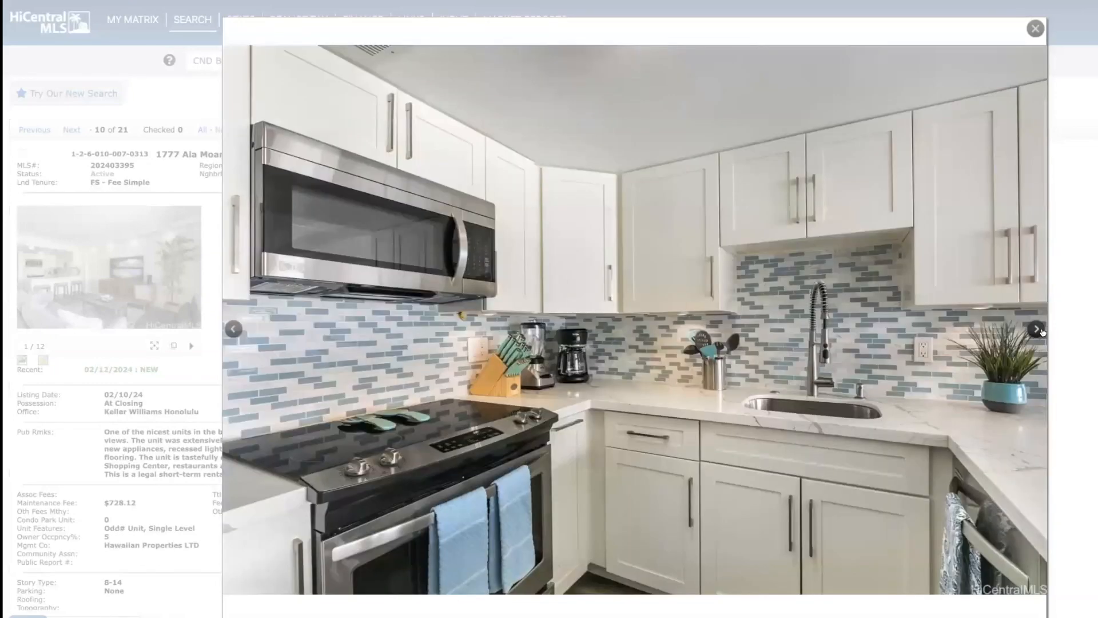
{"action": "left_click", "coordinate": [1036, 329]}
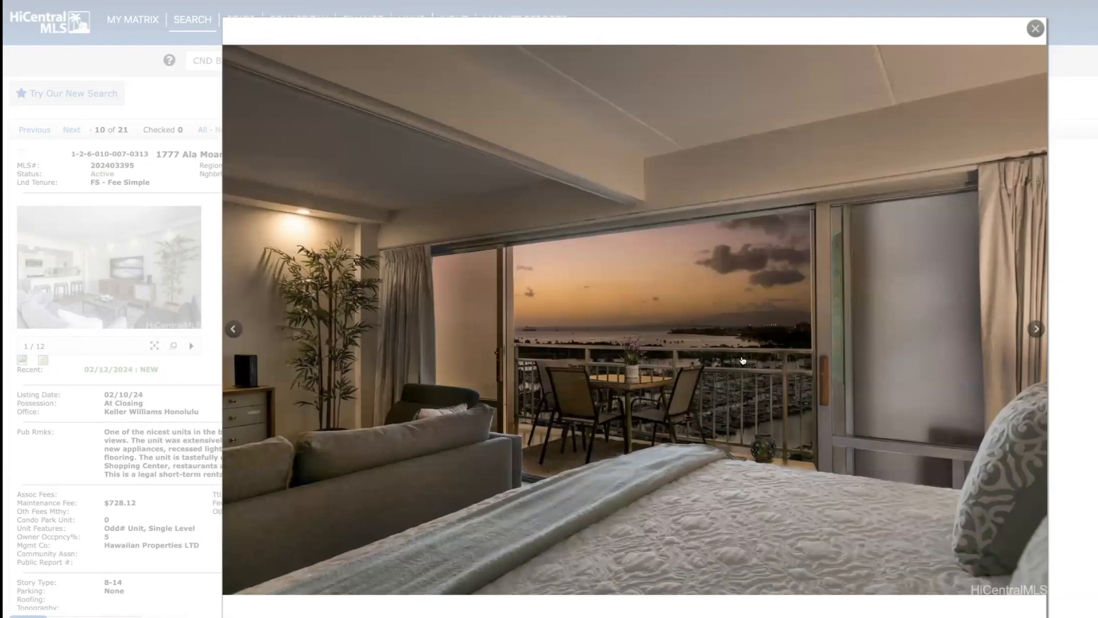
{"action": "left_click", "coordinate": [1037, 328]}
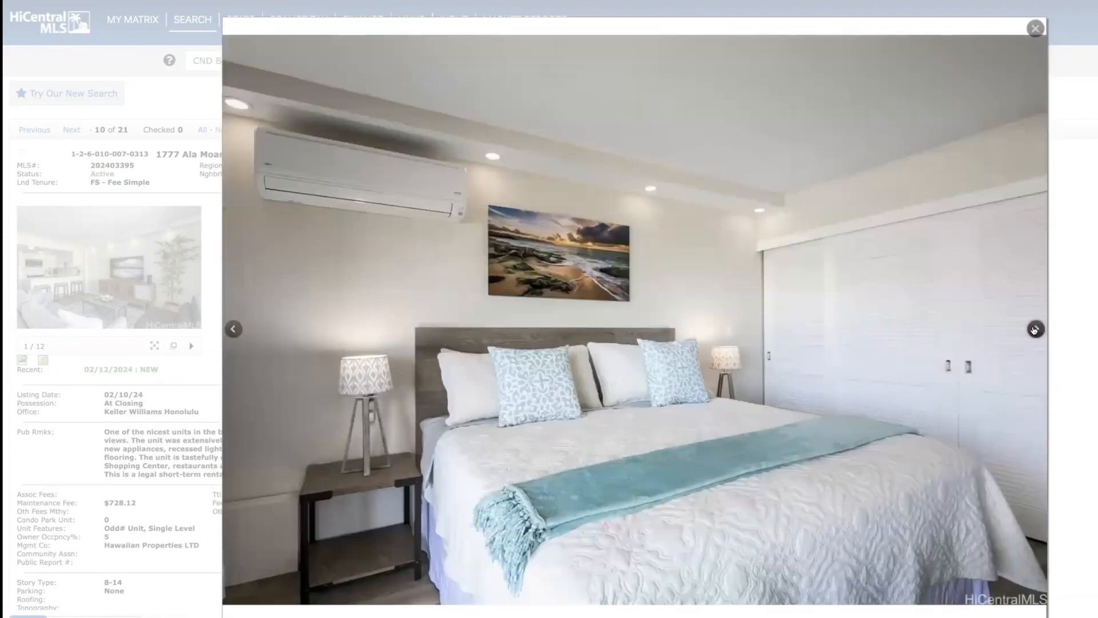
{"action": "left_click", "coordinate": [1034, 329]}
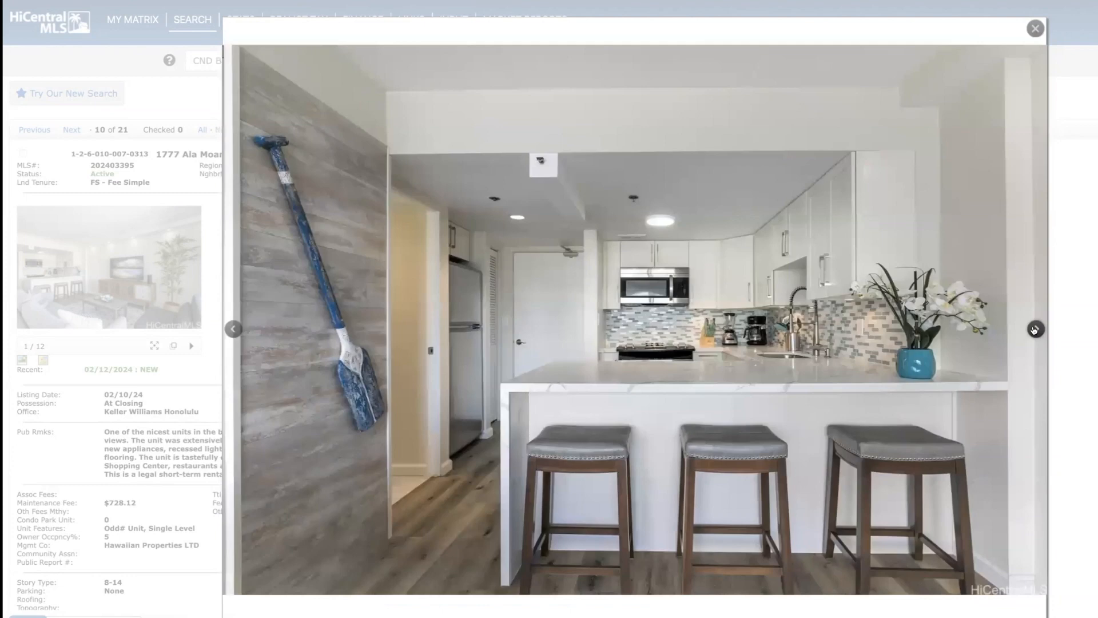
{"action": "left_click", "coordinate": [1035, 330]}
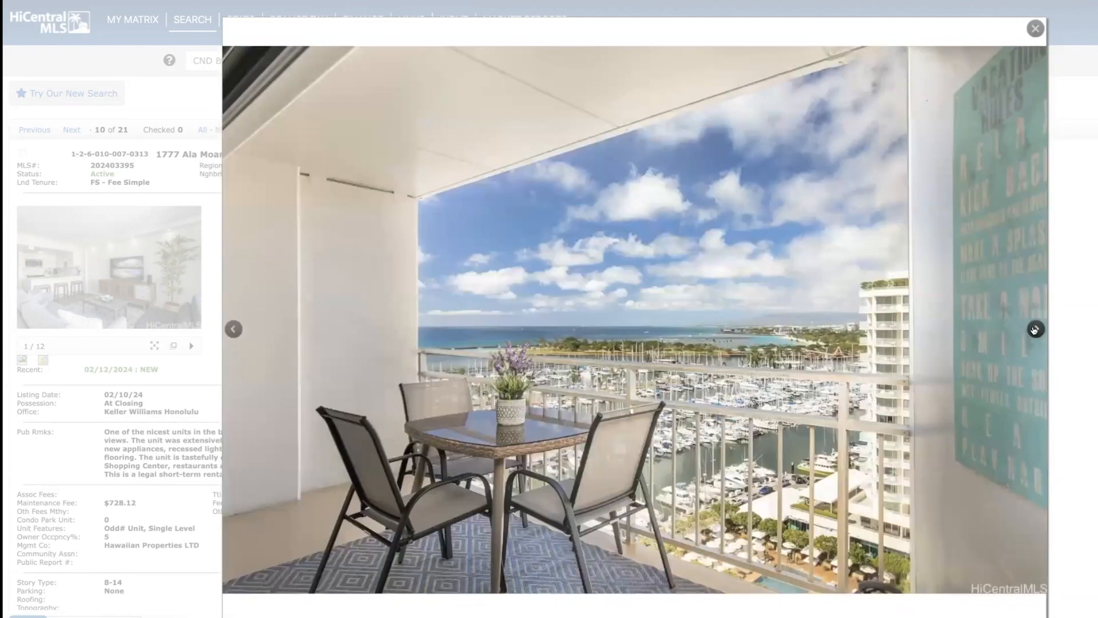
{"action": "left_click", "coordinate": [1034, 330]}
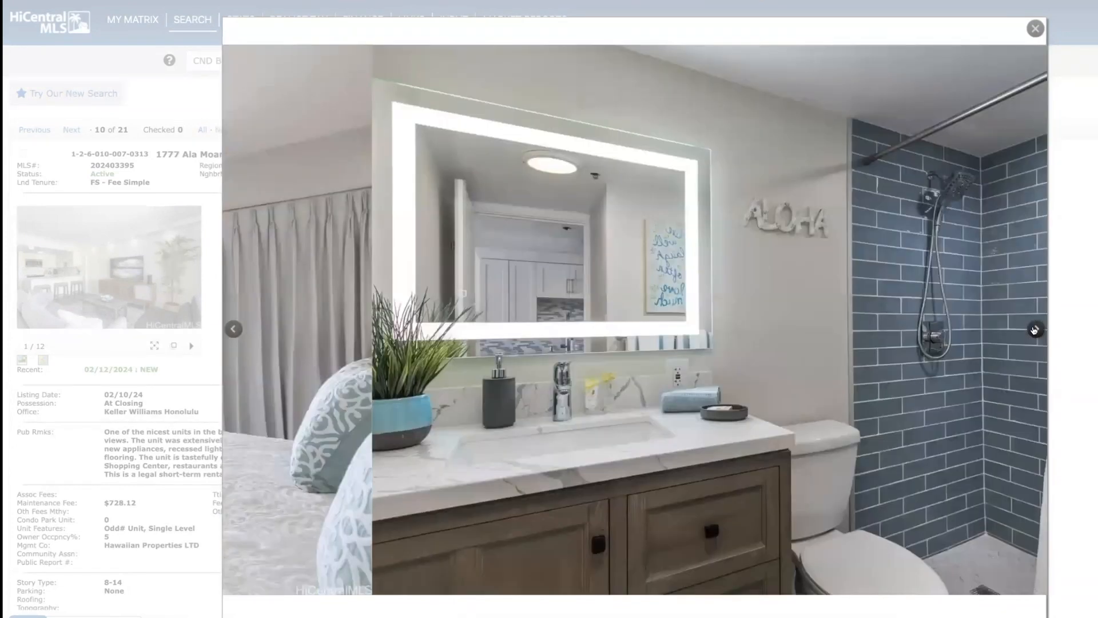
{"action": "left_click", "coordinate": [1036, 329]}
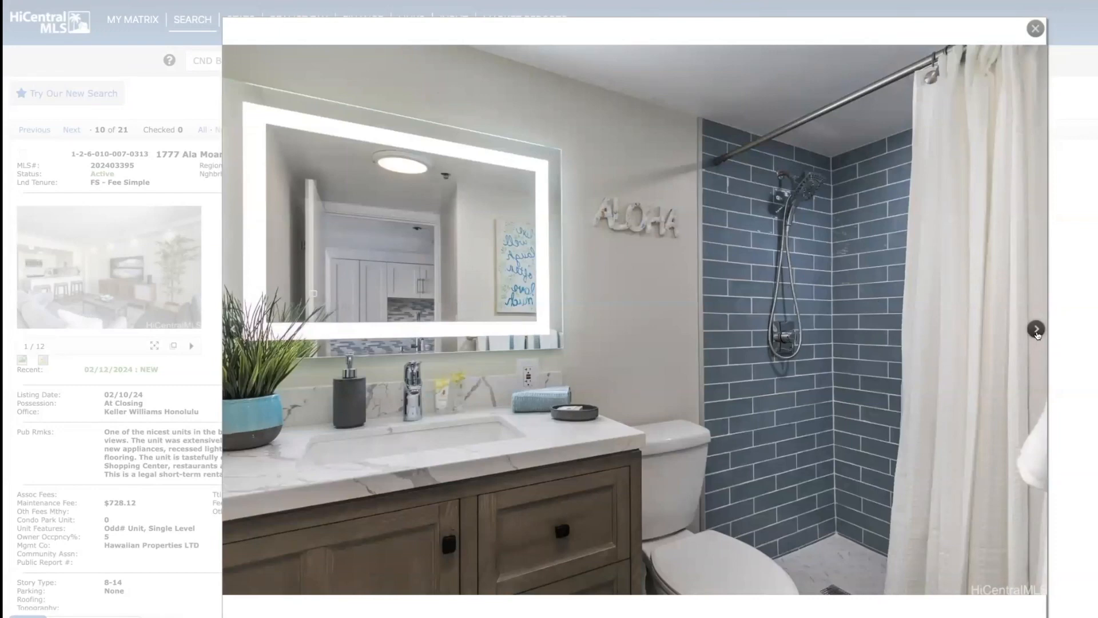
{"action": "left_click", "coordinate": [1036, 329]}
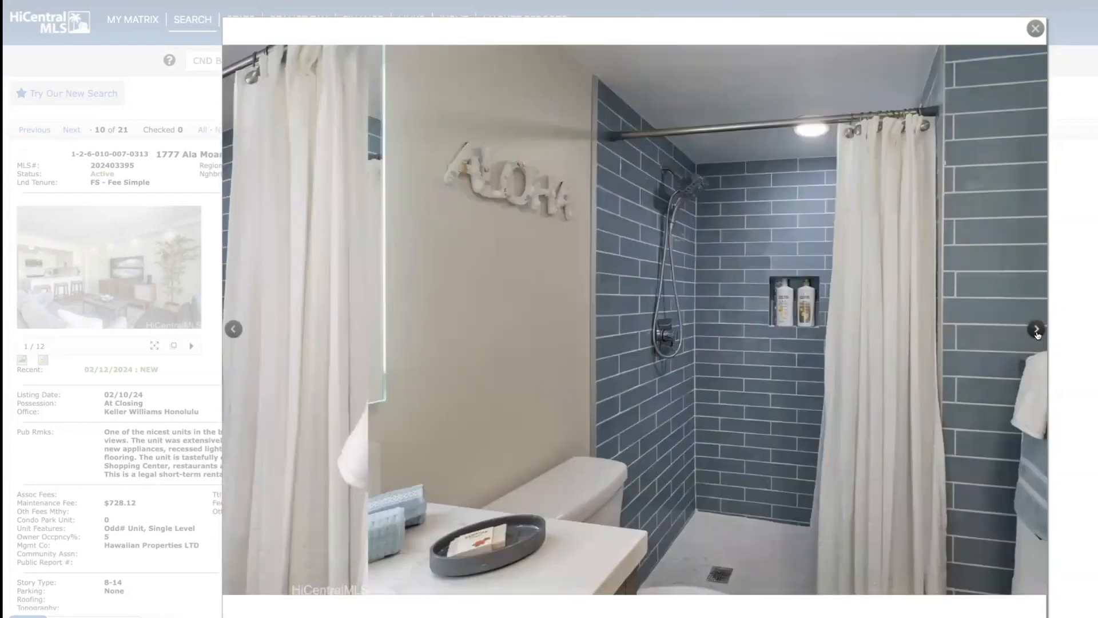
{"action": "left_click", "coordinate": [1036, 328]}
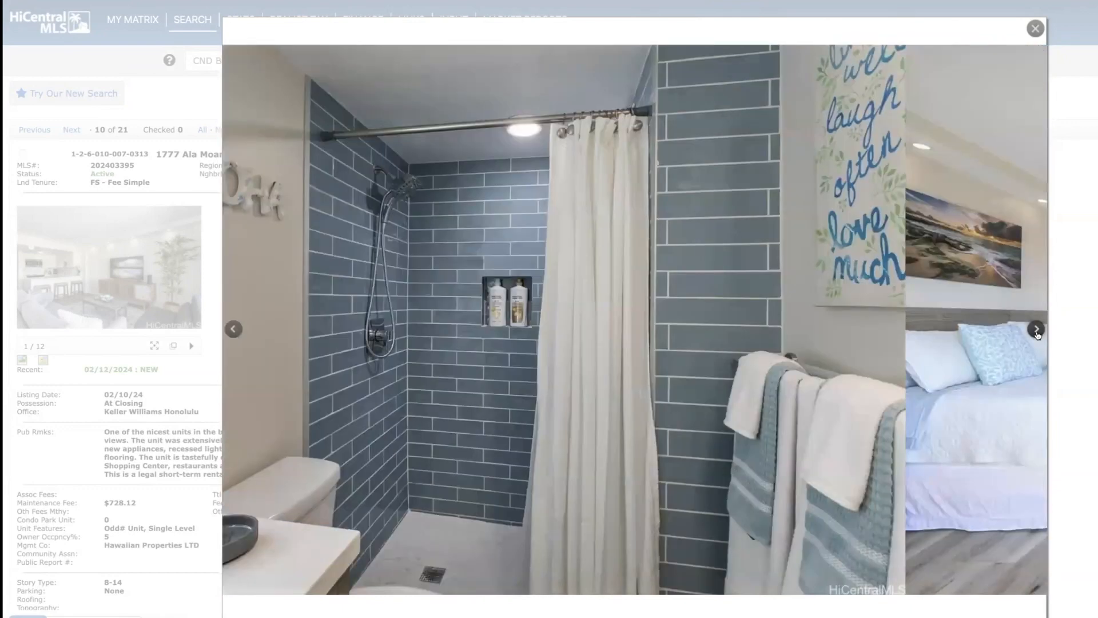
{"action": "left_click", "coordinate": [1038, 329]}
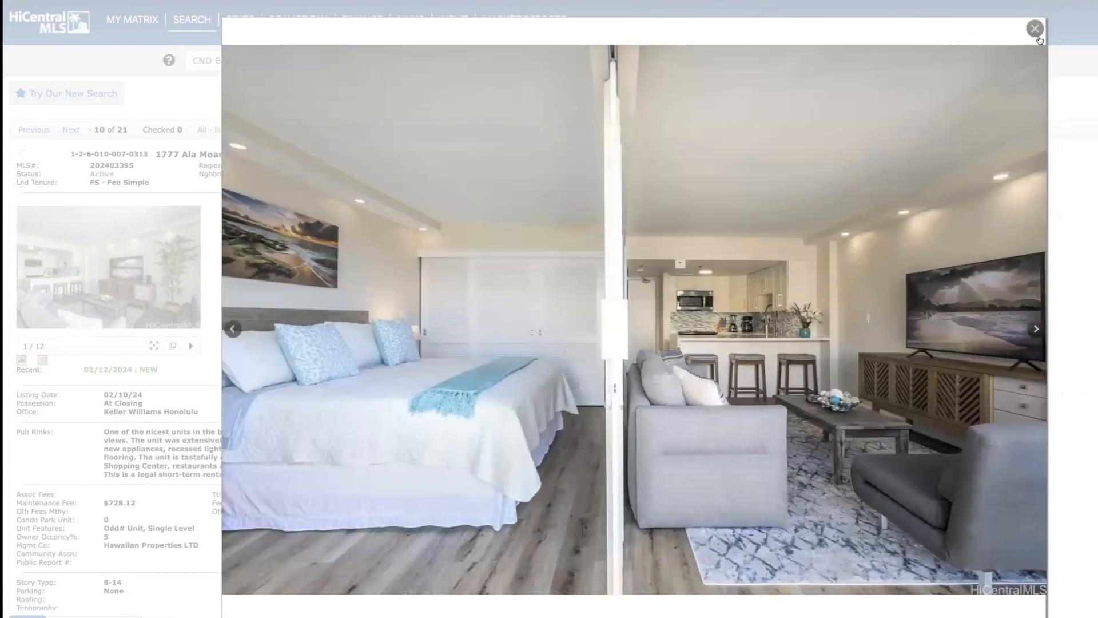
{"action": "left_click", "coordinate": [1034, 30]}
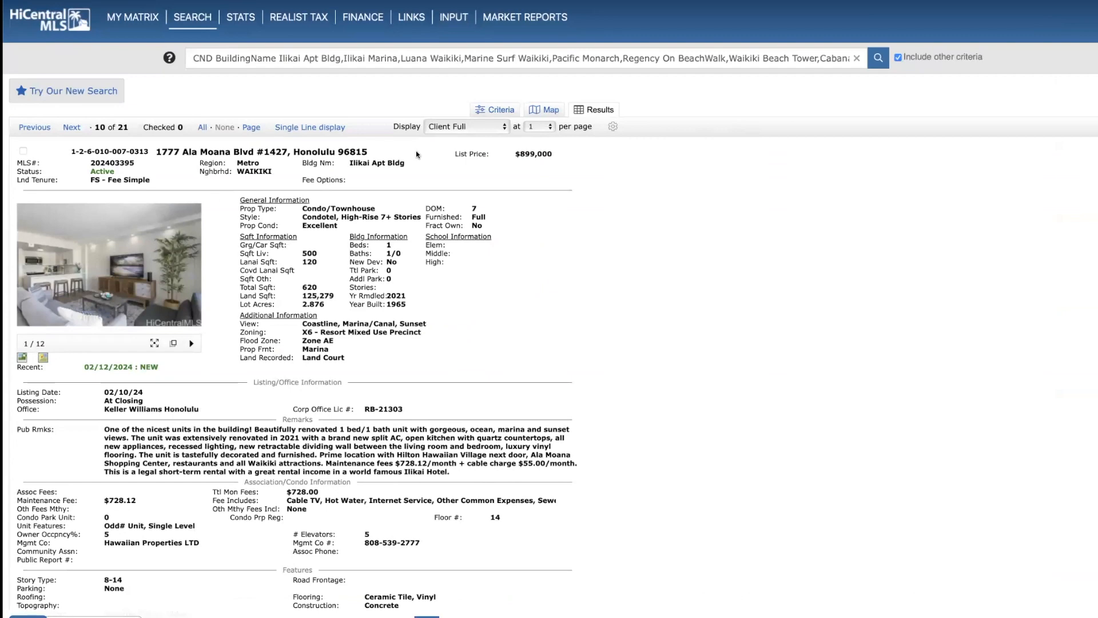
{"action": "mouse_move", "coordinate": [392, 156]}
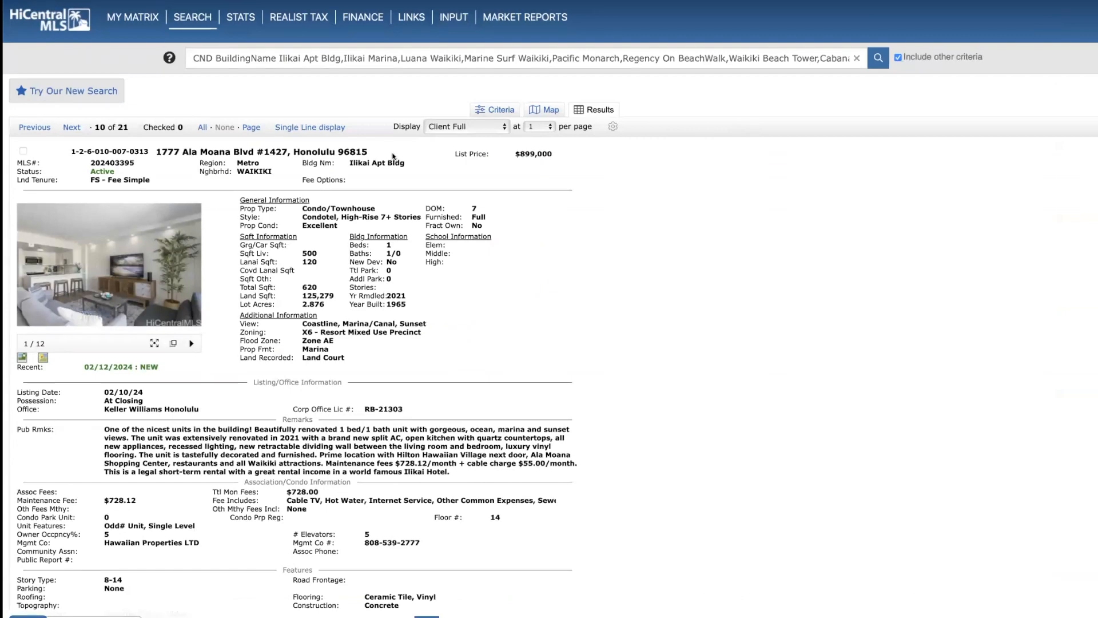
{"action": "left_click", "coordinate": [71, 127]}
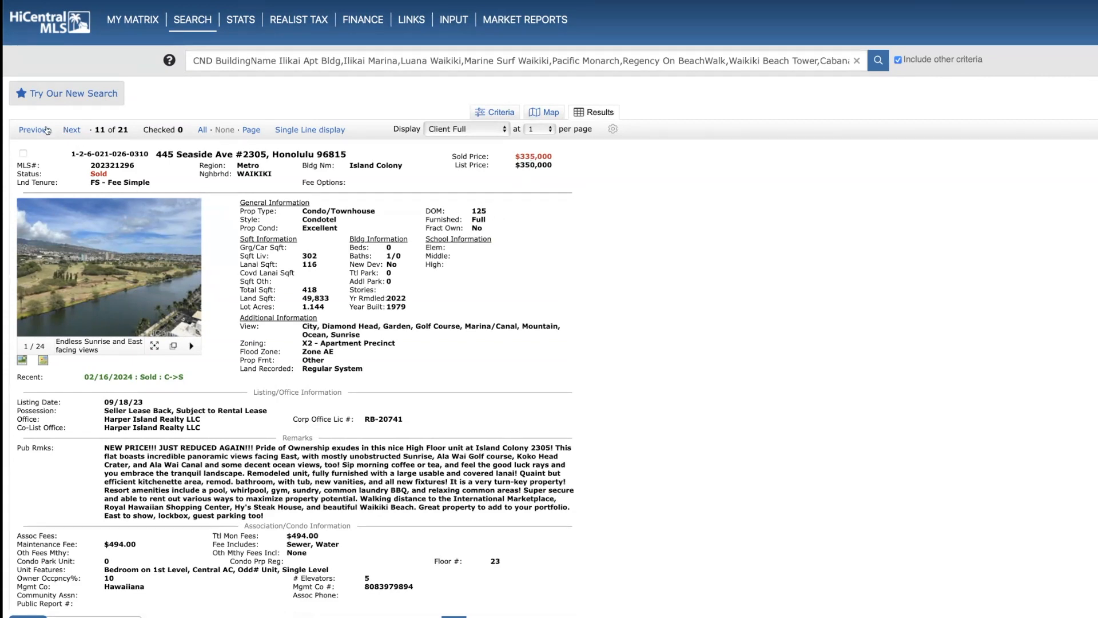
{"action": "left_click", "coordinate": [71, 129]}
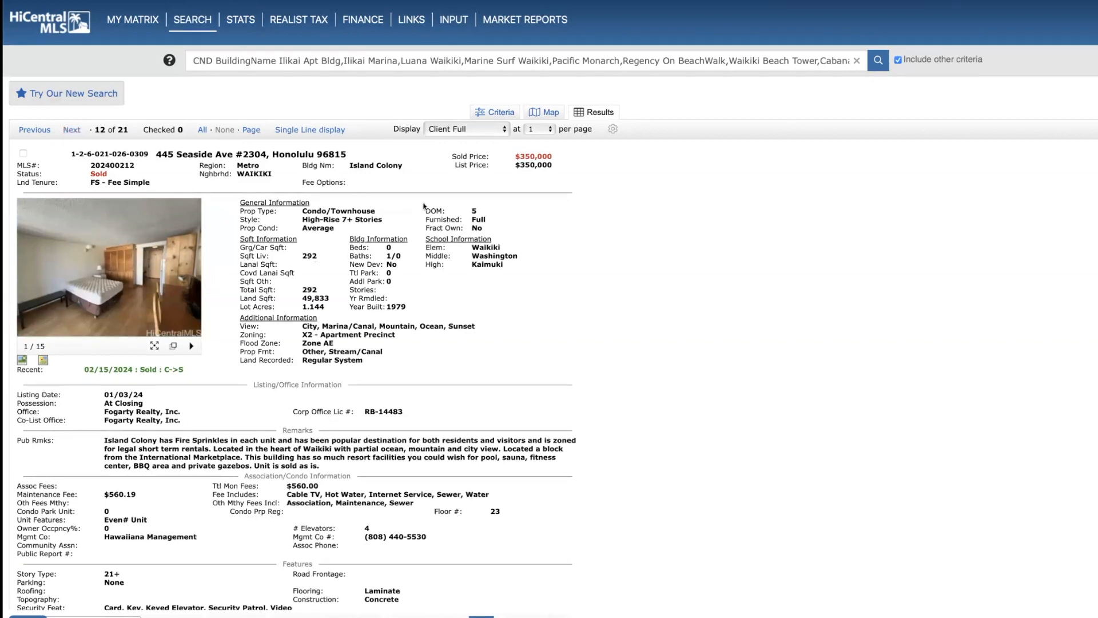
{"action": "mouse_move", "coordinate": [416, 265]}
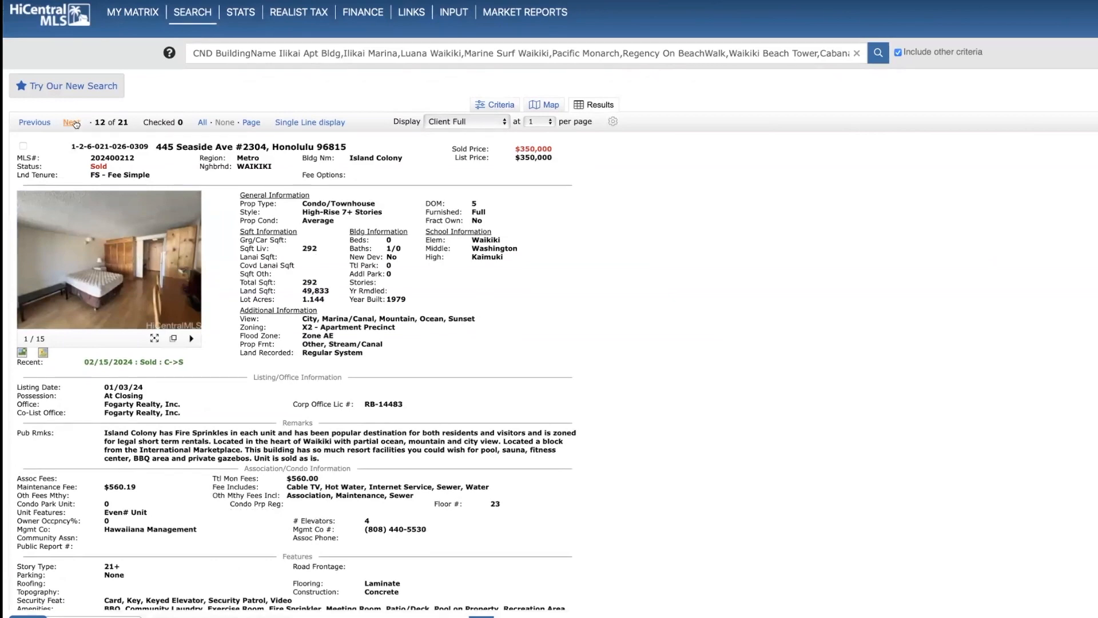
{"action": "left_click", "coordinate": [71, 122]}
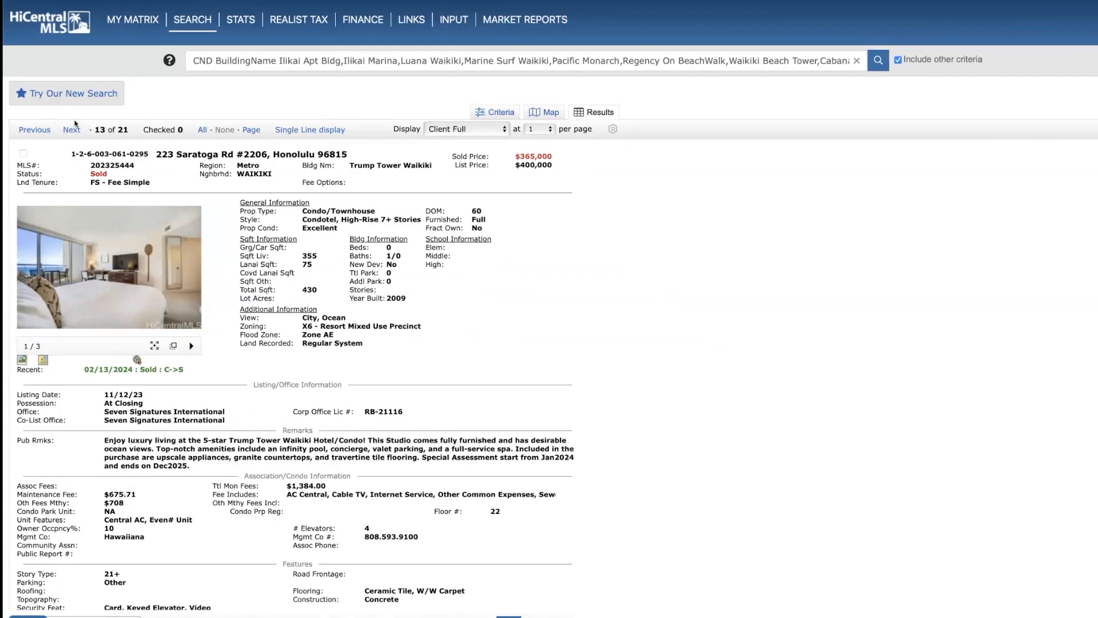
{"action": "mouse_move", "coordinate": [398, 190]}
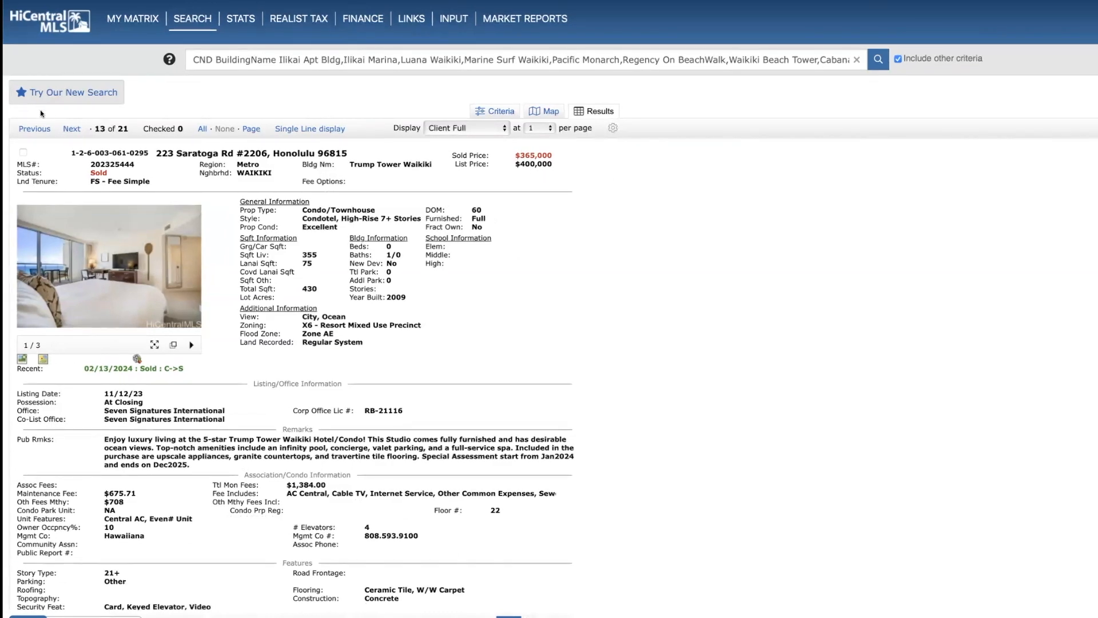
{"action": "left_click", "coordinate": [71, 130]}
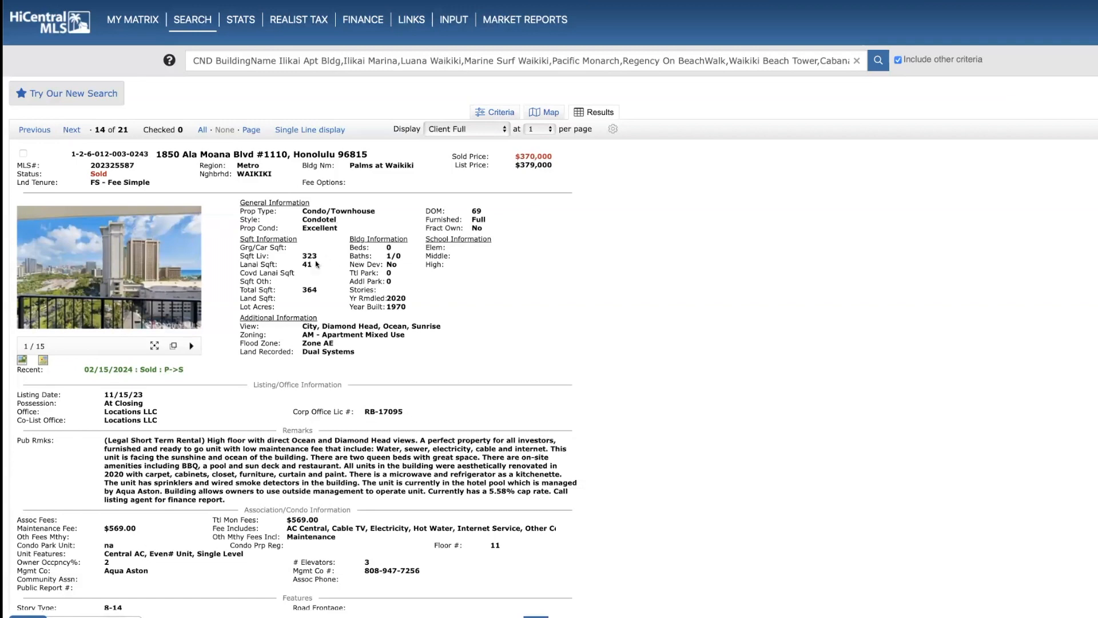
{"action": "left_click", "coordinate": [71, 129]}
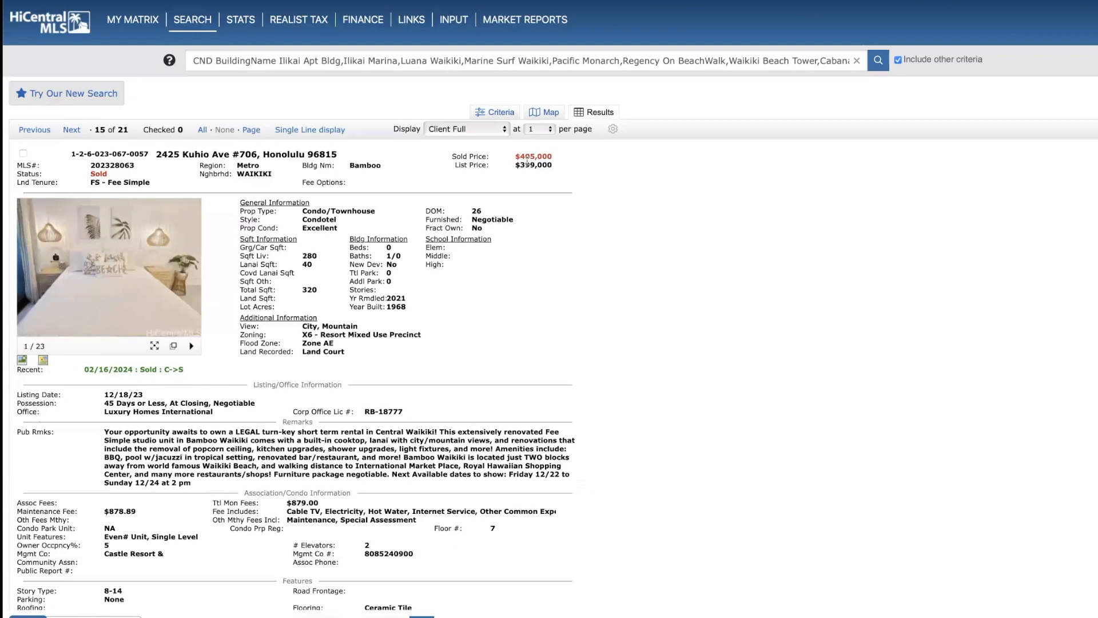
{"action": "left_click", "coordinate": [22, 360]}
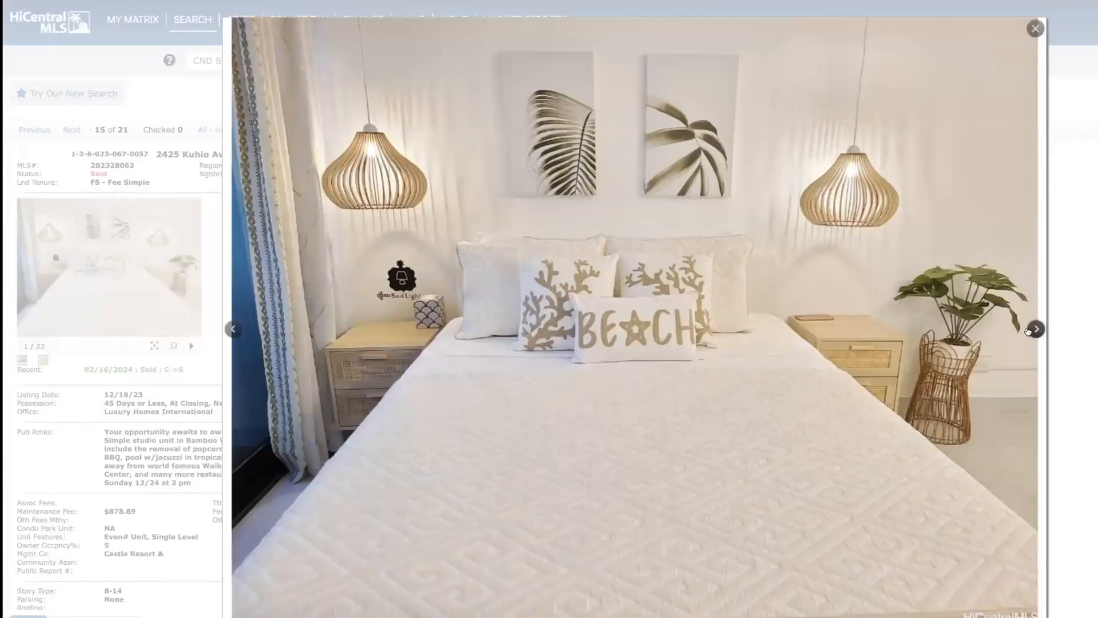
{"action": "left_click", "coordinate": [1038, 328]}
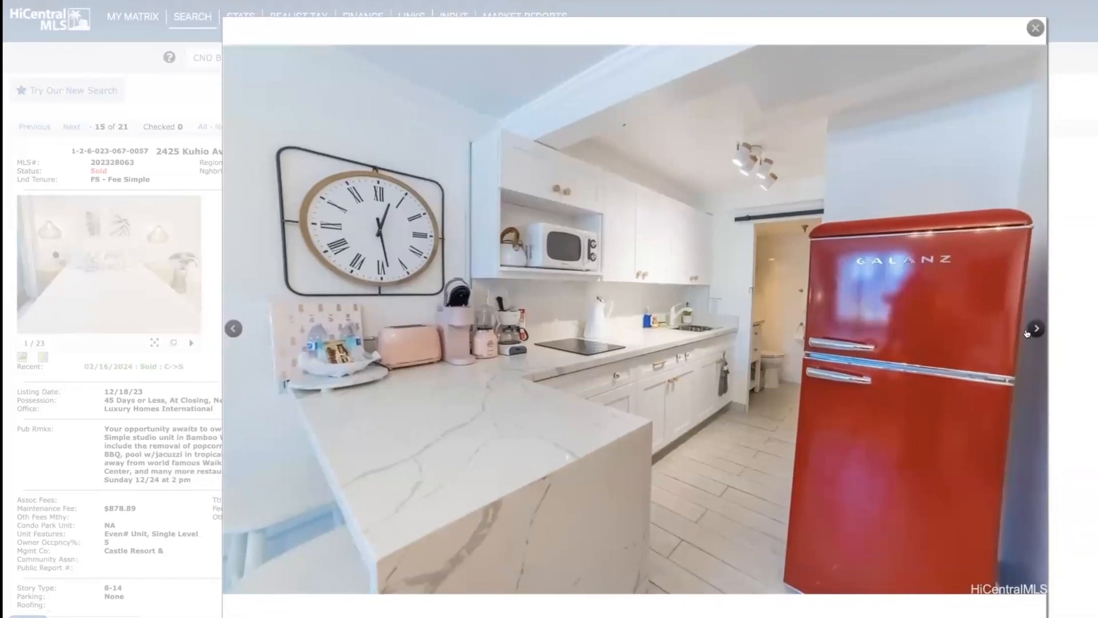
{"action": "left_click", "coordinate": [1038, 328]}
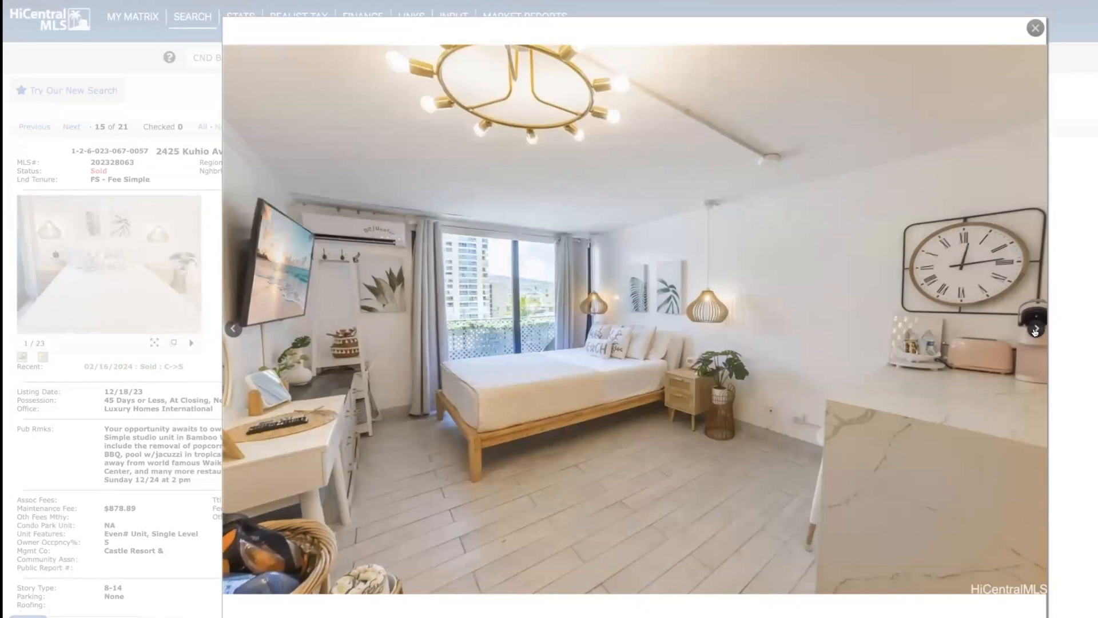
{"action": "left_click", "coordinate": [1035, 329]}
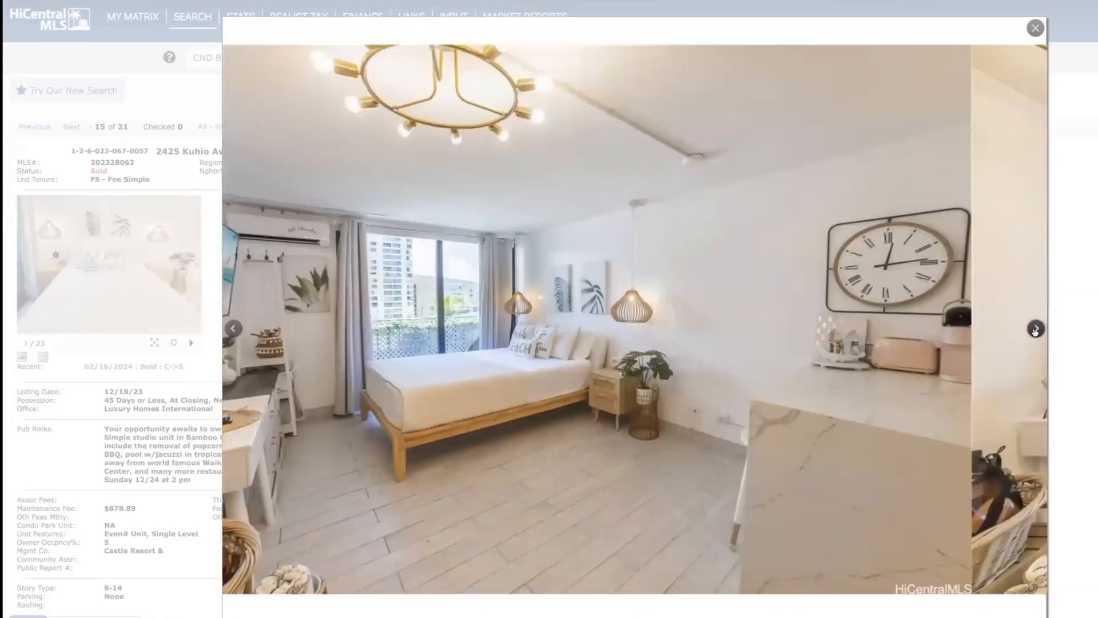
{"action": "left_click", "coordinate": [1034, 329]}
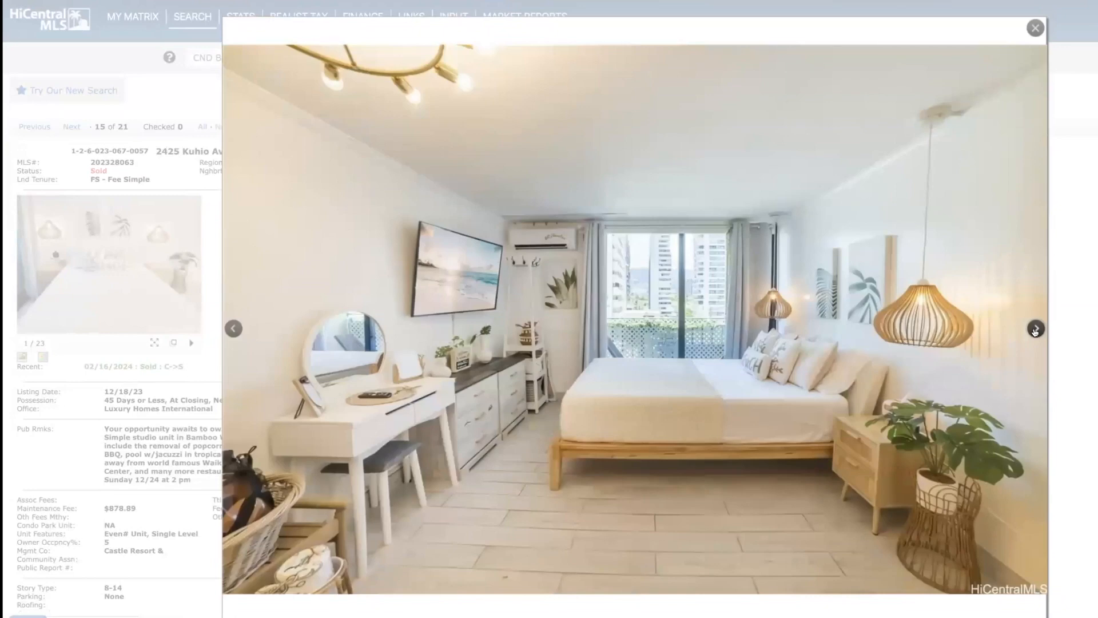
{"action": "mouse_move", "coordinate": [745, 283]}
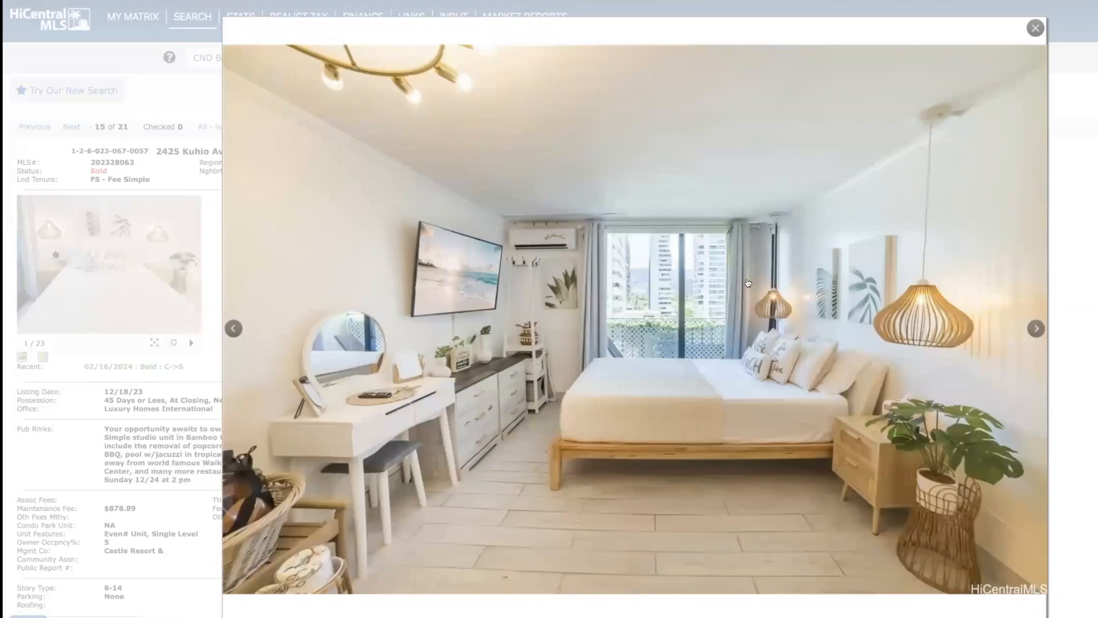
{"action": "left_click", "coordinate": [1034, 328]}
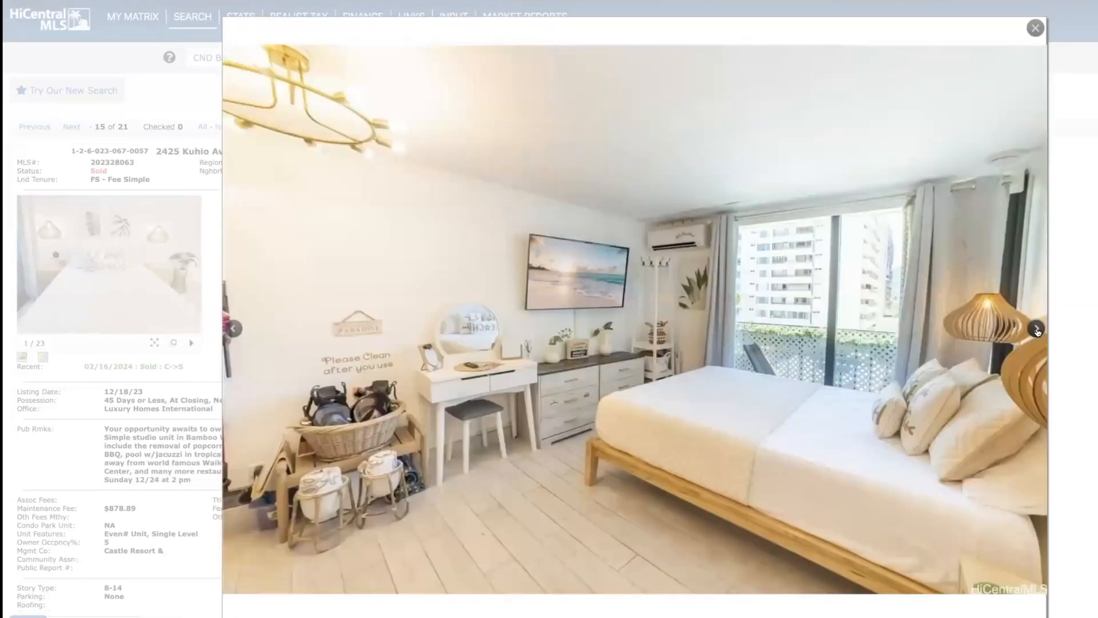
{"action": "left_click", "coordinate": [1034, 27]}
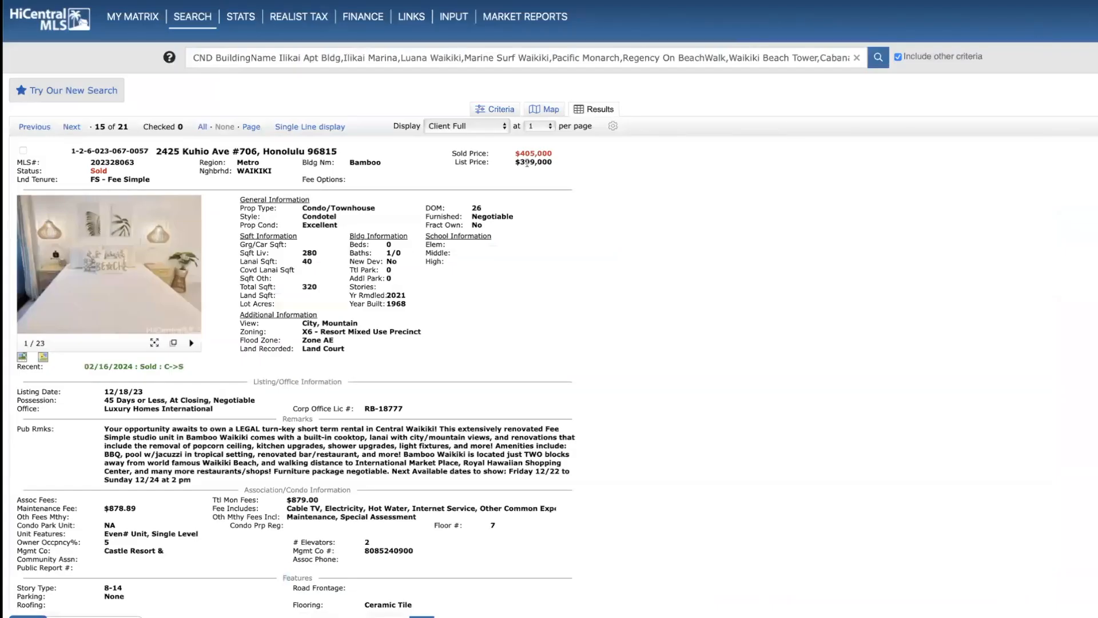
{"action": "mouse_move", "coordinate": [526, 162]}
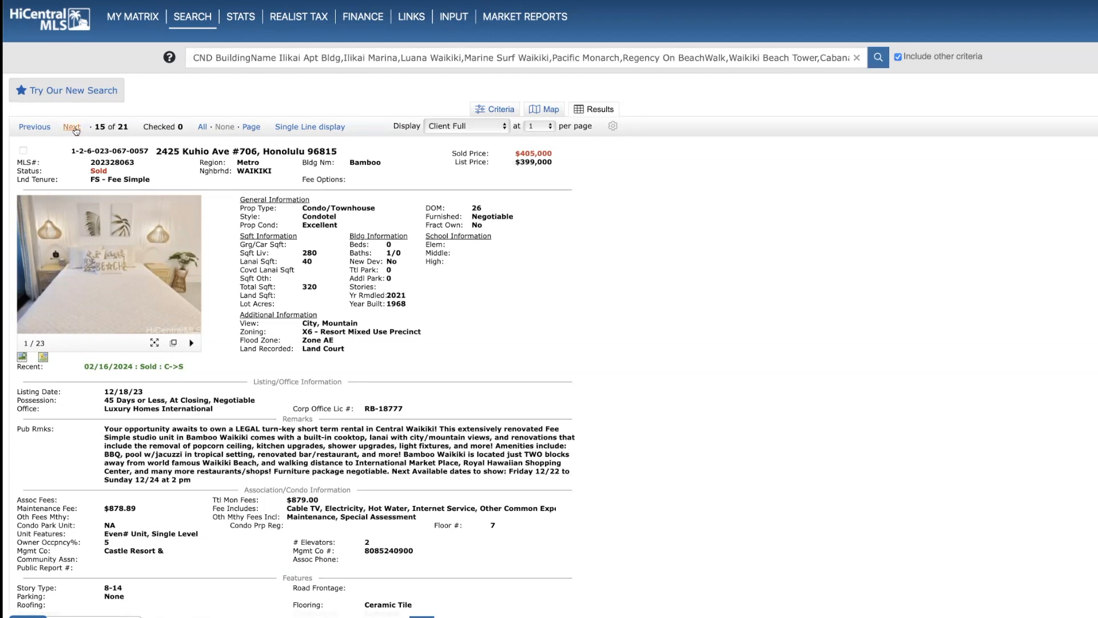
Advance through listings 16, 17 and 18 to reach result 19 of 21, 201 Ohua Ave #T2-2908.
{"action": "left_click", "coordinate": [71, 126]}
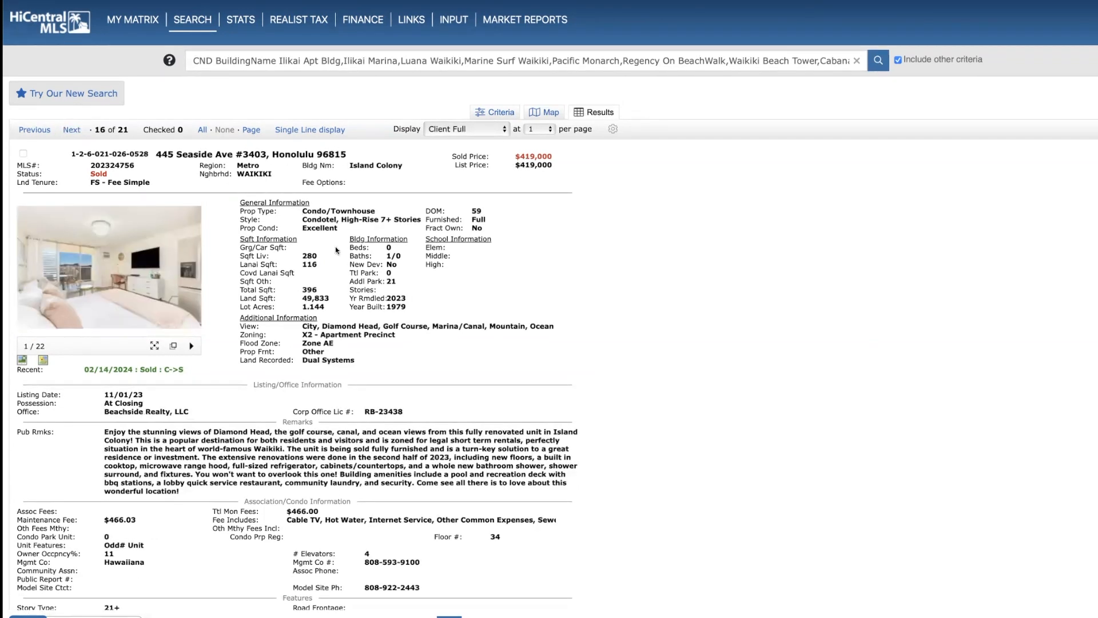
{"action": "mouse_move", "coordinate": [351, 256]}
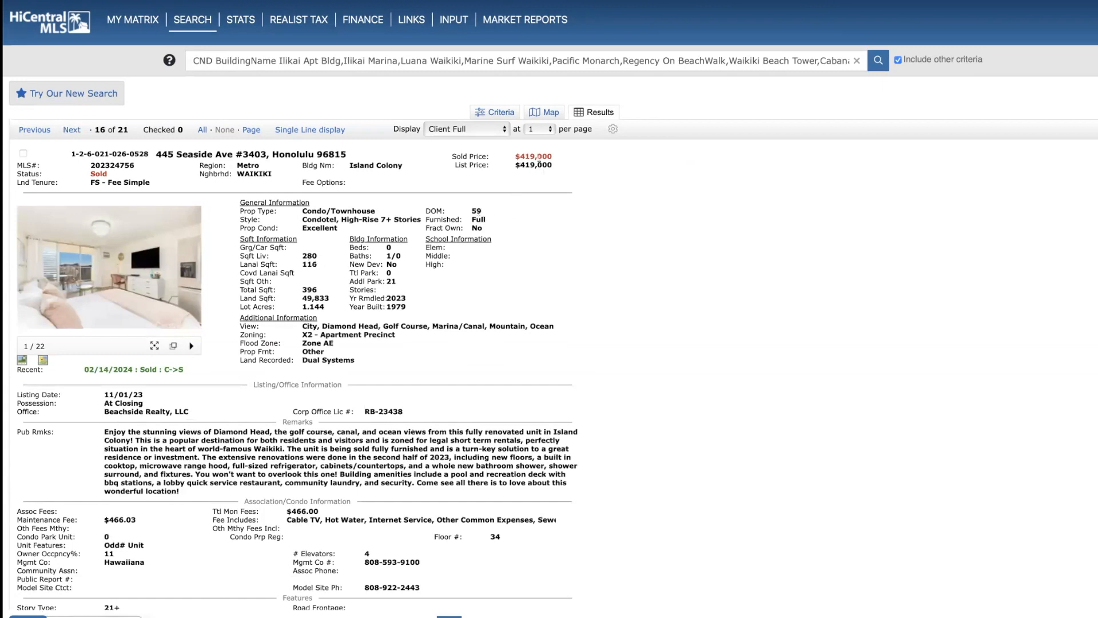
{"action": "left_click", "coordinate": [71, 129]}
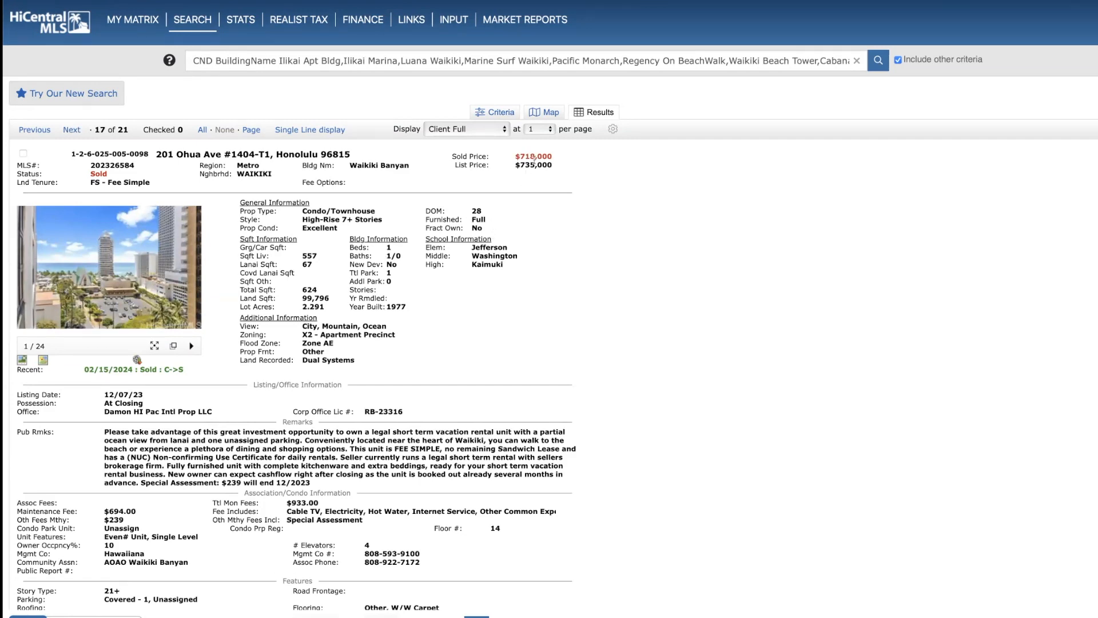
{"action": "left_click", "coordinate": [71, 130]}
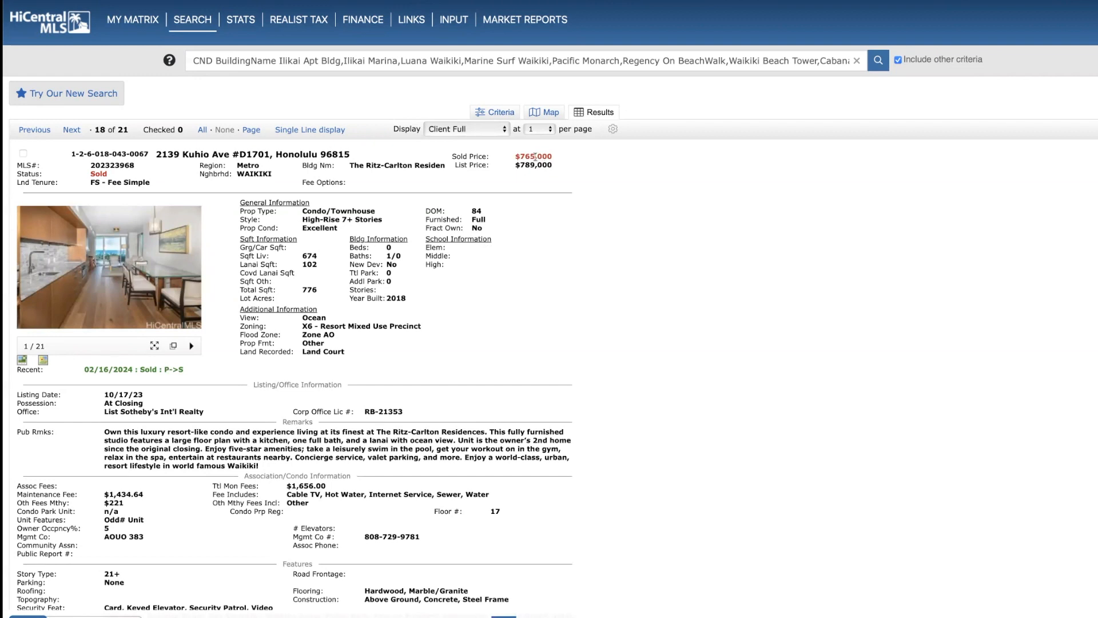
{"action": "mouse_move", "coordinate": [470, 209]}
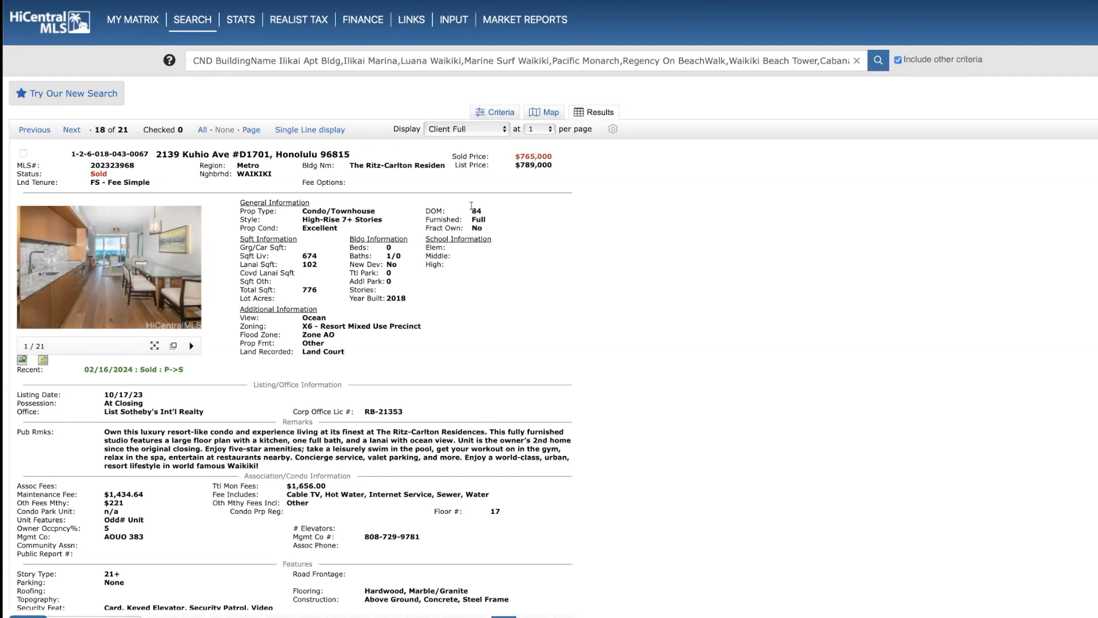
{"action": "mouse_move", "coordinate": [475, 220]}
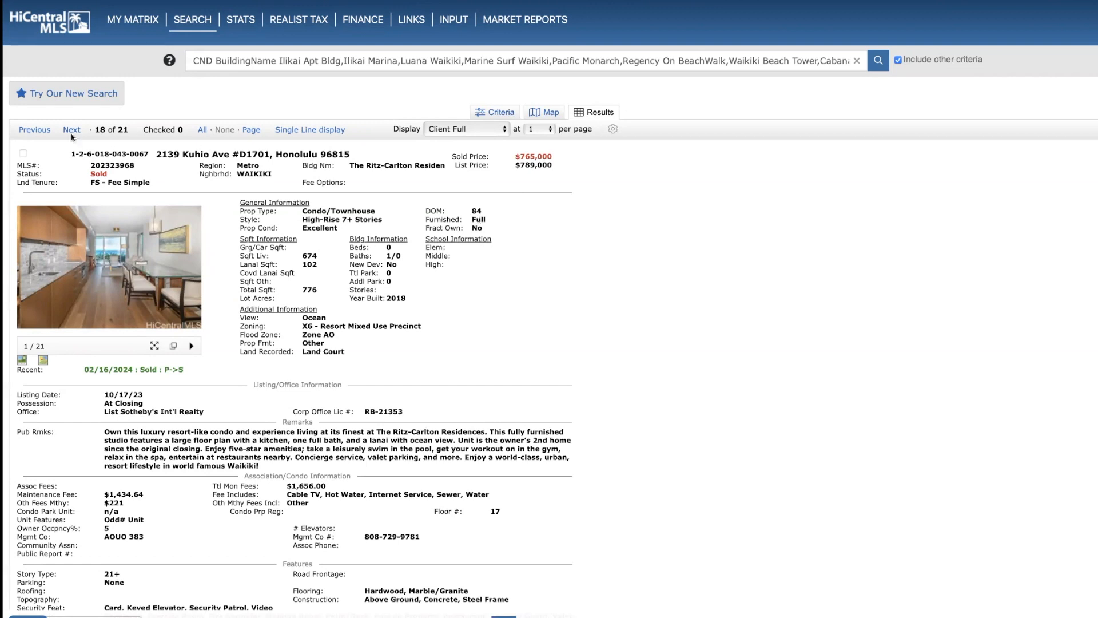
{"action": "left_click", "coordinate": [71, 129]}
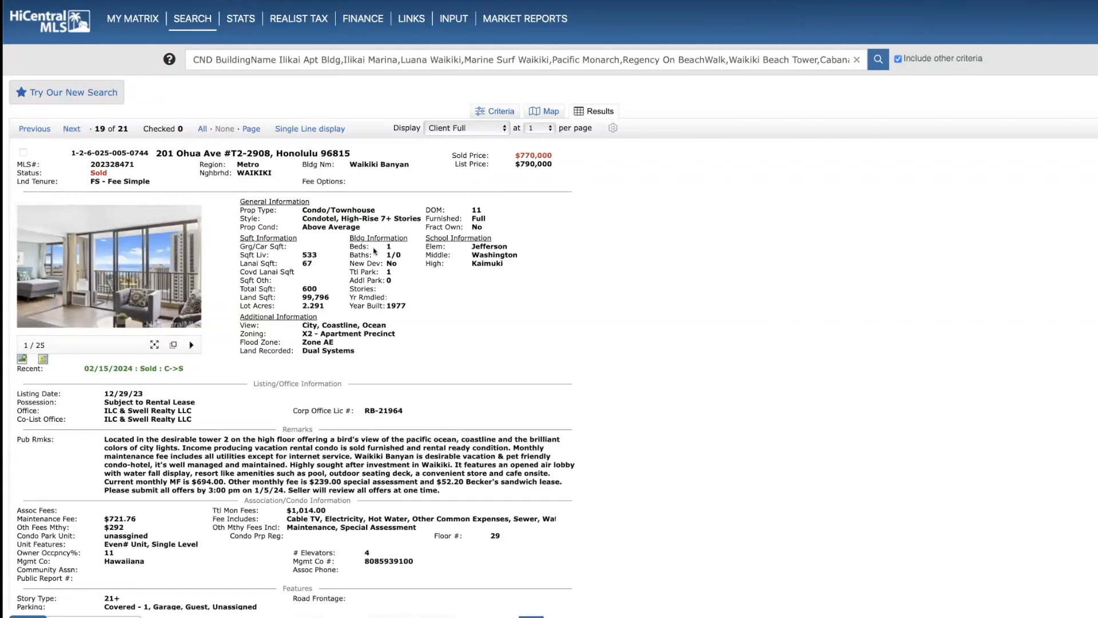
{"action": "left_click", "coordinate": [103, 265]}
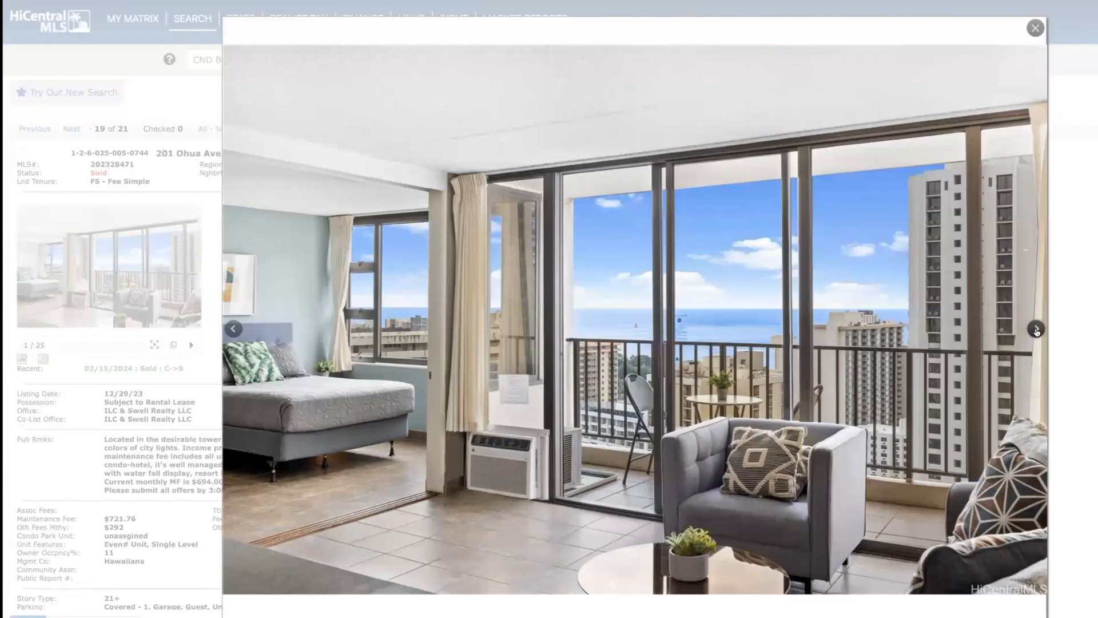
{"action": "left_click", "coordinate": [1035, 330]}
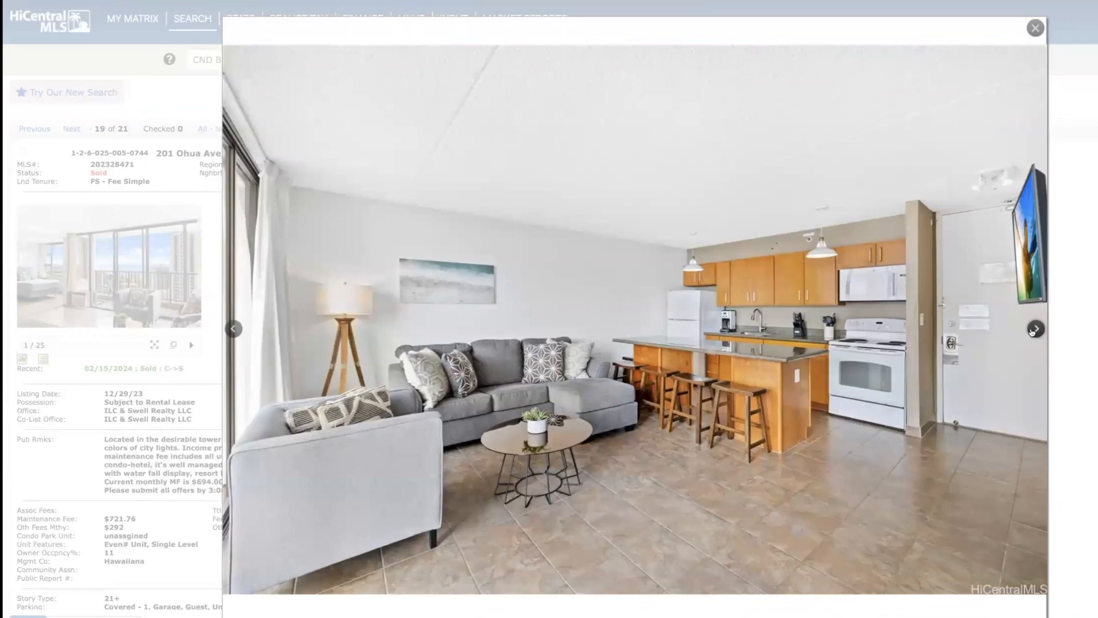
{"action": "left_click", "coordinate": [1036, 329]}
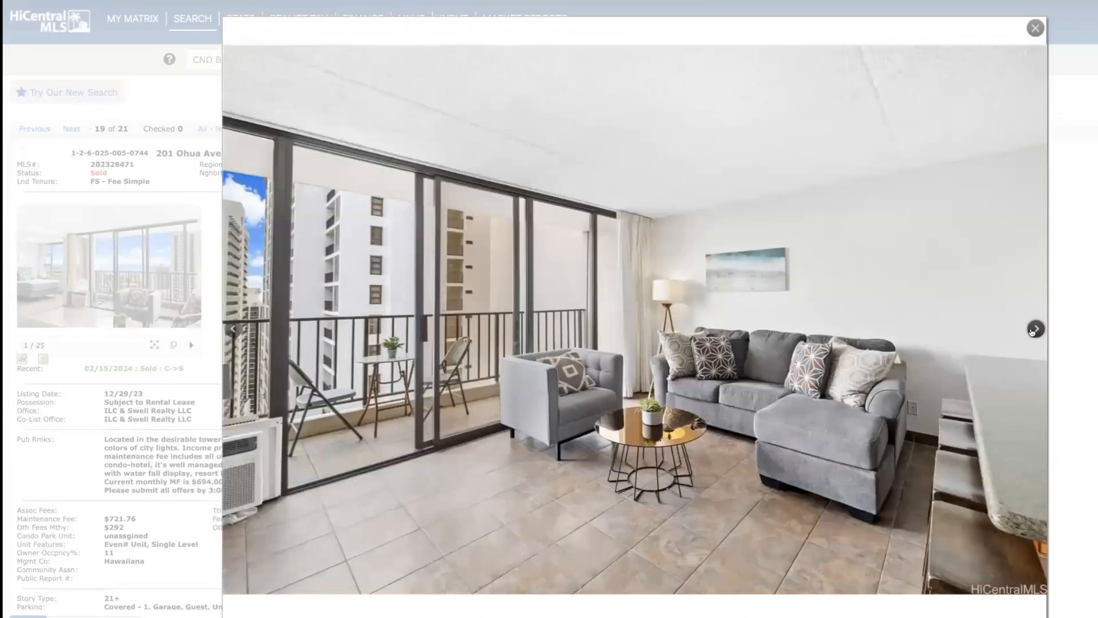
{"action": "left_click", "coordinate": [1038, 329]}
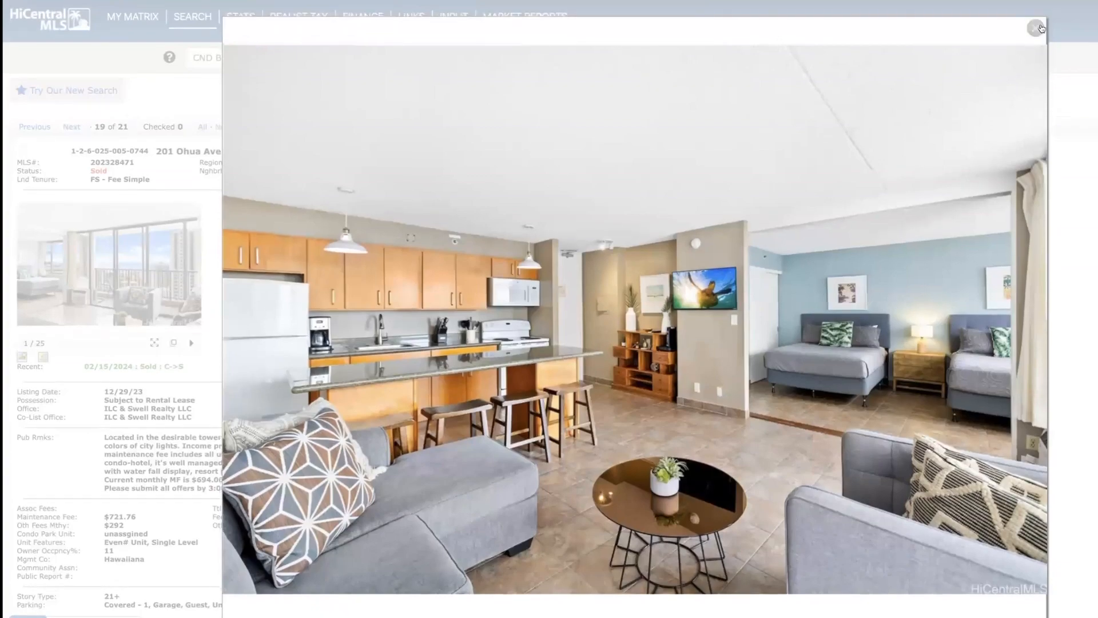
{"action": "left_click", "coordinate": [1036, 28]}
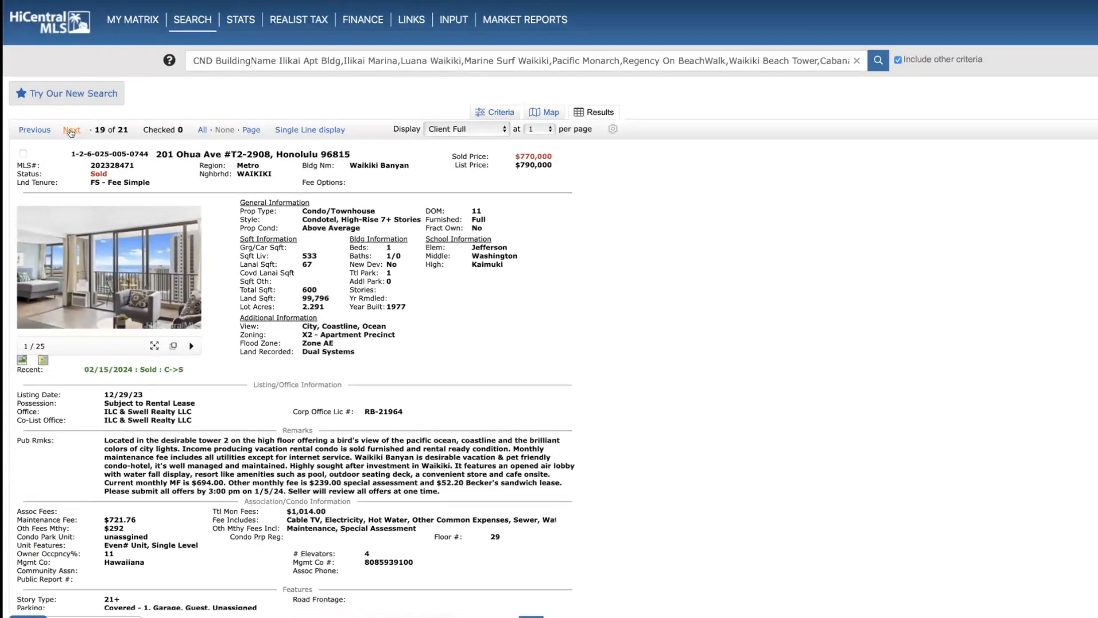
Move past listing 20 to the final result 21 of 21, 2465 Kuhio Ave #910, and review its details.
{"action": "left_click", "coordinate": [71, 129]}
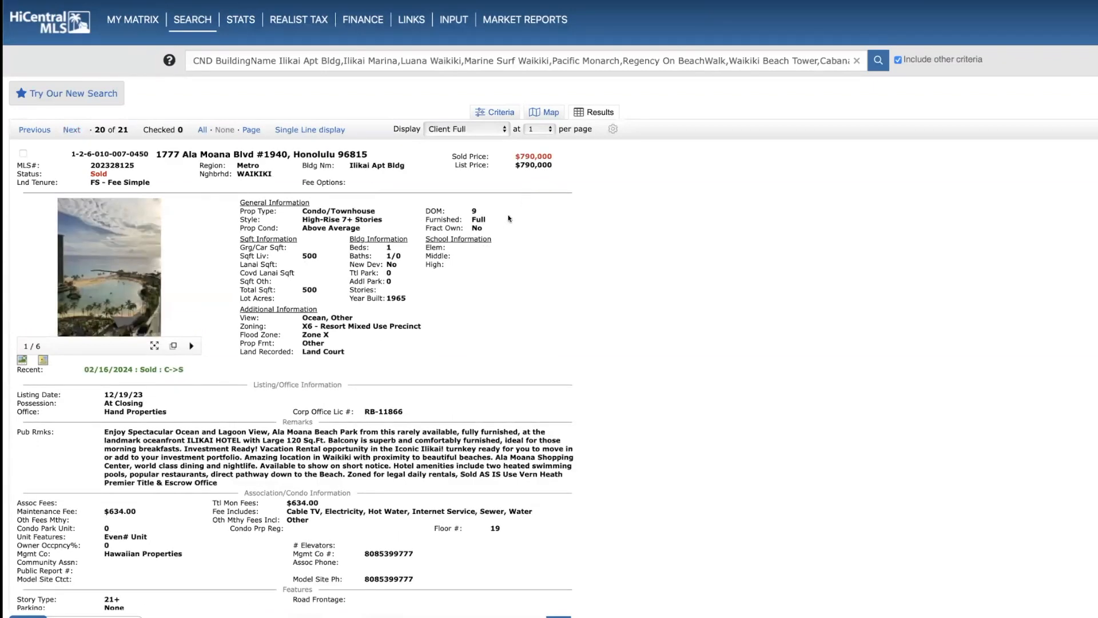
{"action": "mouse_move", "coordinate": [373, 257]}
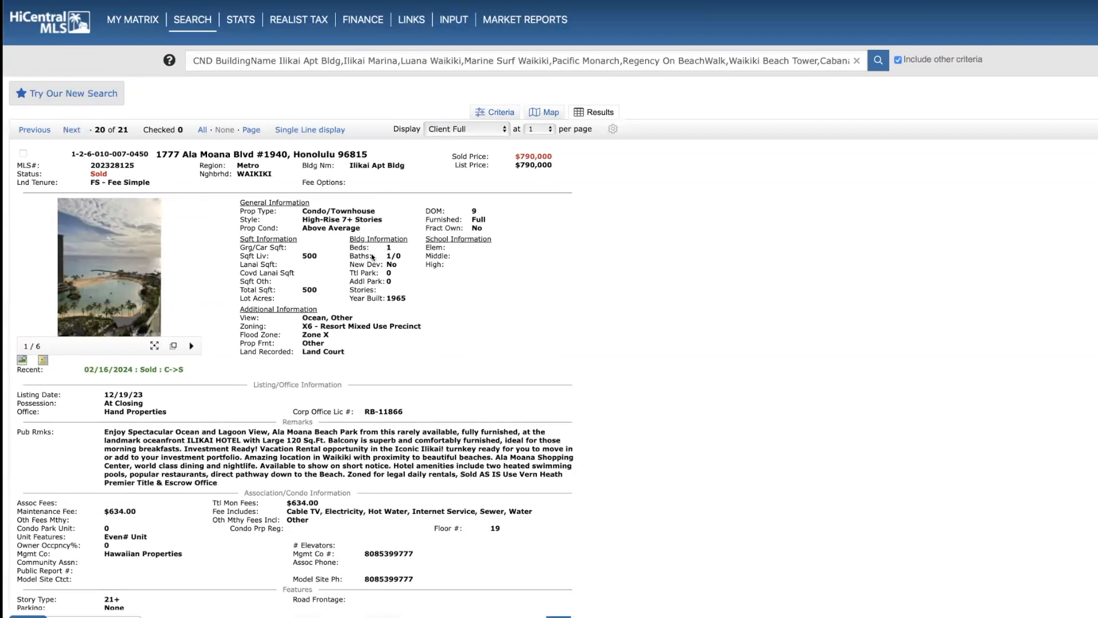
{"action": "left_click", "coordinate": [71, 130]}
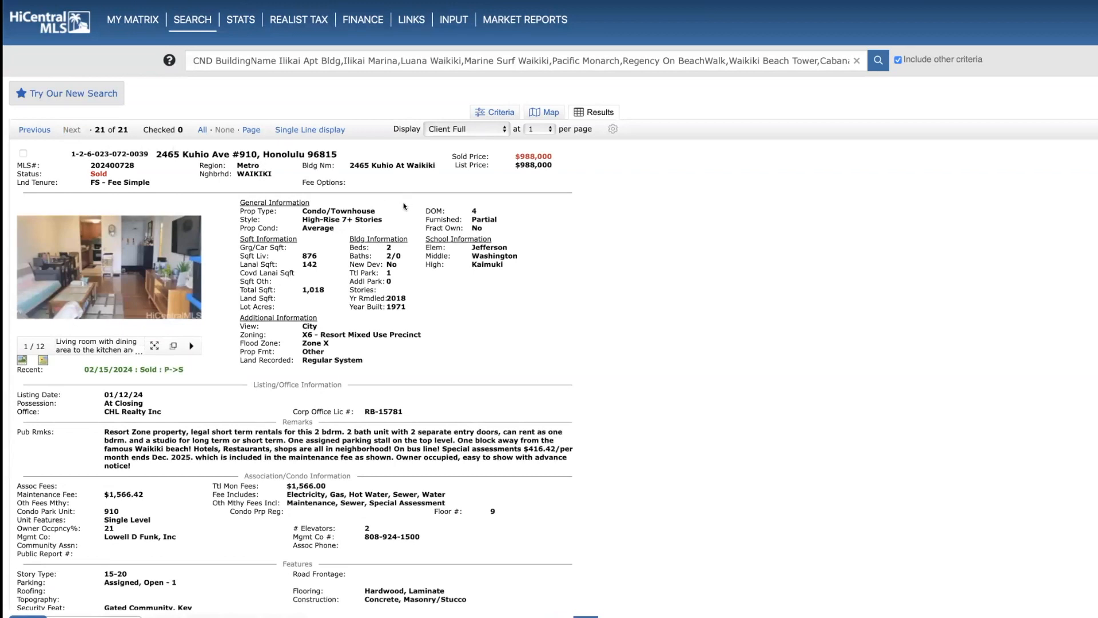
{"action": "mouse_move", "coordinate": [394, 251]}
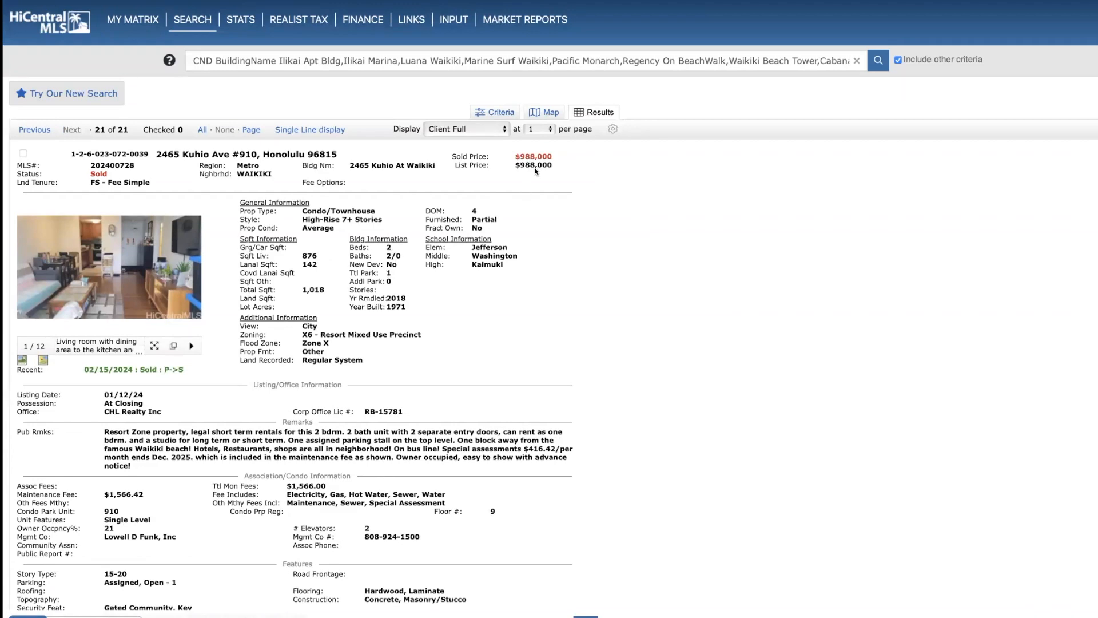
{"action": "scroll", "scroll_direction": "down", "scroll_amount": 3}
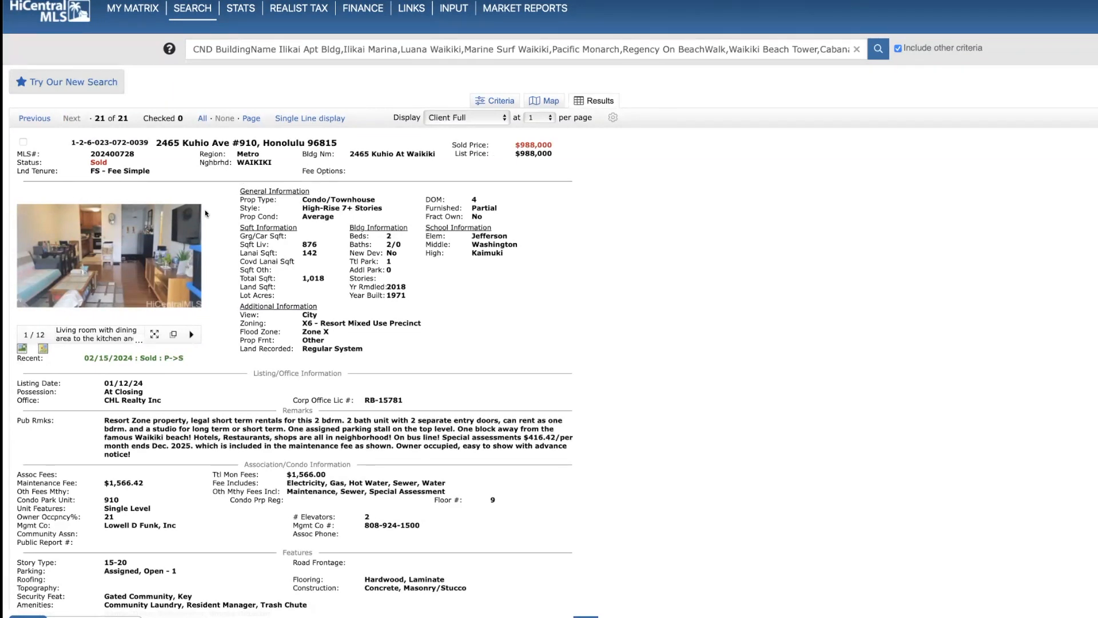
{"action": "scroll", "scroll_direction": "down", "scroll_amount": 3}
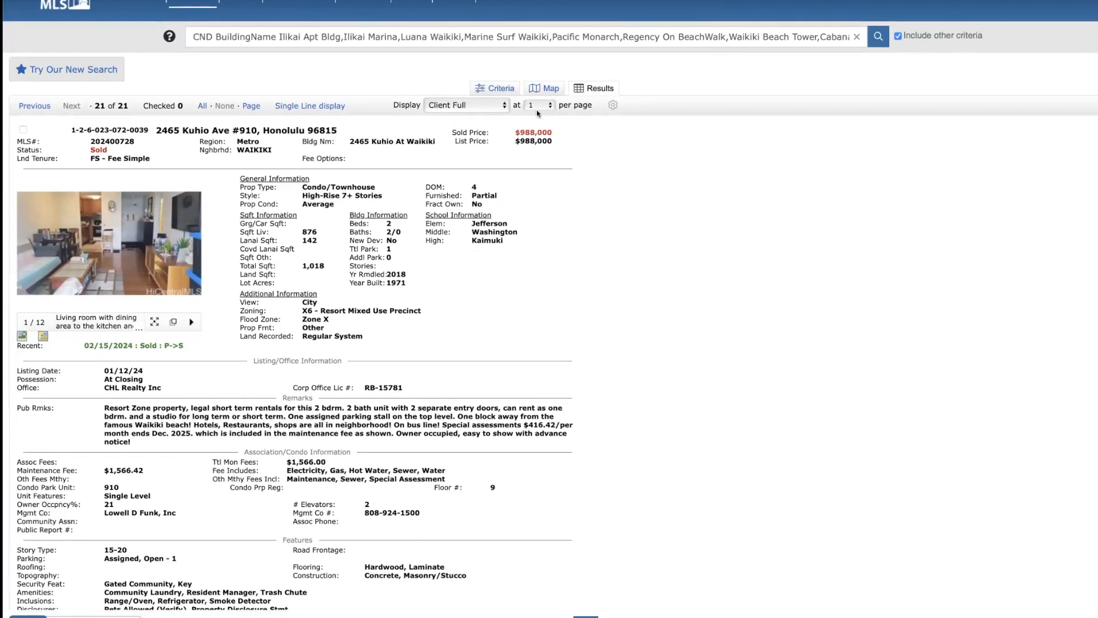
{"action": "mouse_move", "coordinate": [630, 73]}
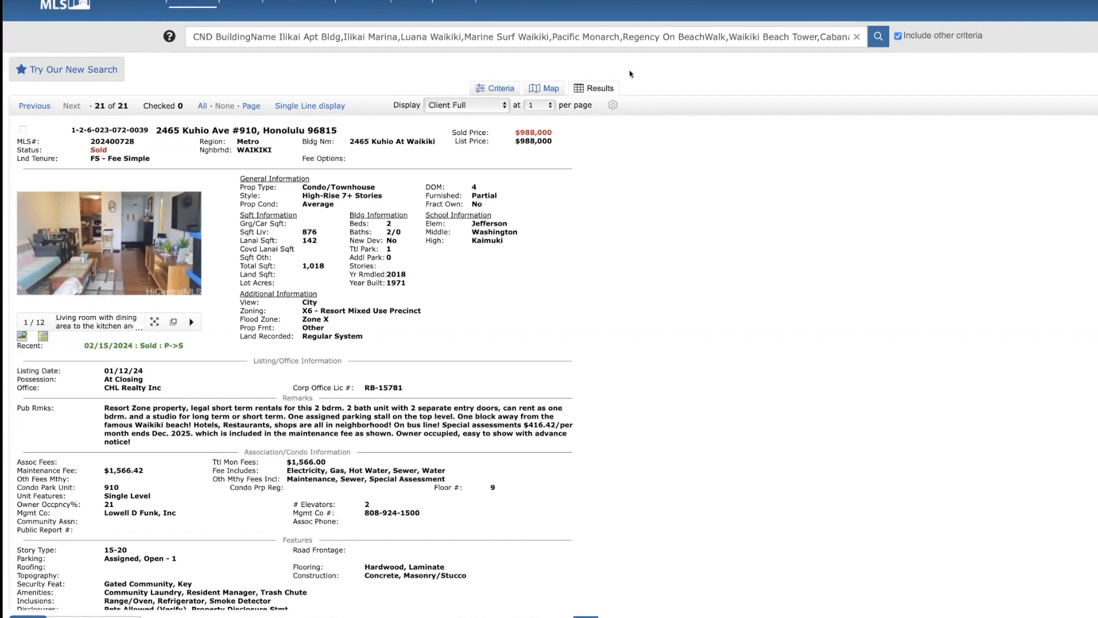